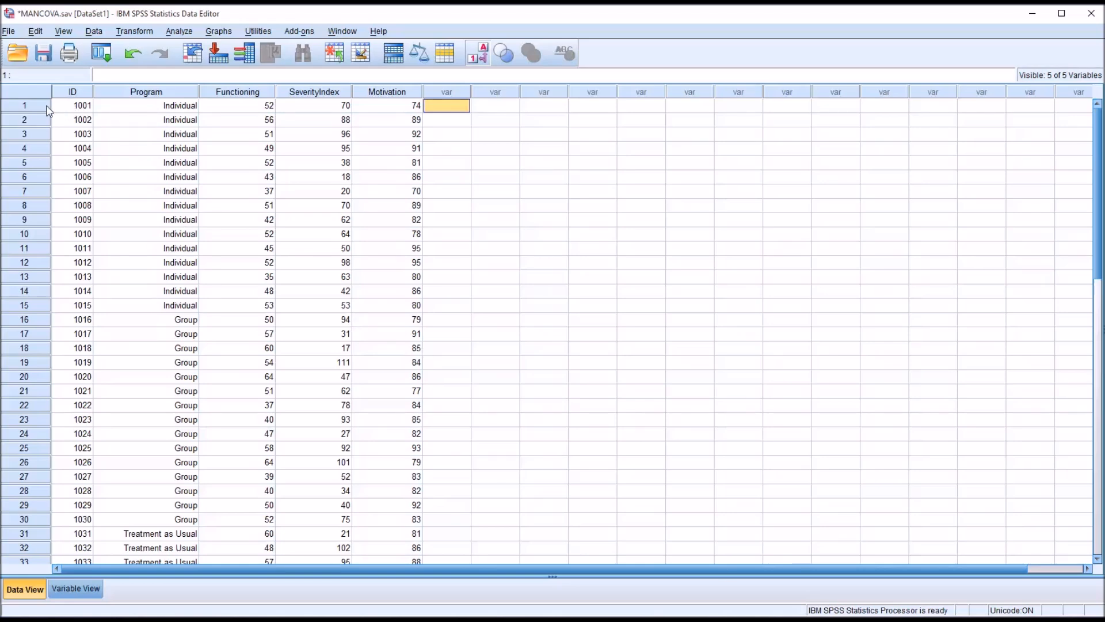
Inspect the ID, Program, SeverityIndex, Functioning and Motivation columns in the Data Editor.
left_click(72, 105)
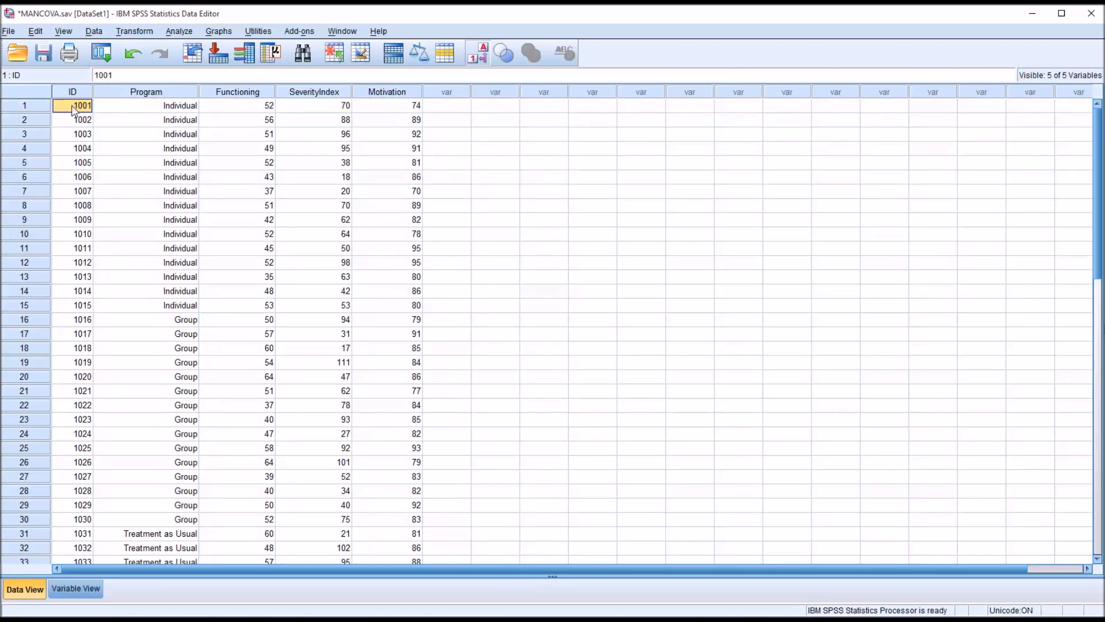
left_click(147, 92)
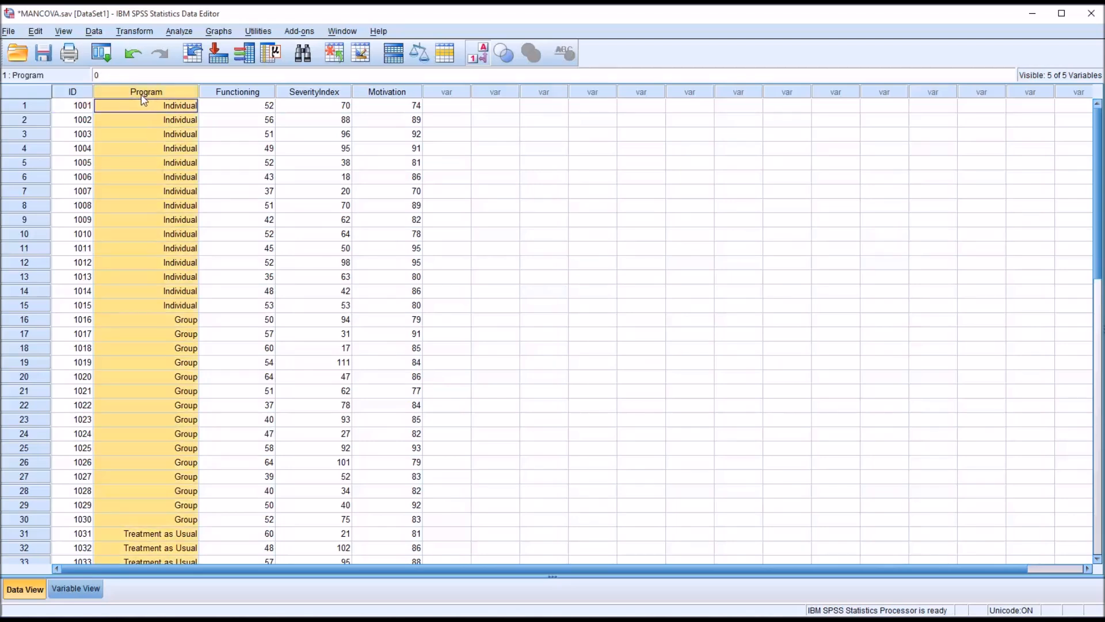
mouse_move(136, 107)
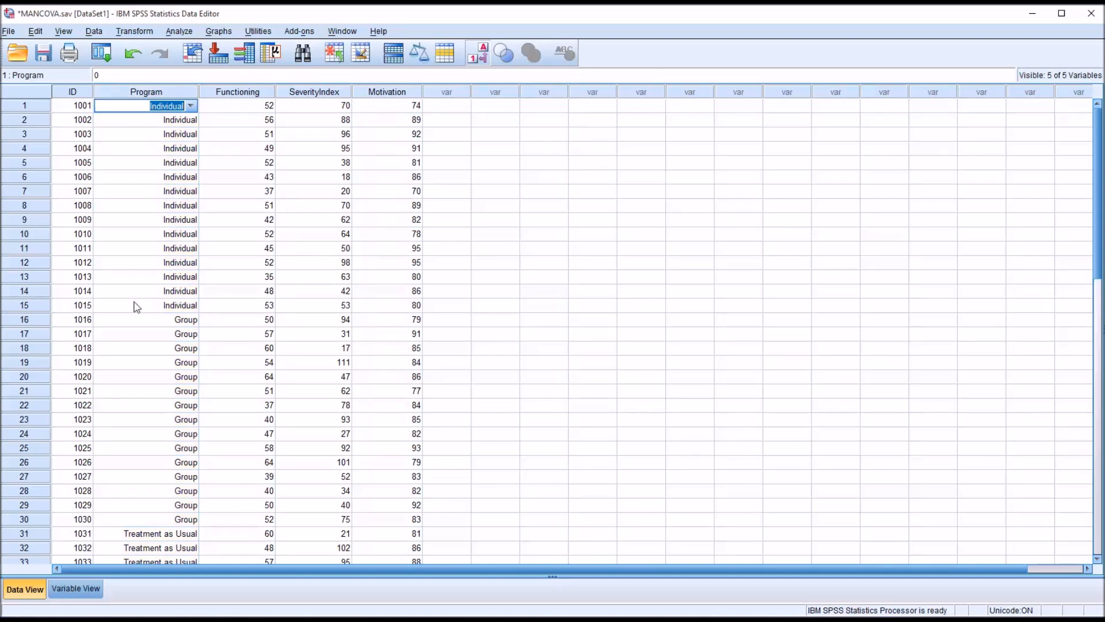
left_click(160, 533)
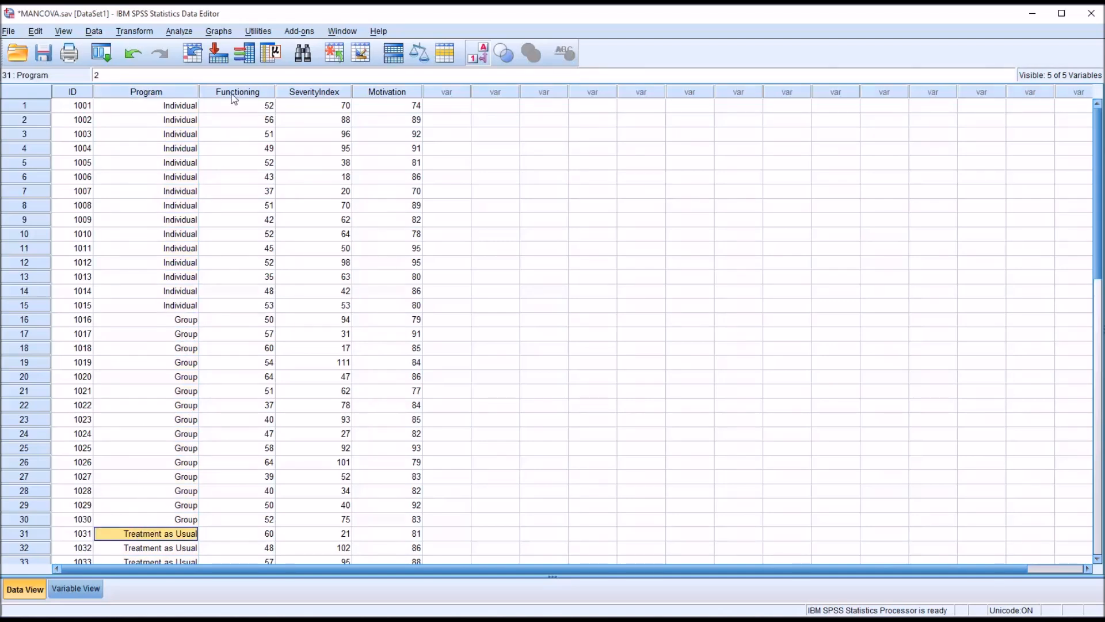
left_click(313, 92)
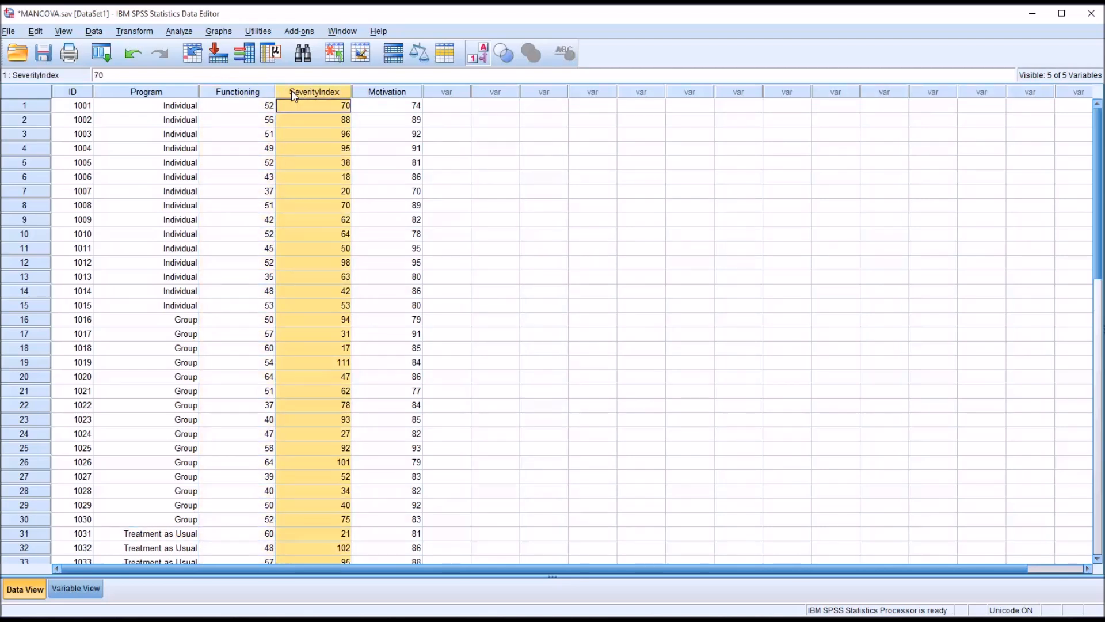
left_click(237, 105)
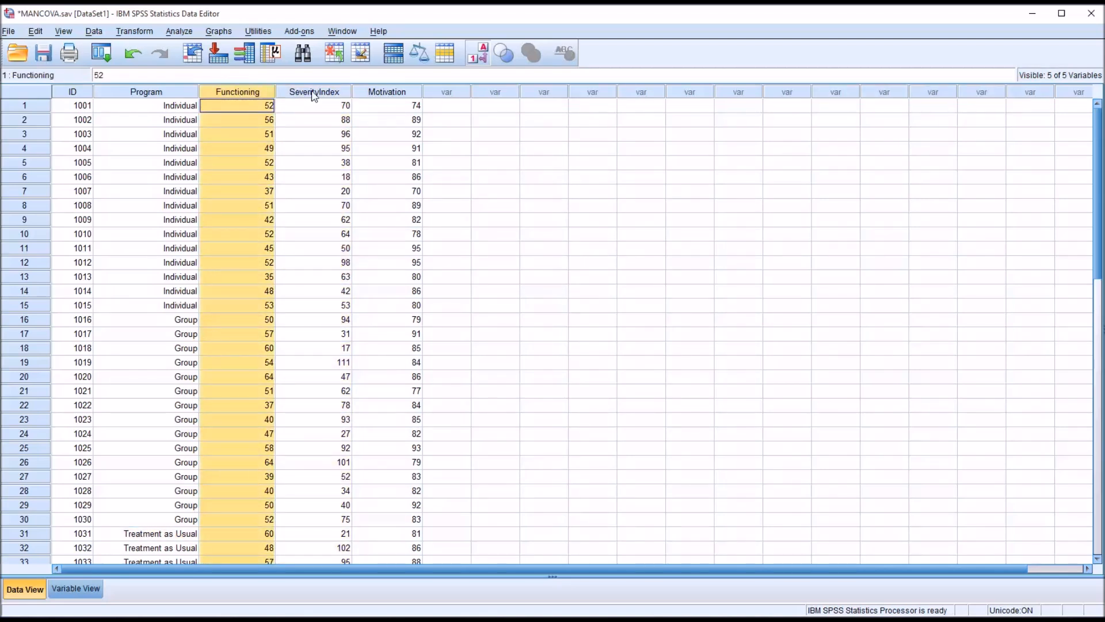
left_click(314, 119)
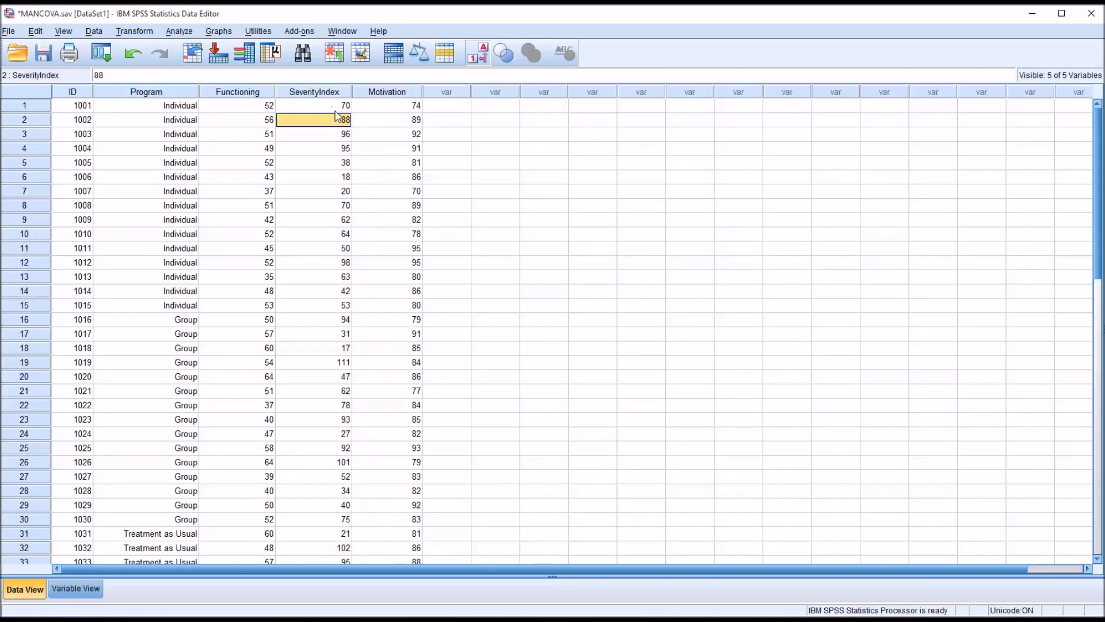
left_click(387, 92)
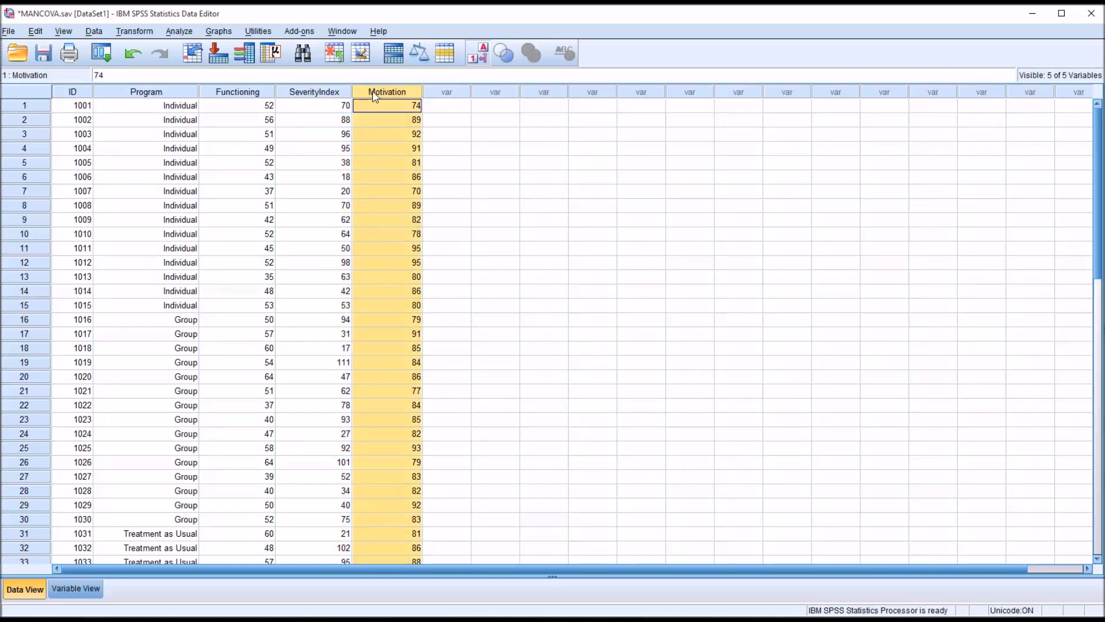
left_click(387, 191)
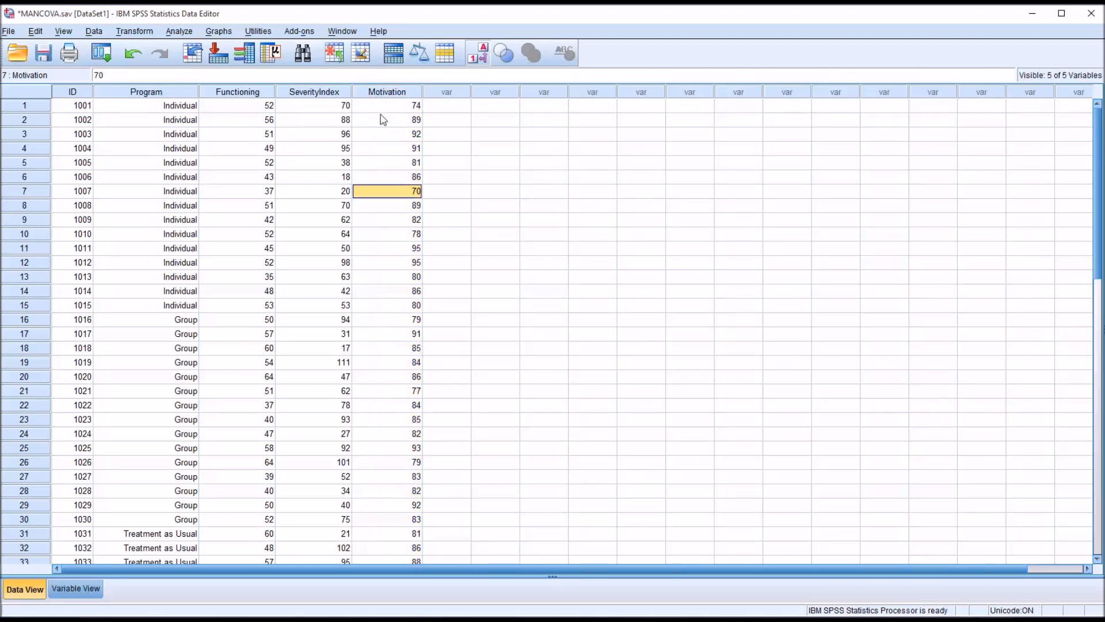
mouse_move(146, 99)
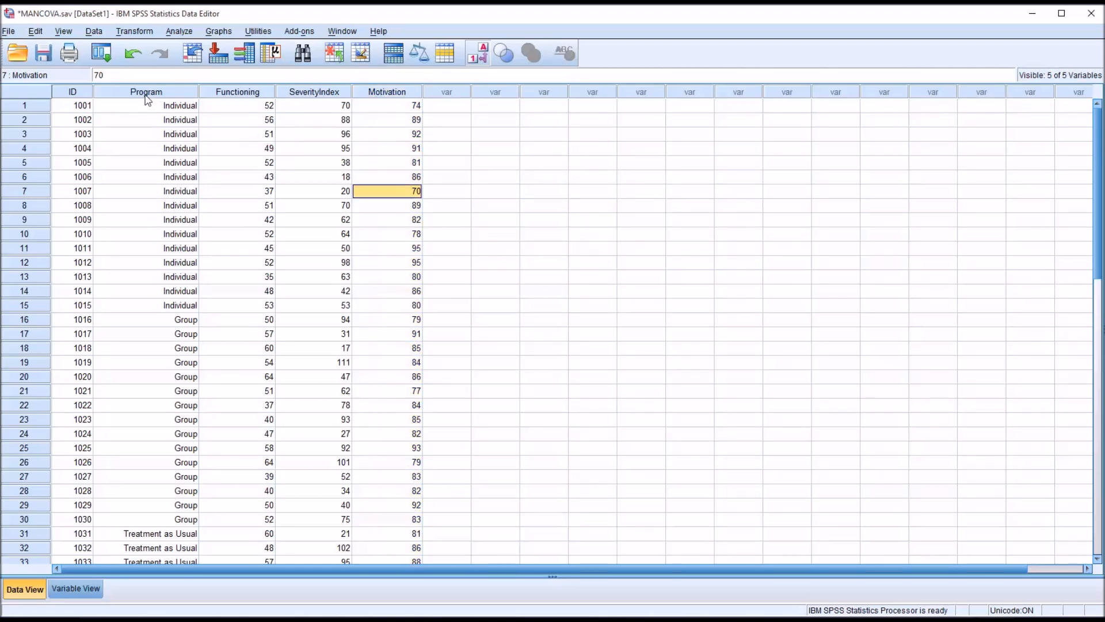
left_click(146, 92)
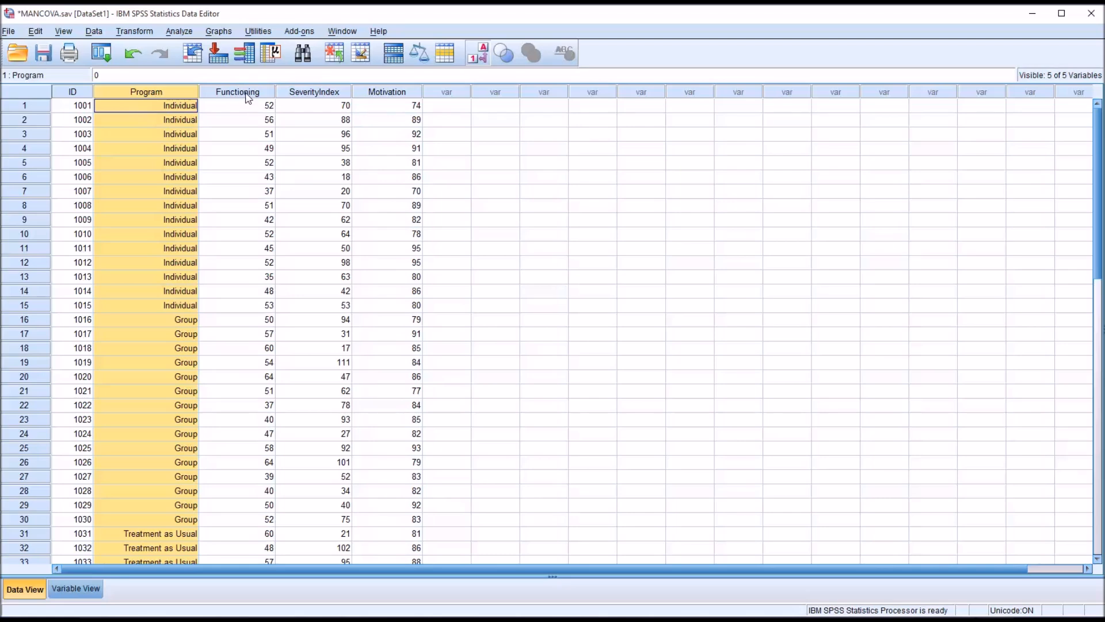
left_click(313, 104)
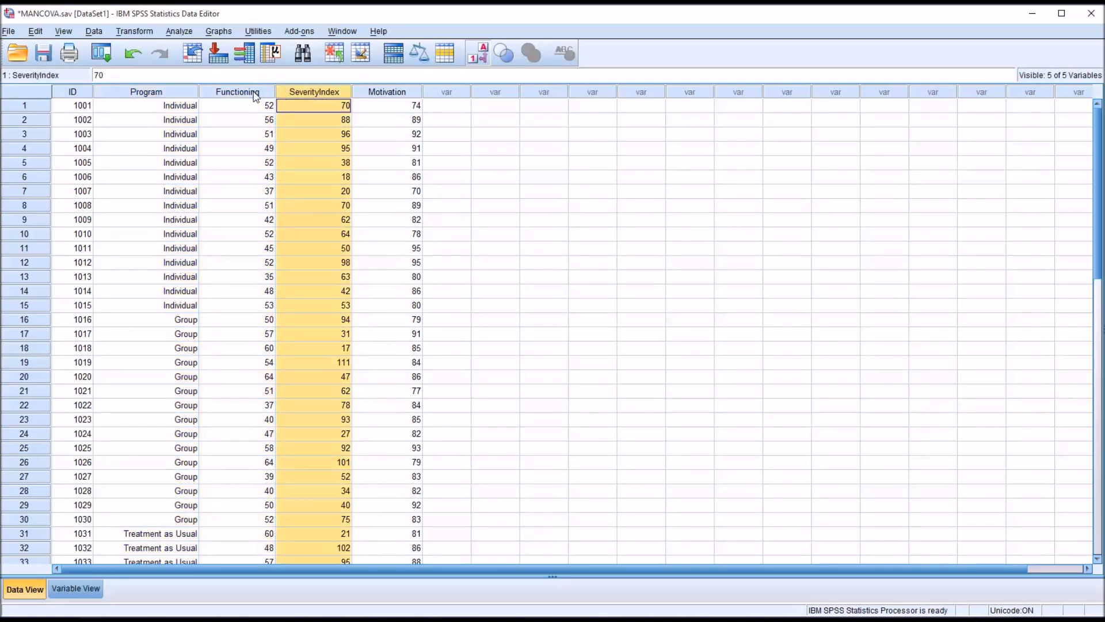
left_click(387, 104)
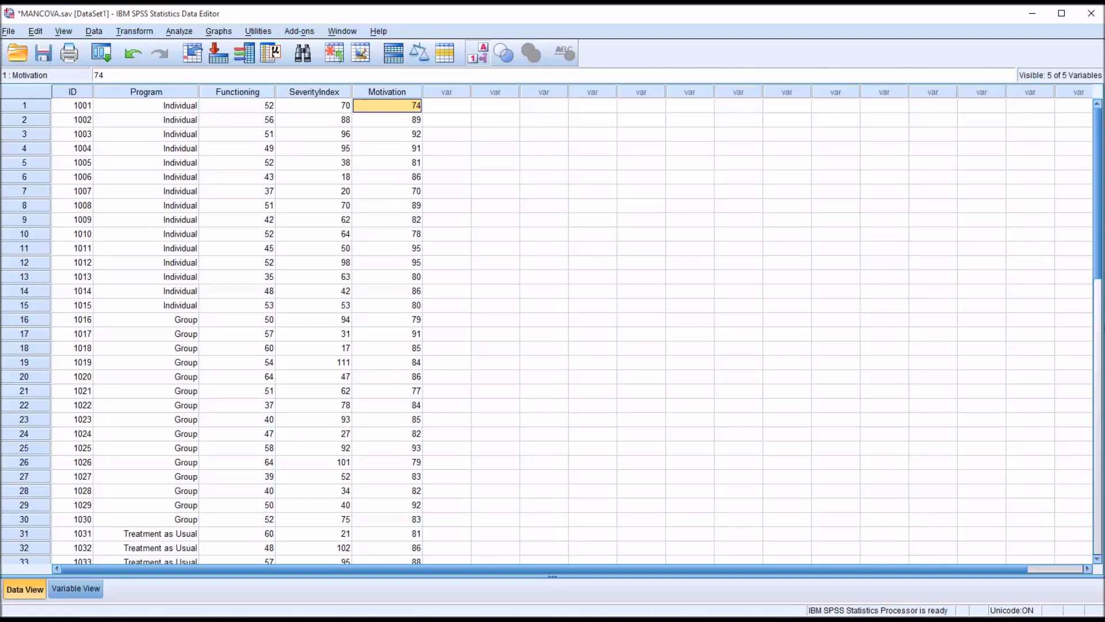
left_click(447, 105)
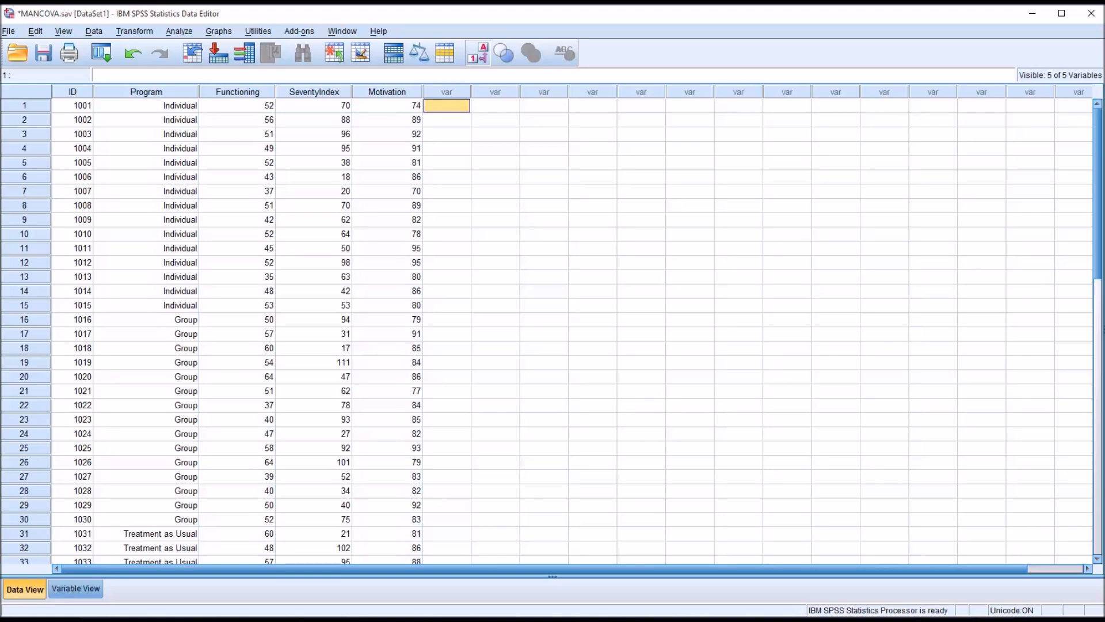
mouse_move(518, 527)
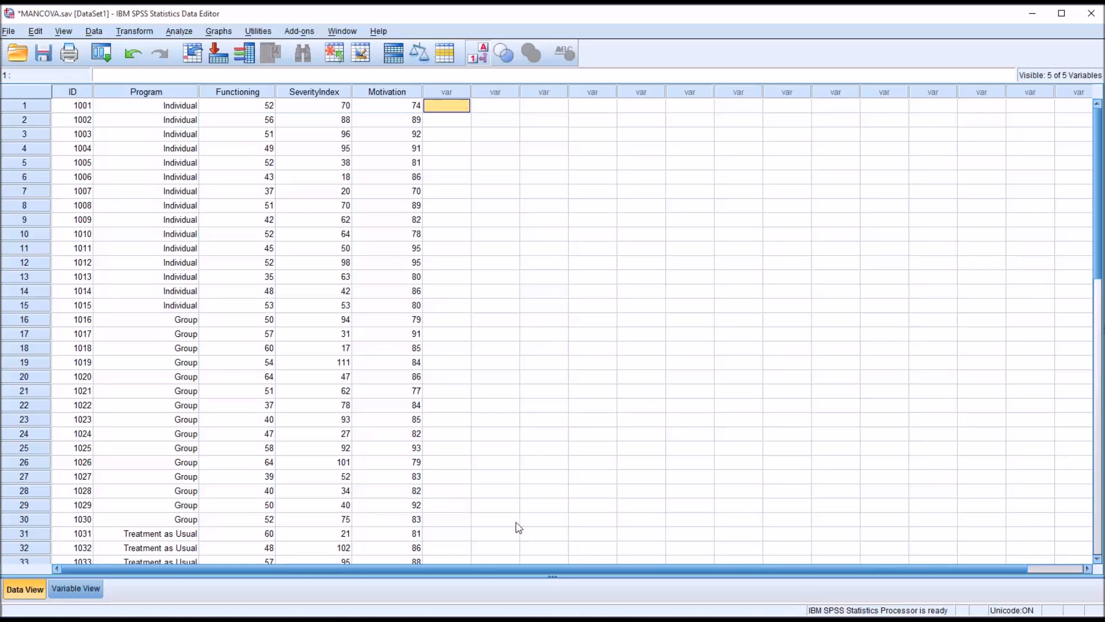
mouse_move(253, 217)
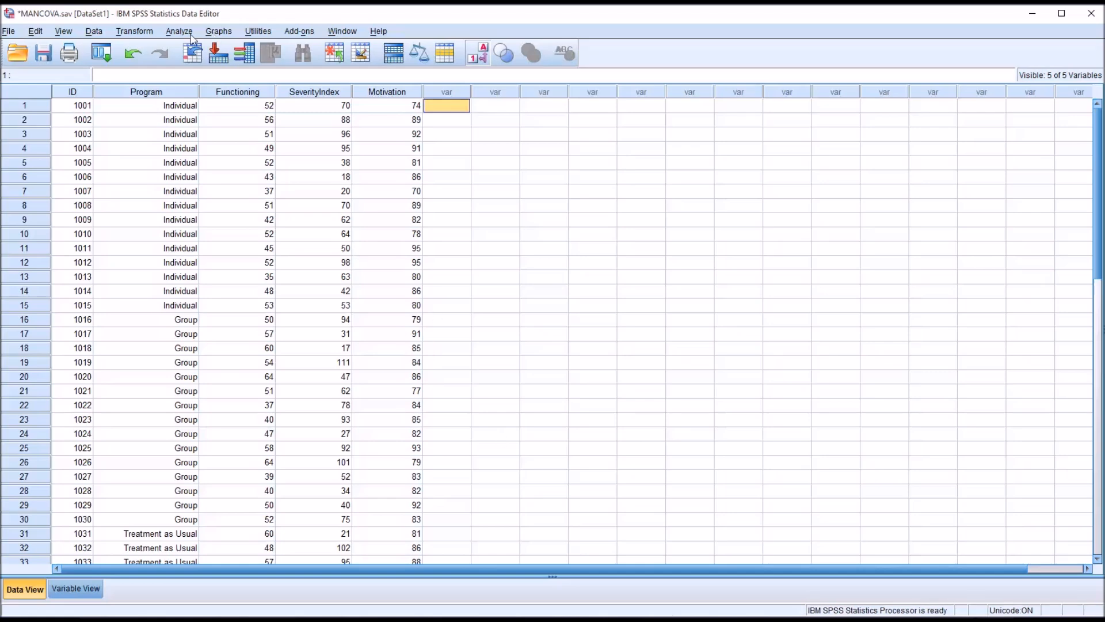
Start Explore with Functioning, Severity and Motivation as dependents, requesting outlier listings.
left_click(179, 31)
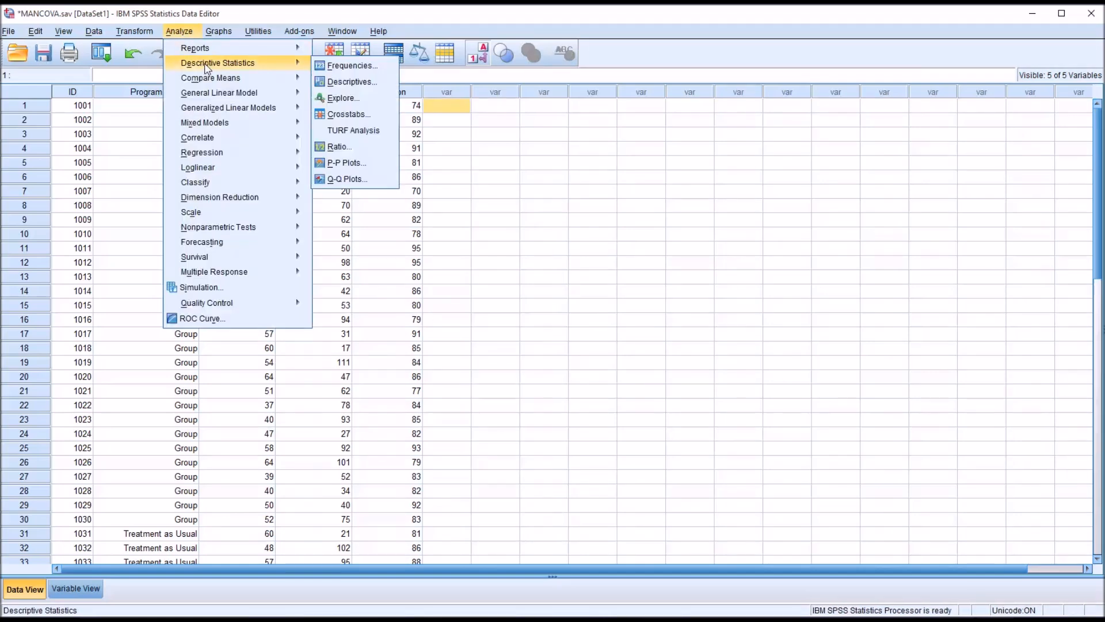
mouse_move(343, 97)
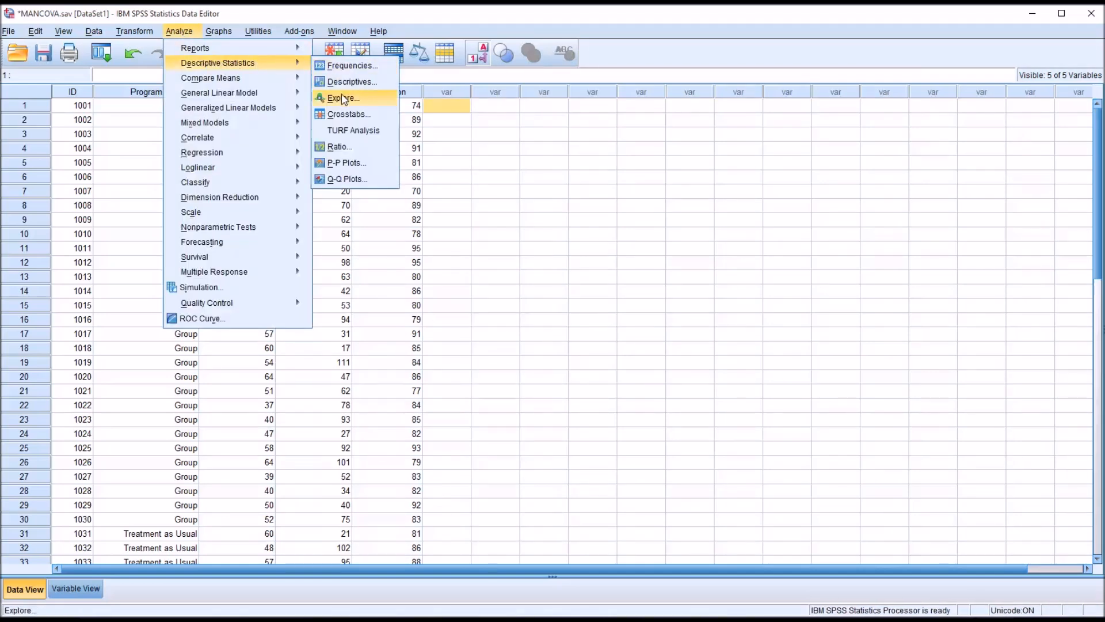
left_click(341, 98)
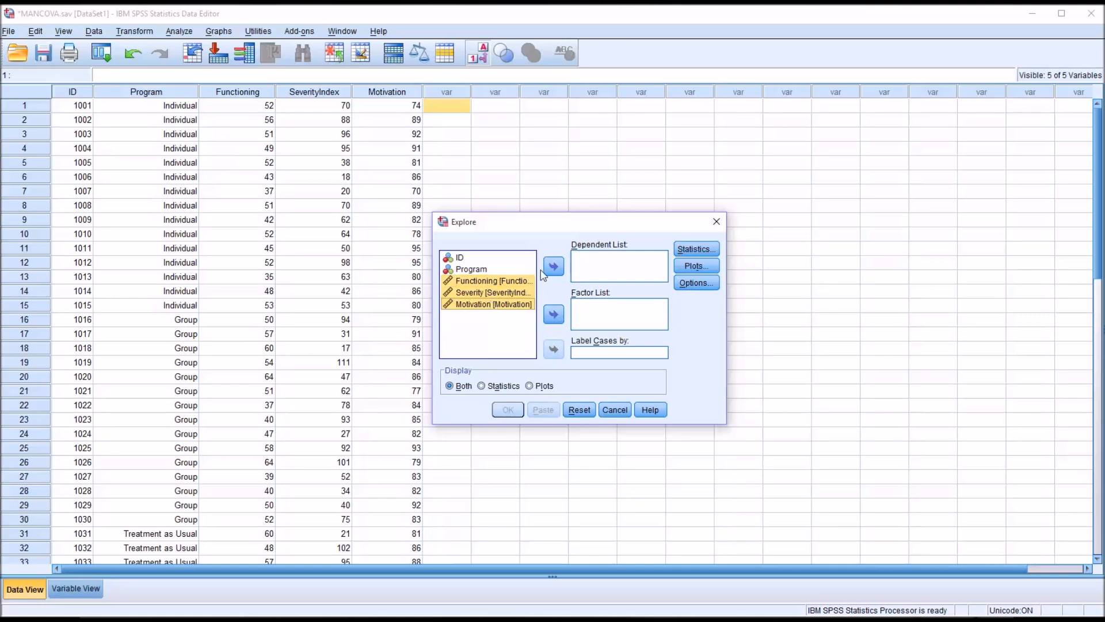
left_click(695, 249)
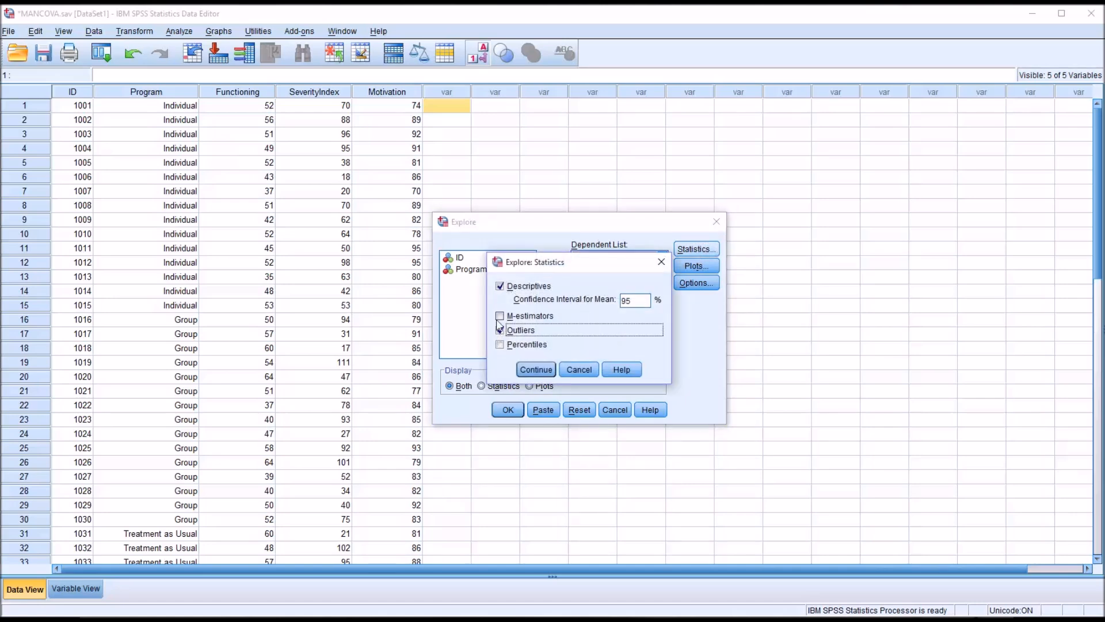
left_click(501, 331)
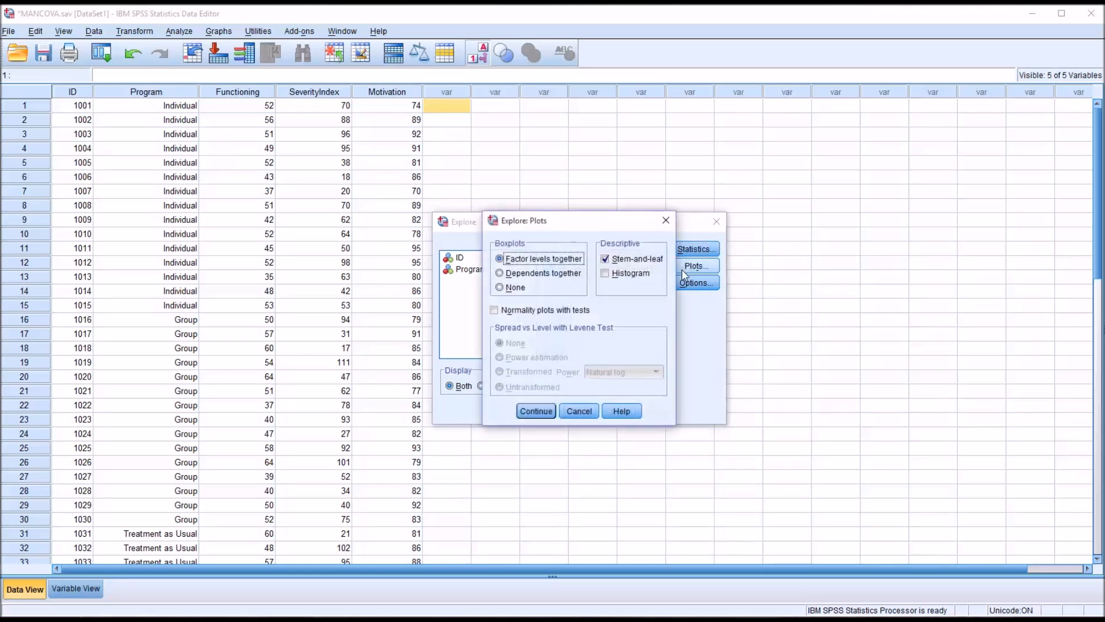
left_click(605, 273)
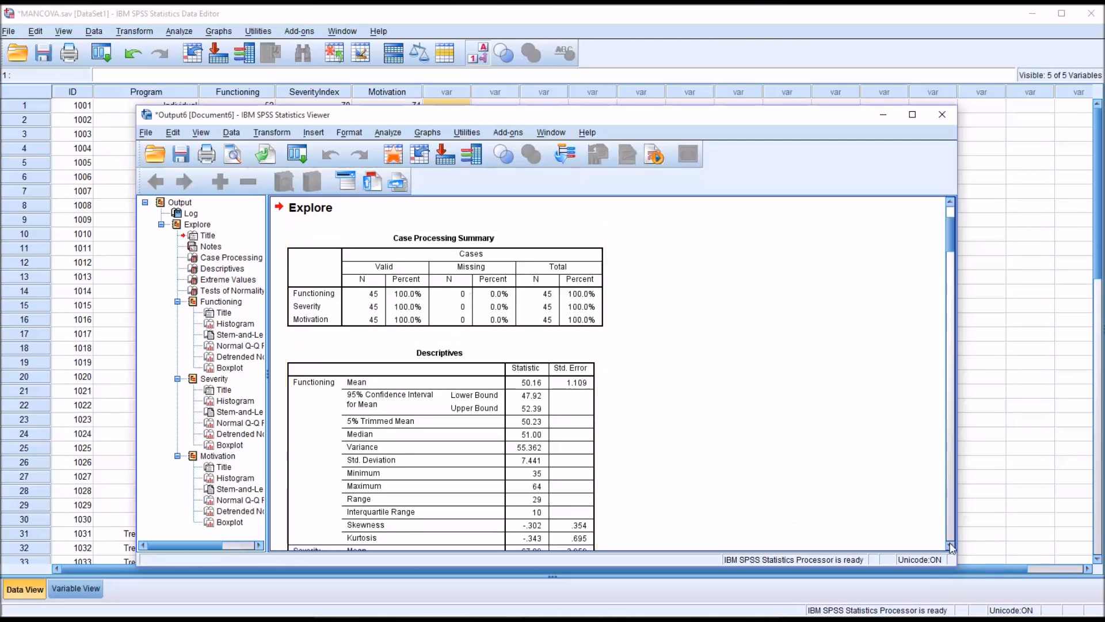
scroll("down", 3)
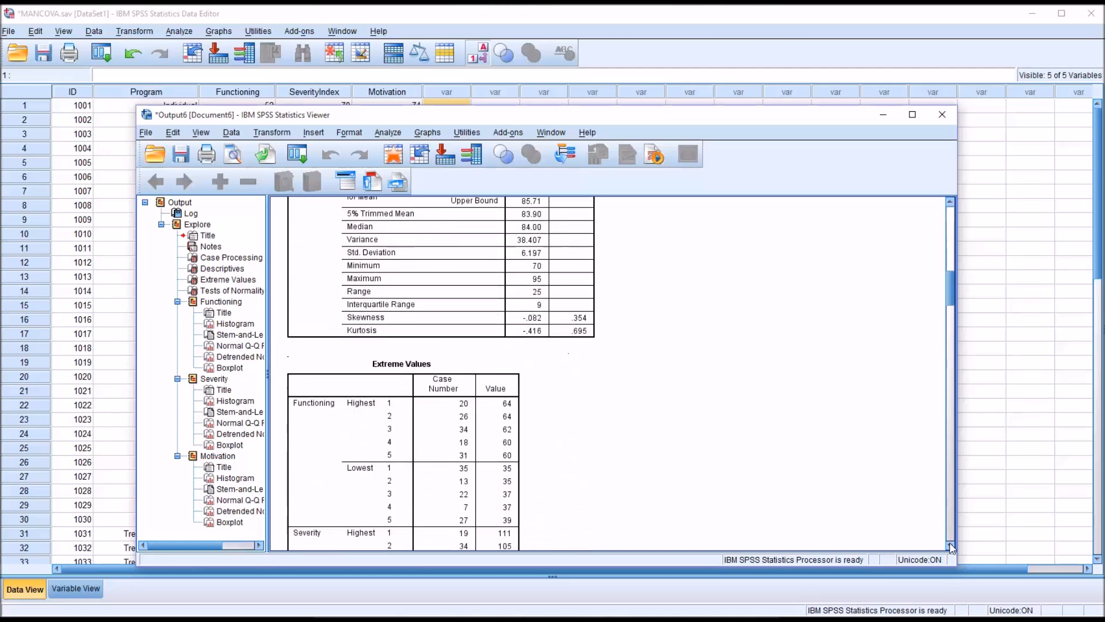
scroll("down", 3)
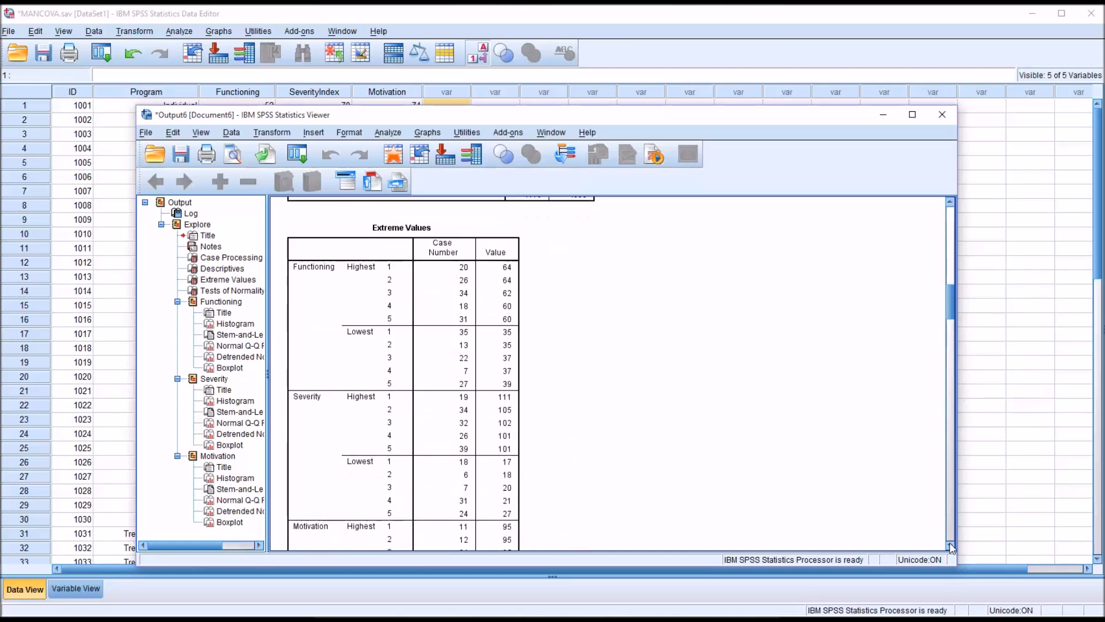
scroll("down", 3)
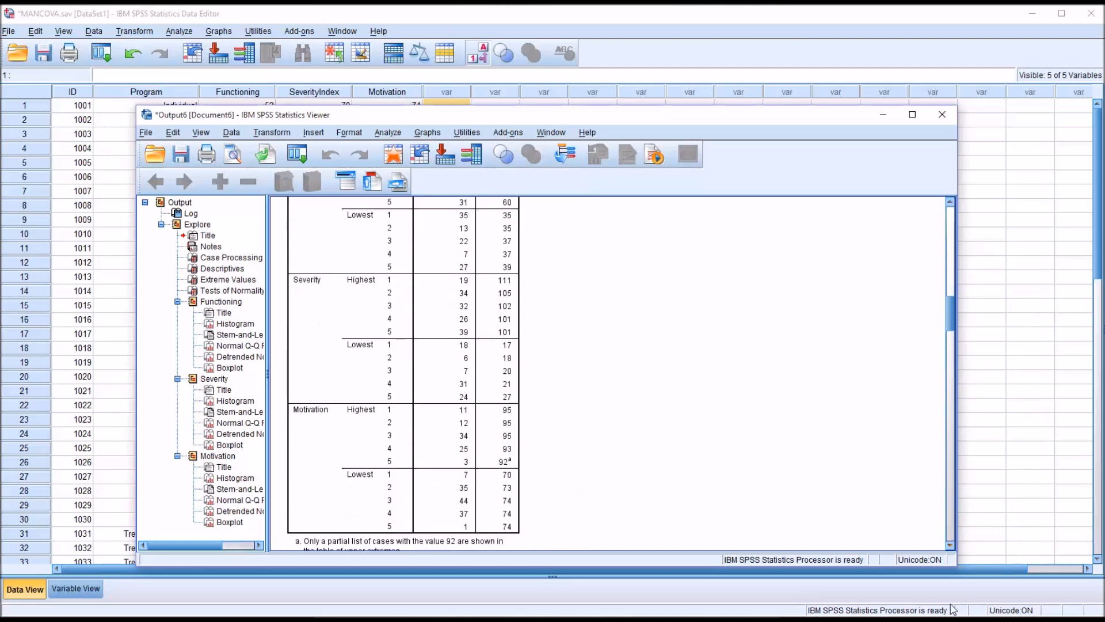
scroll("down", 3)
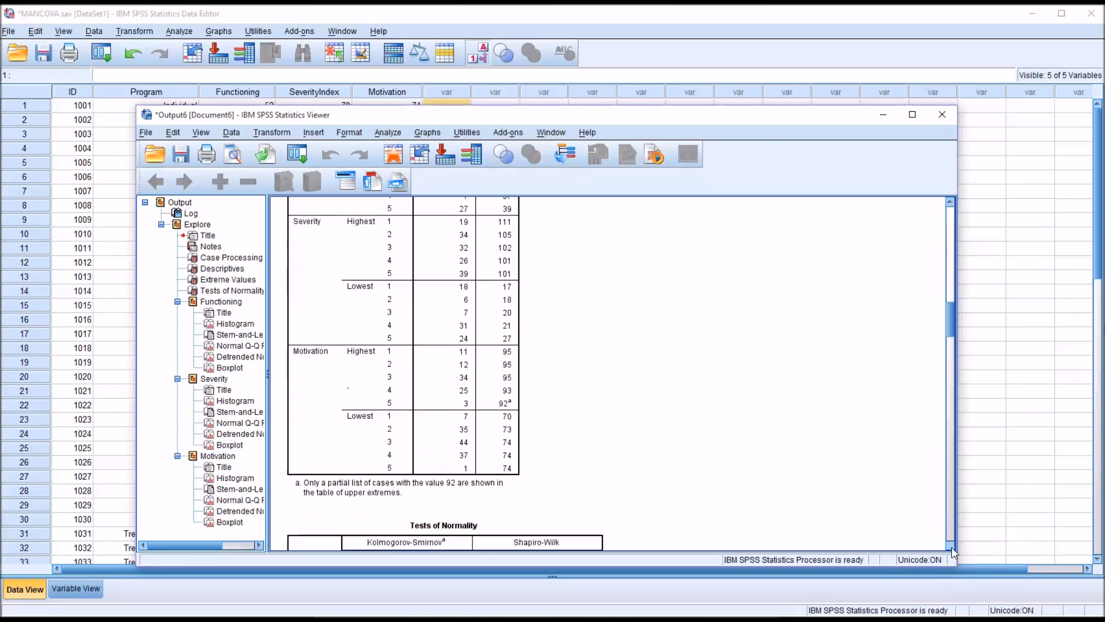
scroll("down", 3)
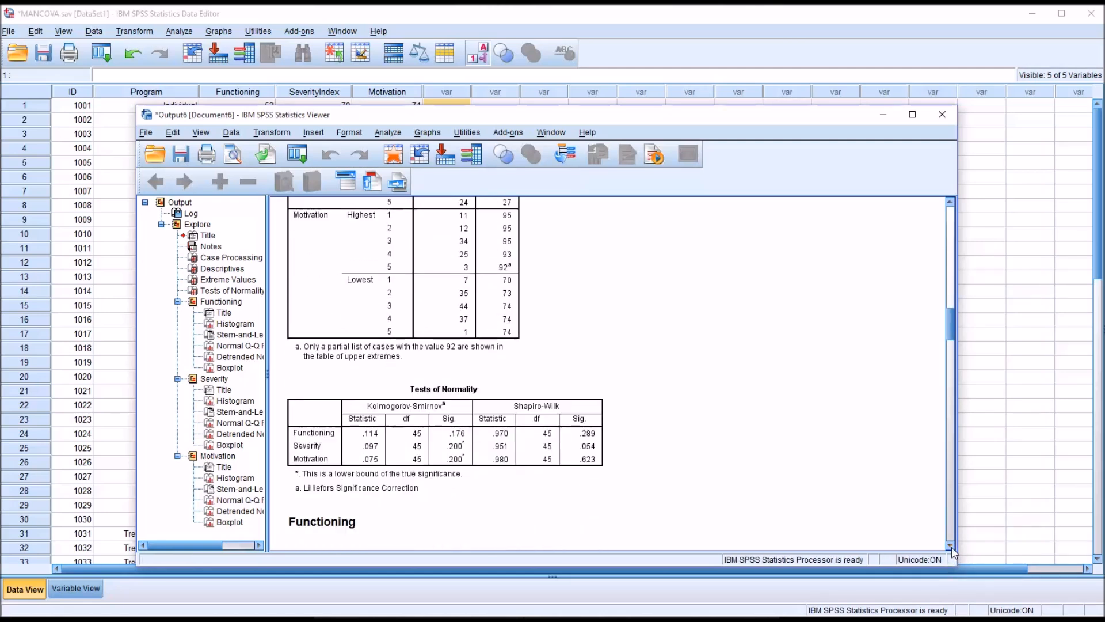
left_click(472, 491)
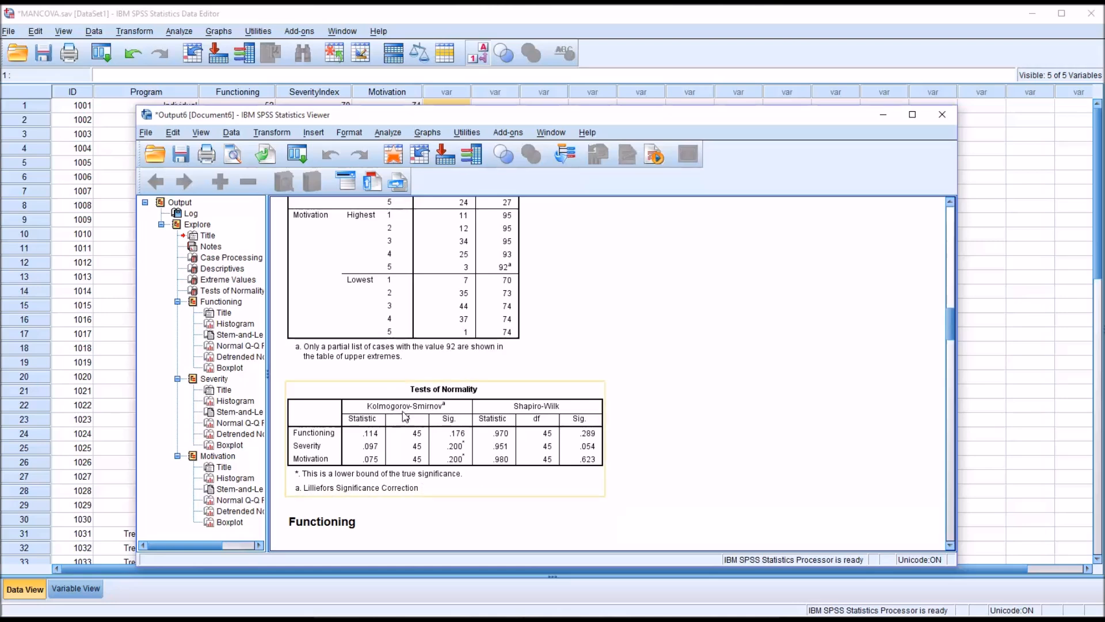
mouse_move(457, 448)
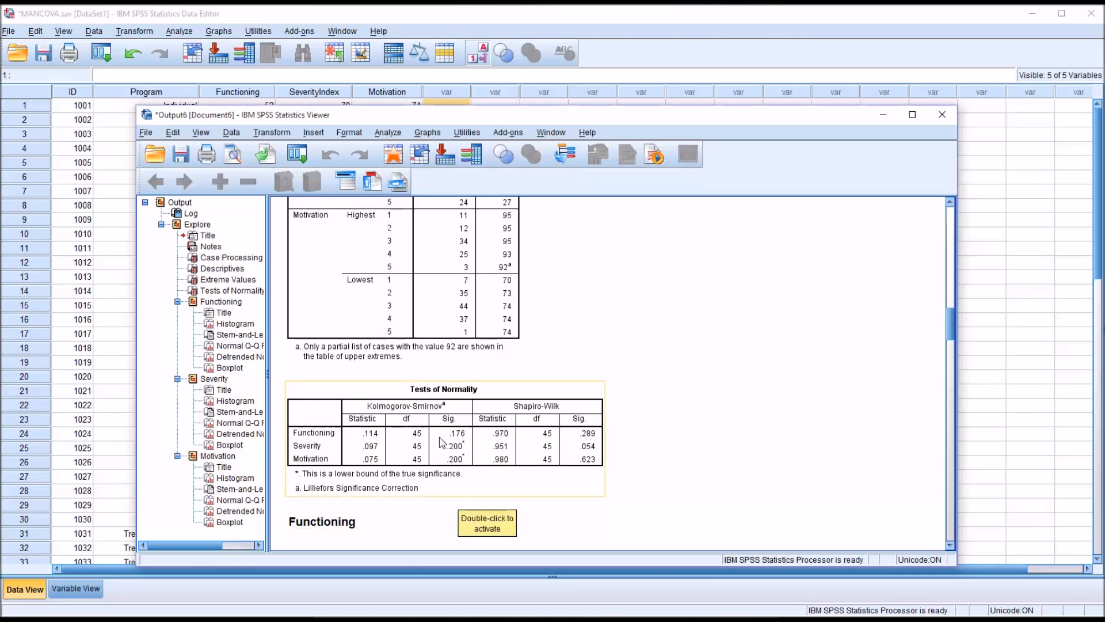
mouse_move(322, 466)
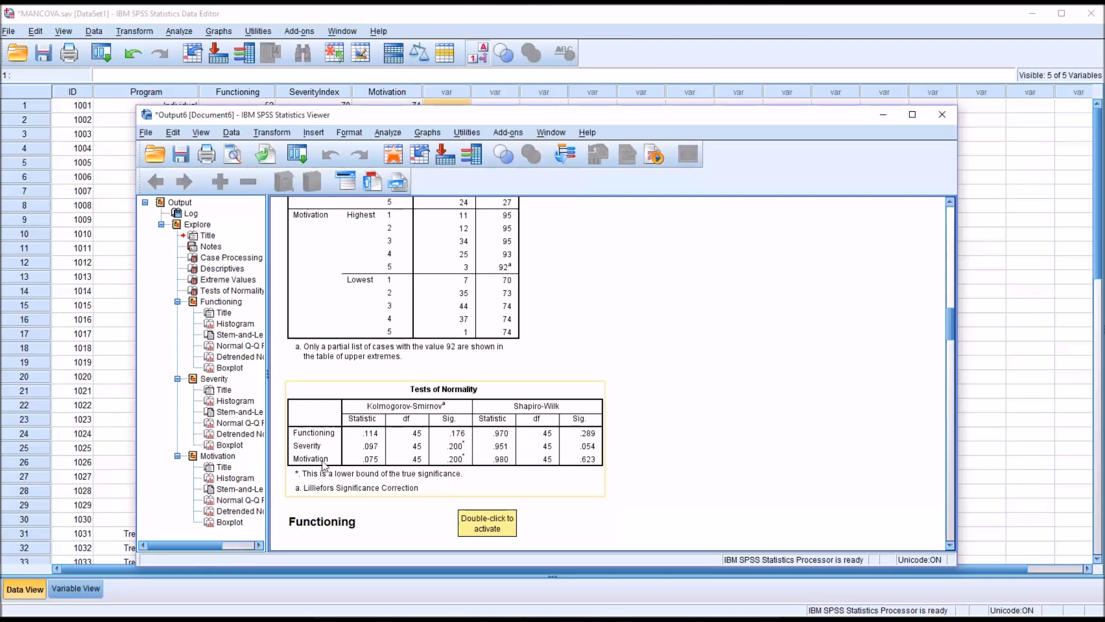
mouse_move(433, 441)
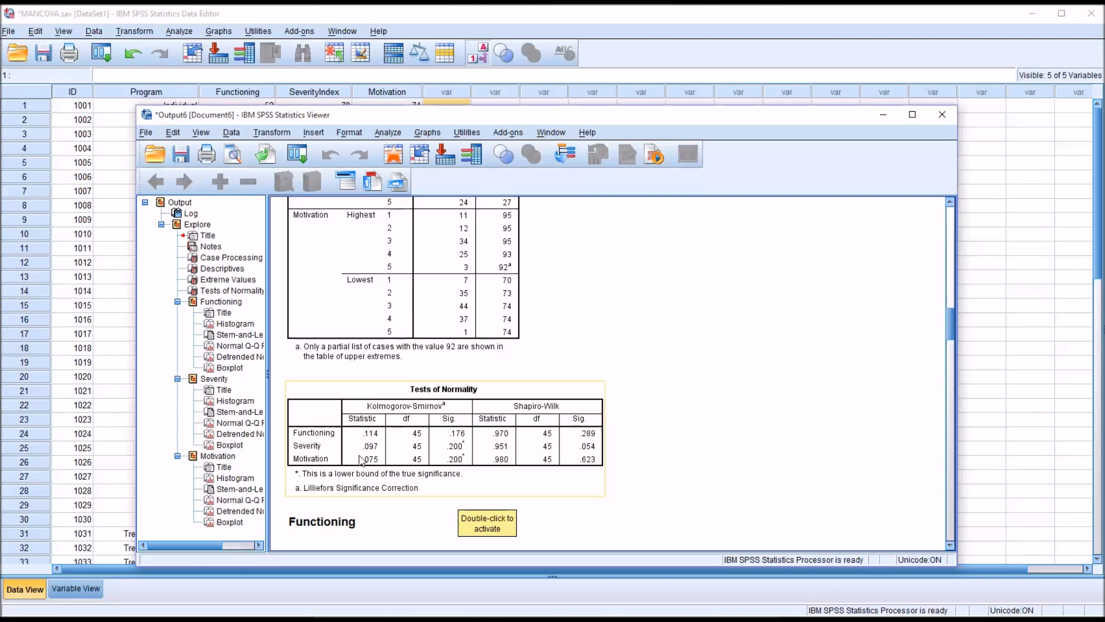
mouse_move(539, 441)
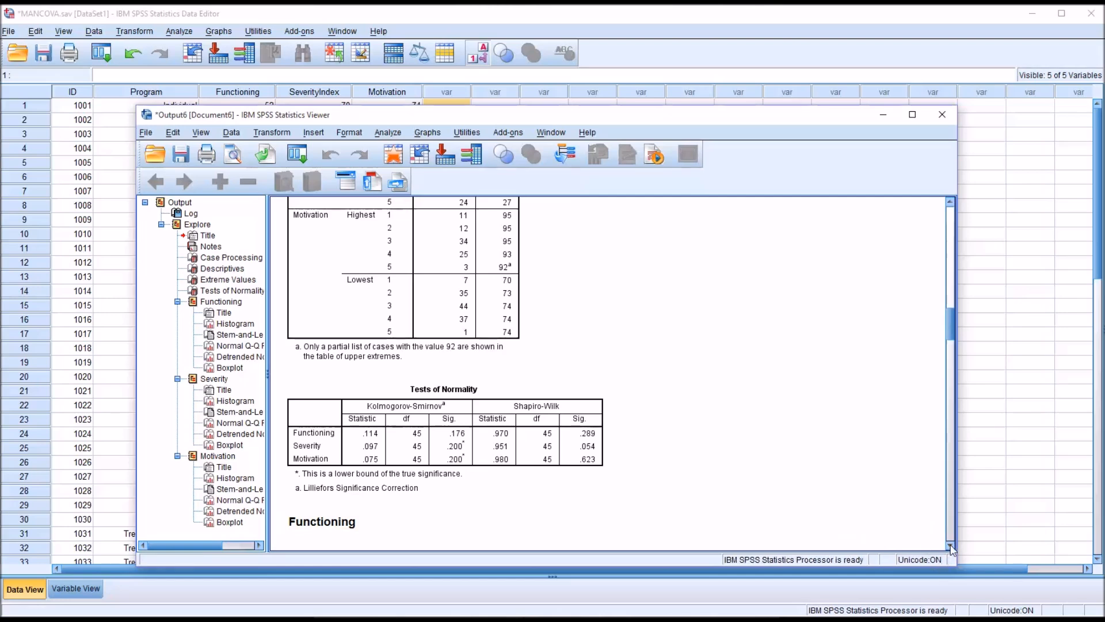
Scroll through the histograms, stem-and-leaf and Q-Q plots down to the Motivation boxplot.
scroll("down", 3)
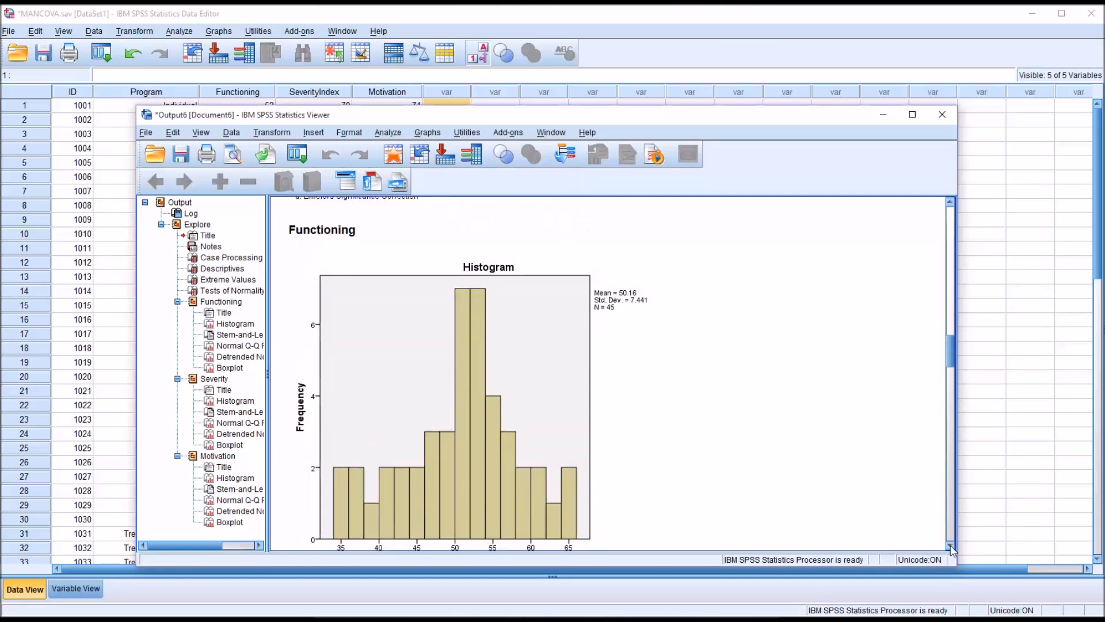
scroll("down", 3)
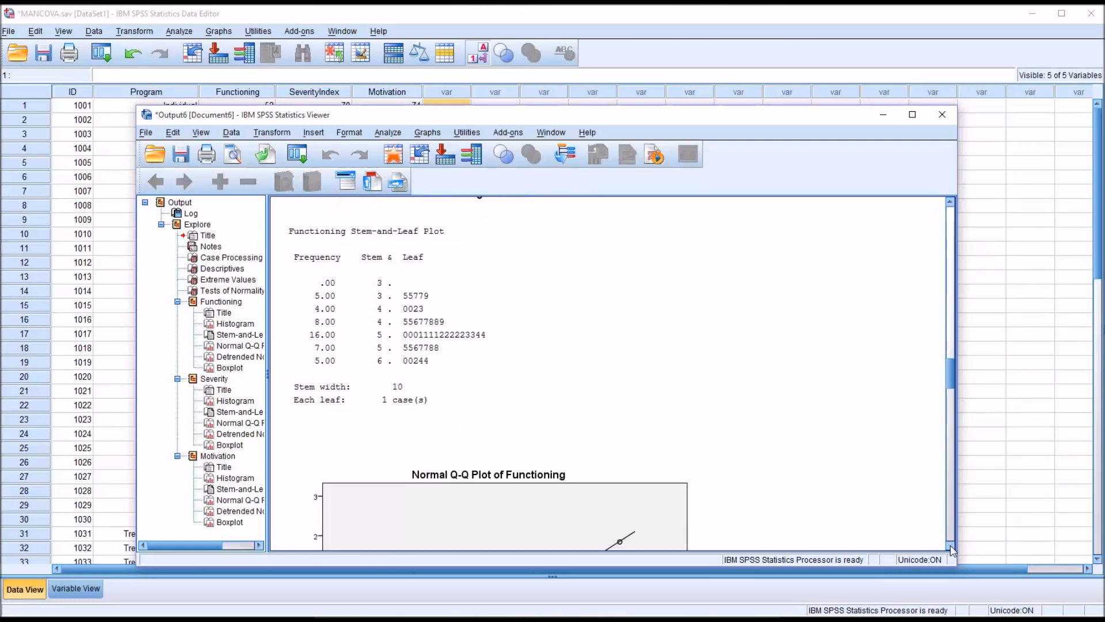
scroll("down", 3)
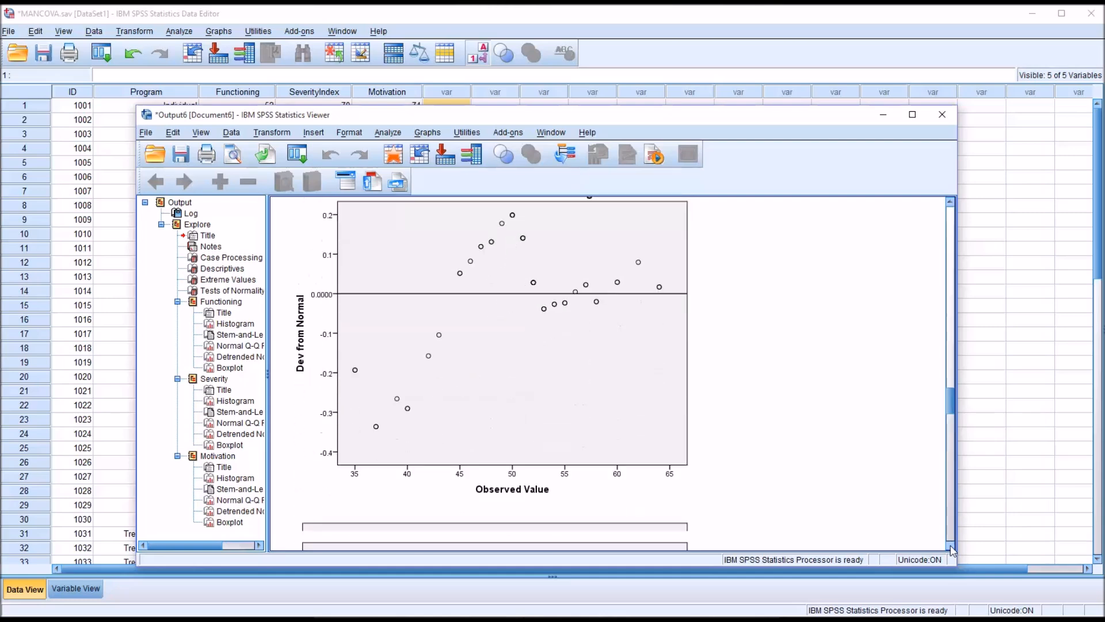
scroll("down", 3)
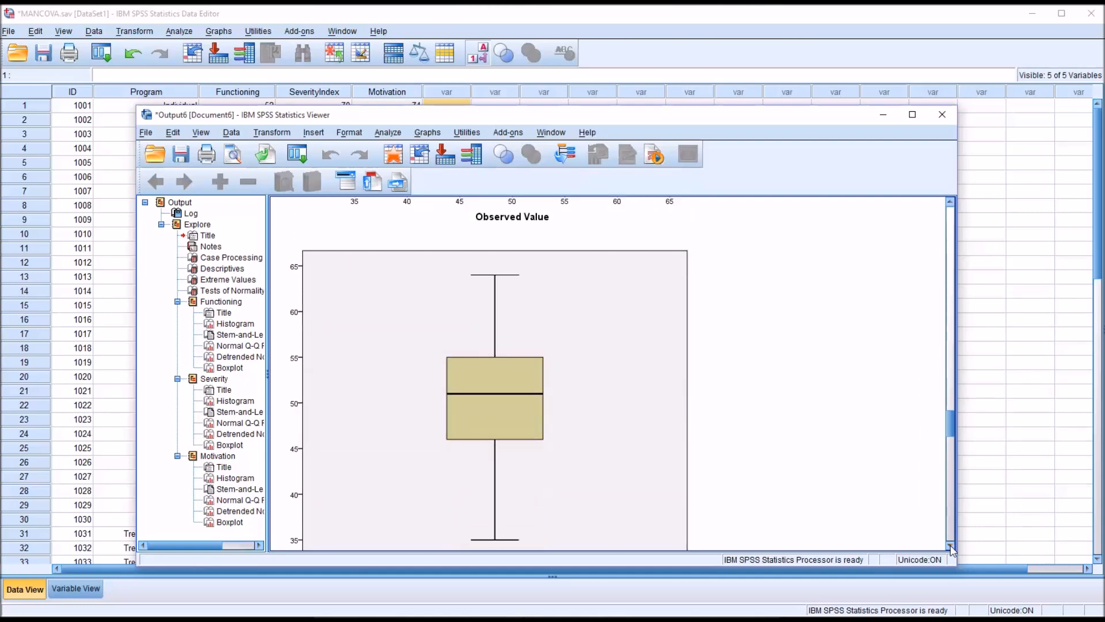
scroll("down", 3)
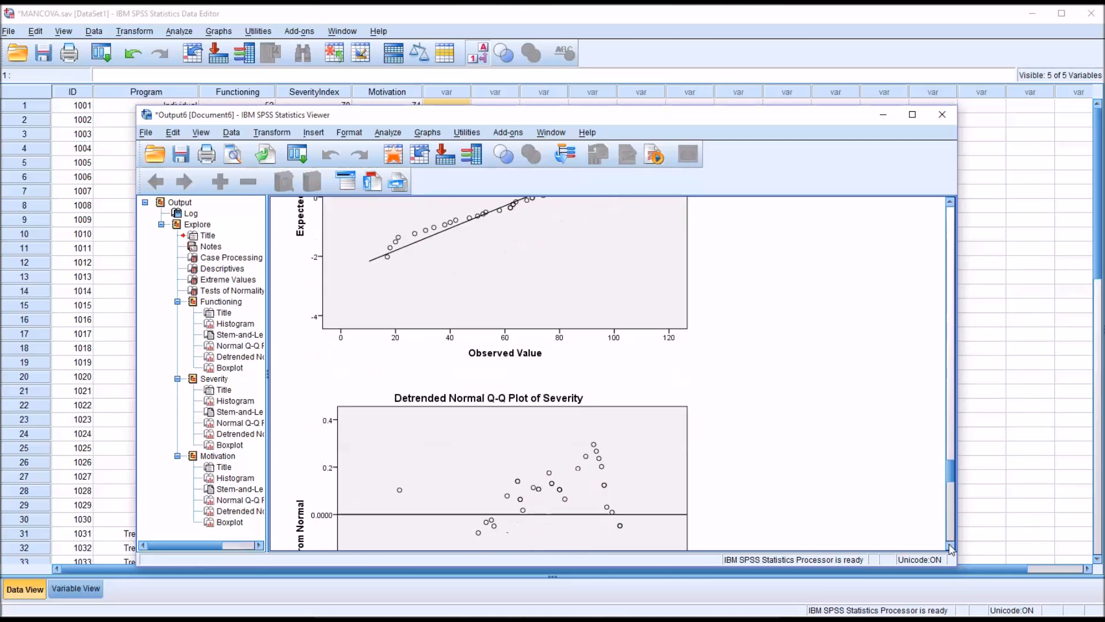
scroll("down", 3)
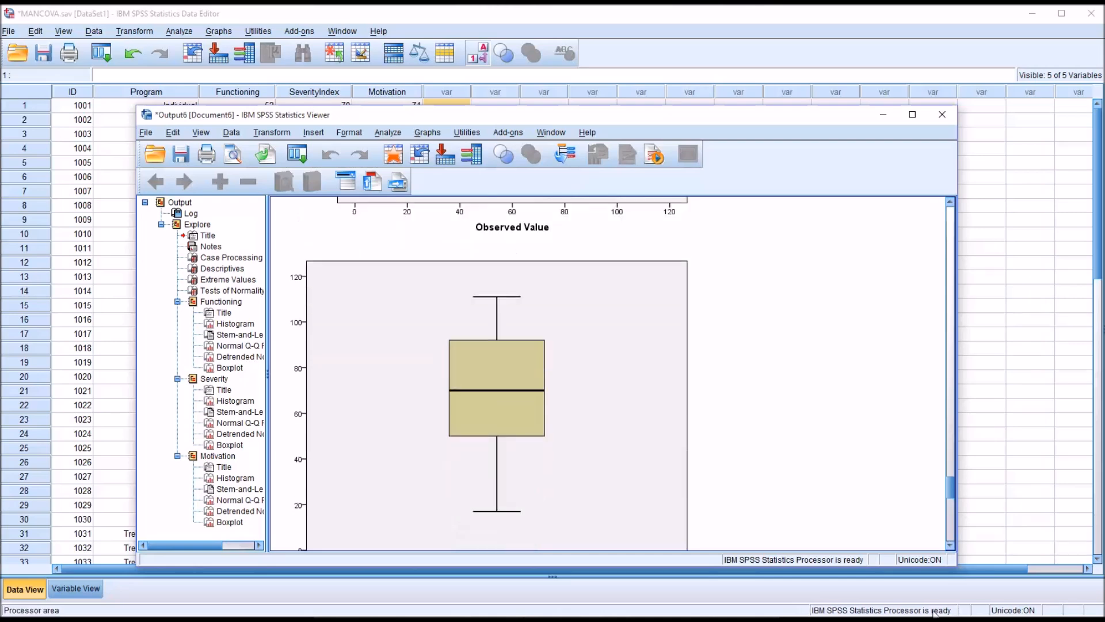
scroll("down", 3)
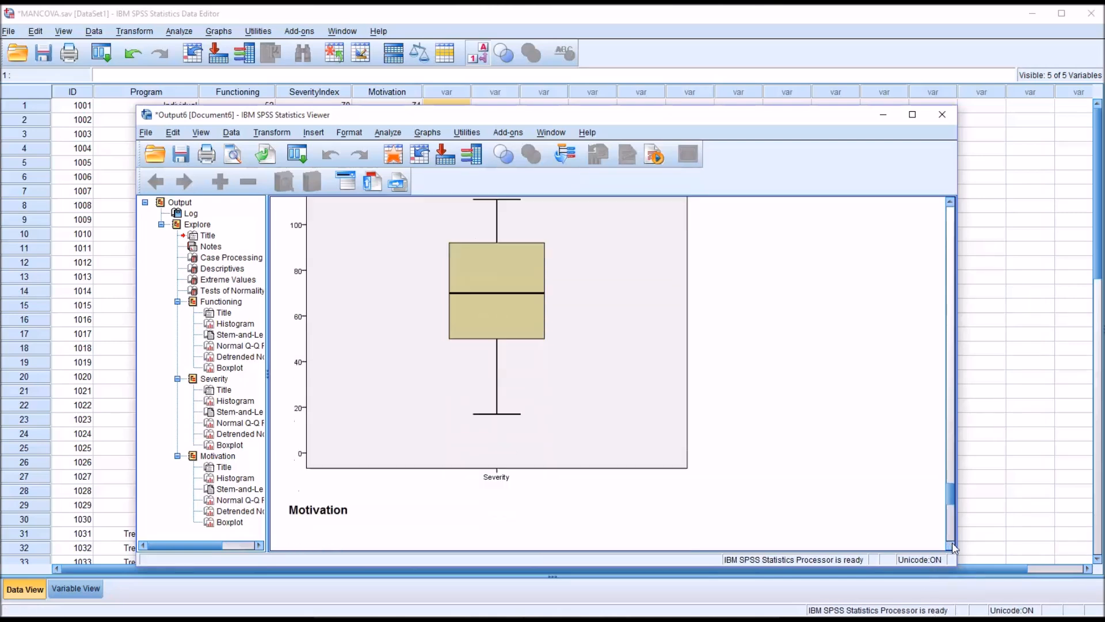
scroll("down", 3)
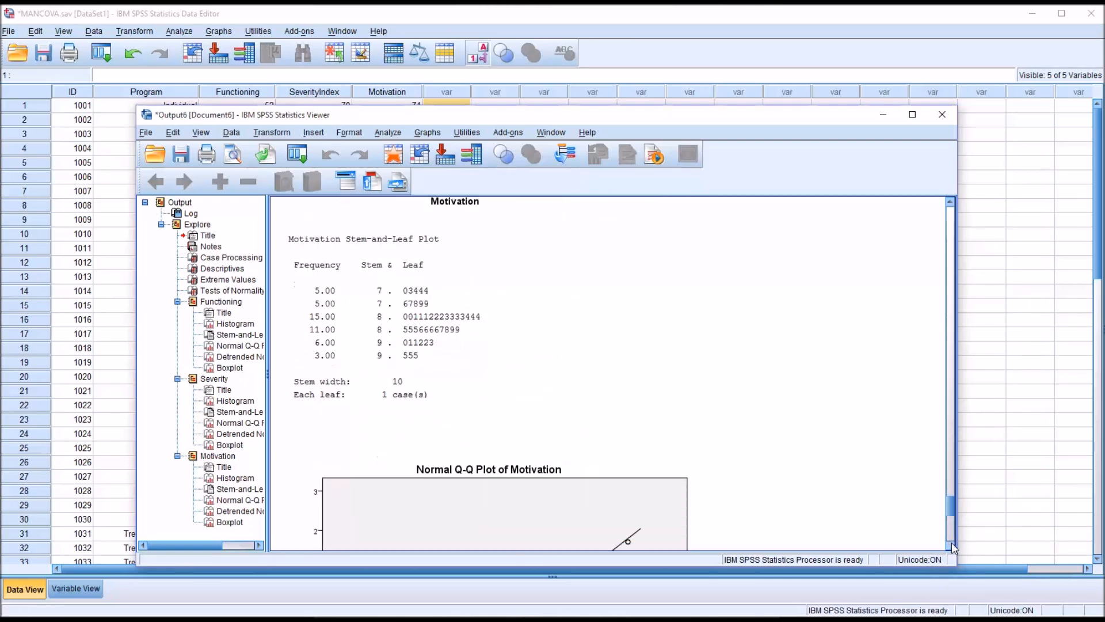
scroll("down", 3)
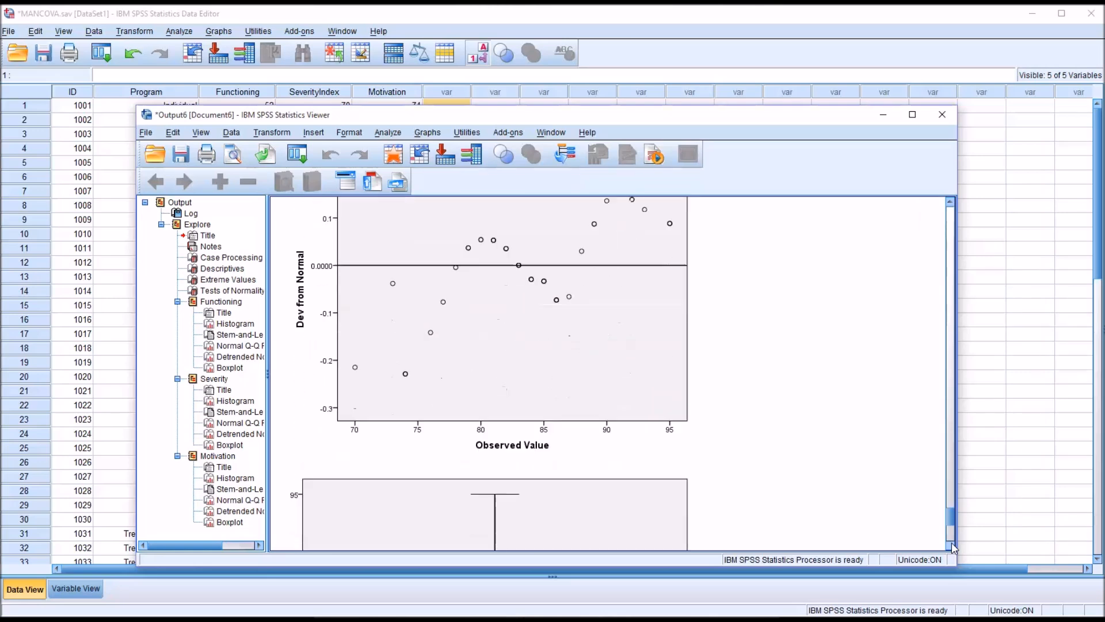
scroll("down", 3)
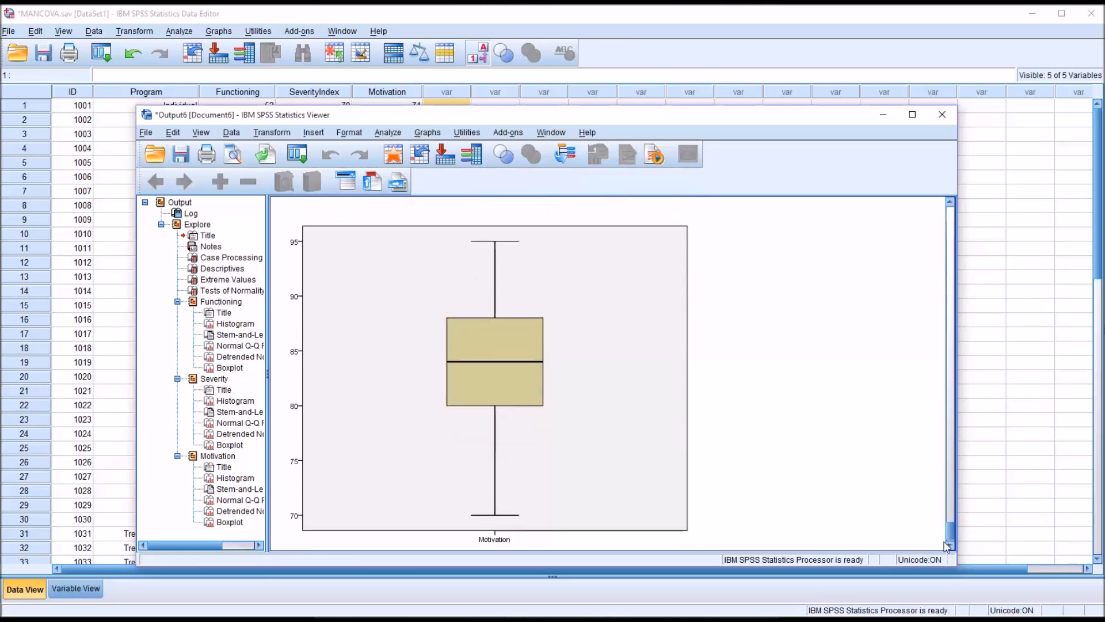
mouse_move(846, 404)
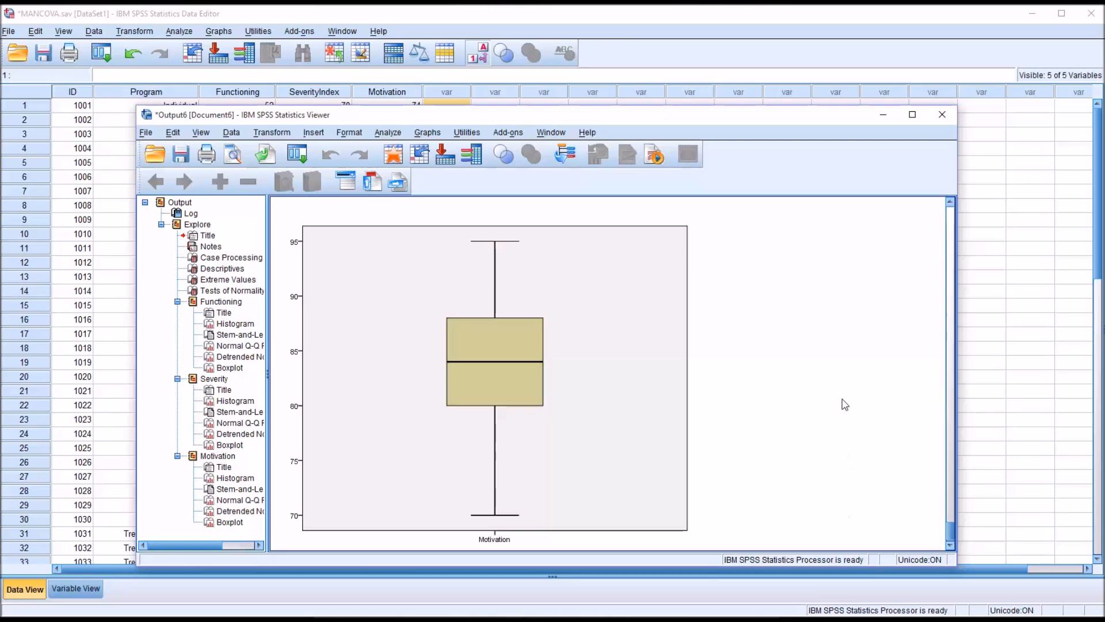
mouse_move(384, 120)
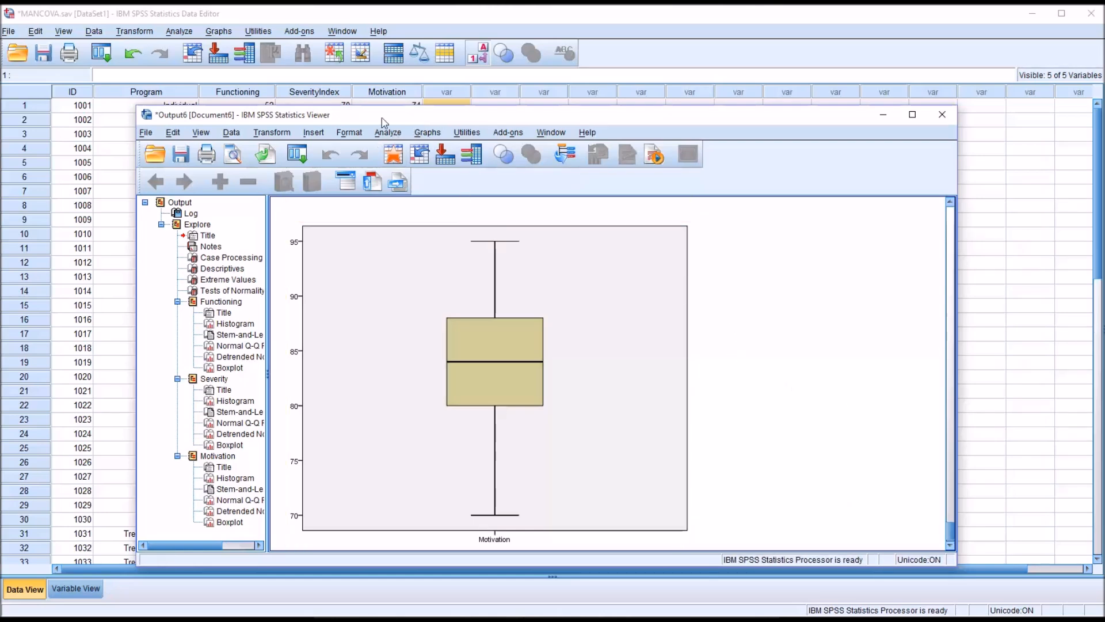
Define a legacy Matrix Scatter with Functioning, Severity and Motivation as matrix variables.
left_click(427, 131)
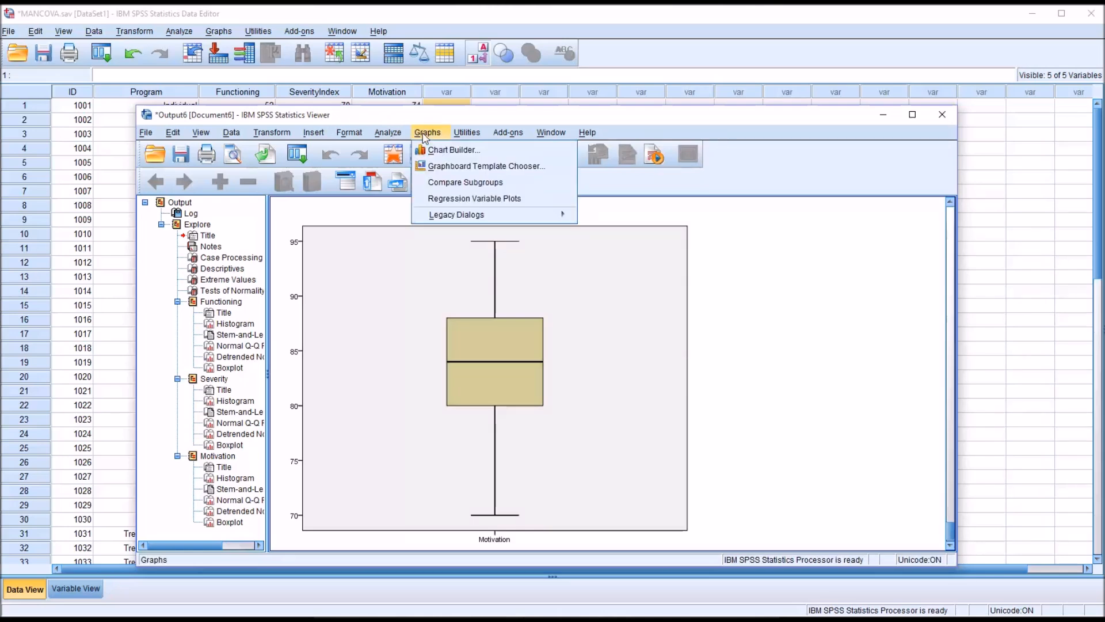
mouse_move(473, 198)
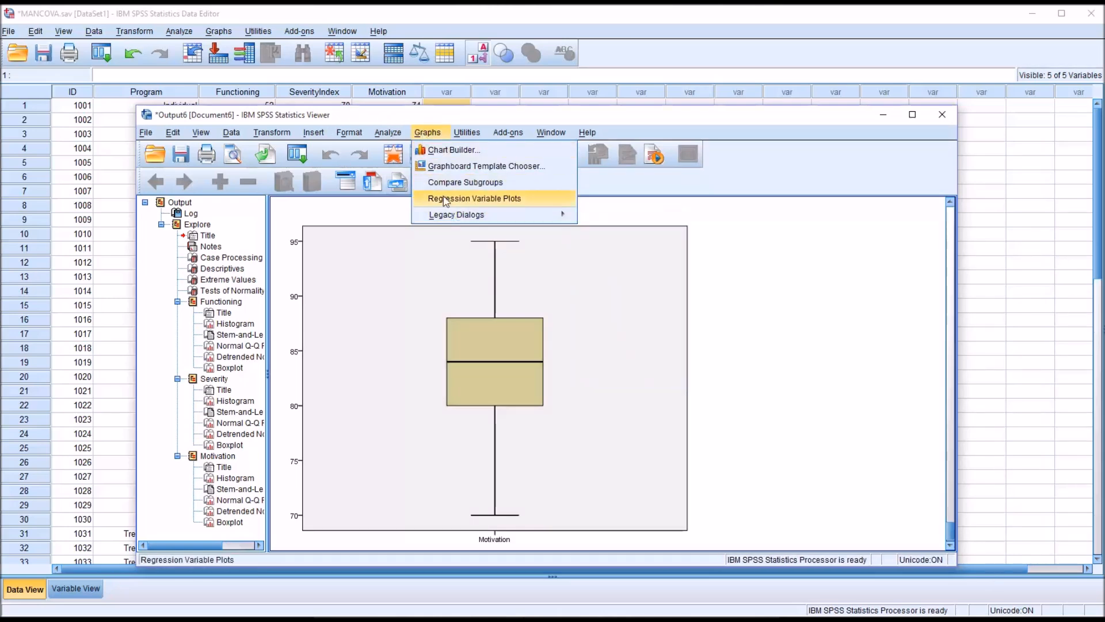
mouse_move(457, 215)
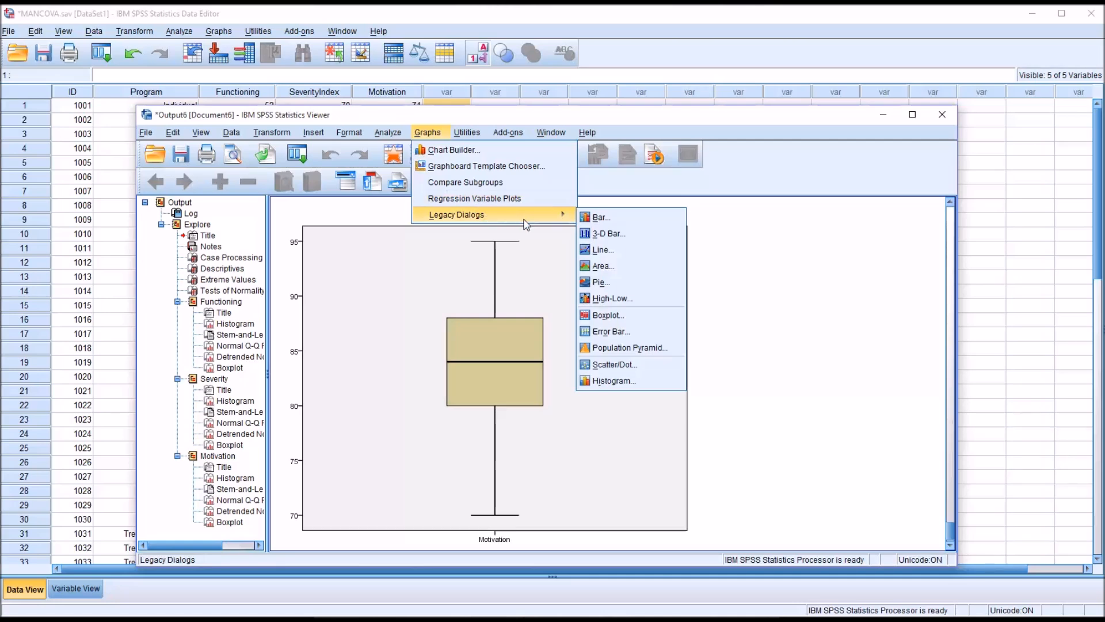
left_click(614, 365)
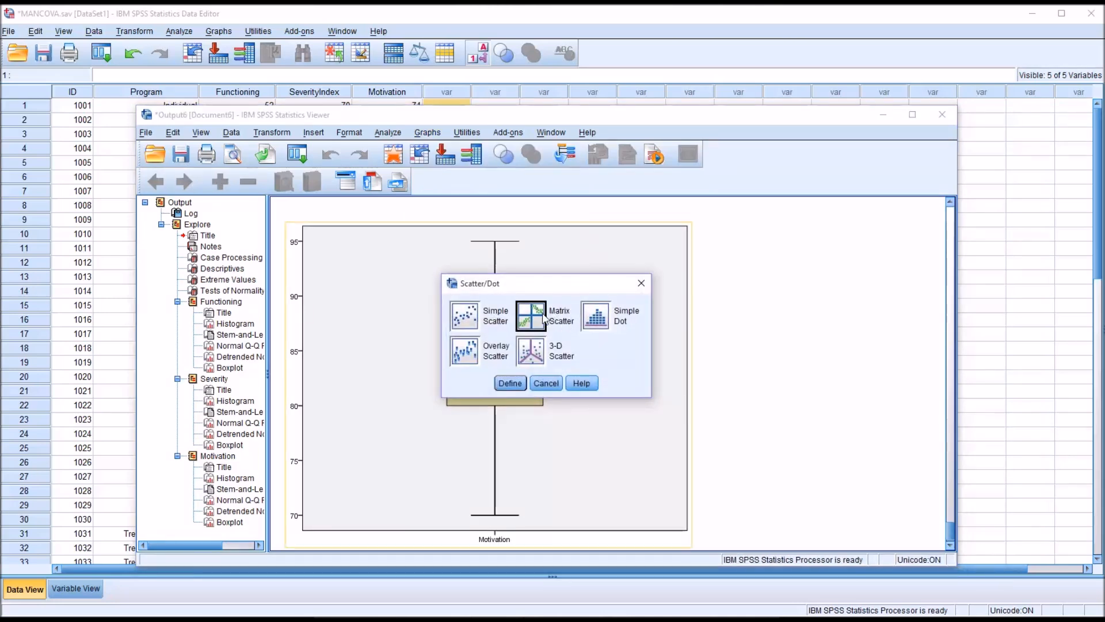
left_click(509, 382)
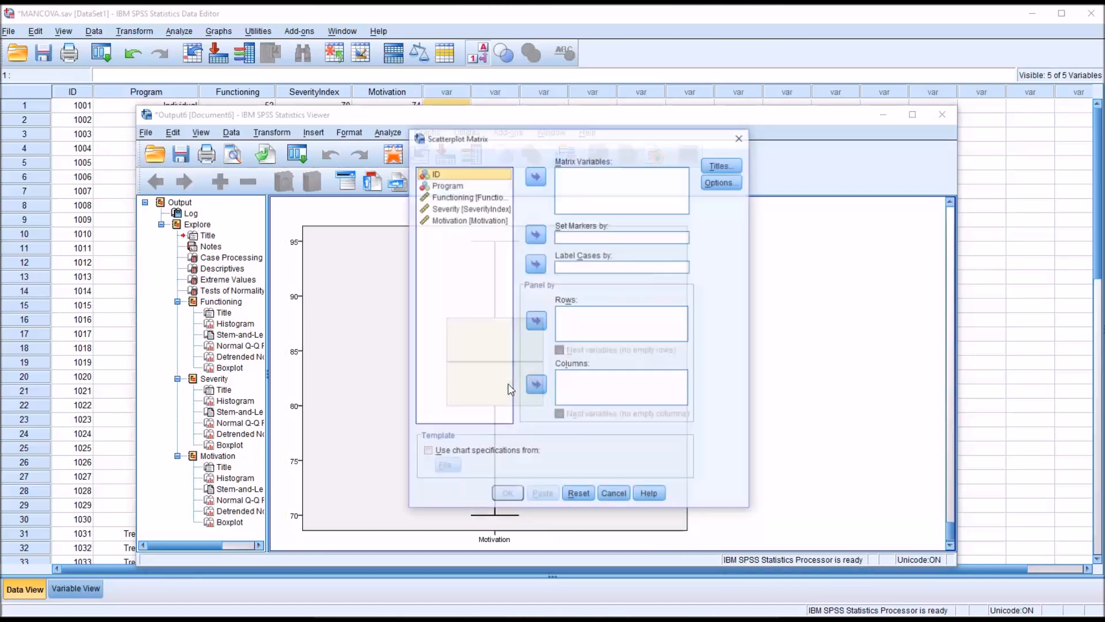
left_click(463, 195)
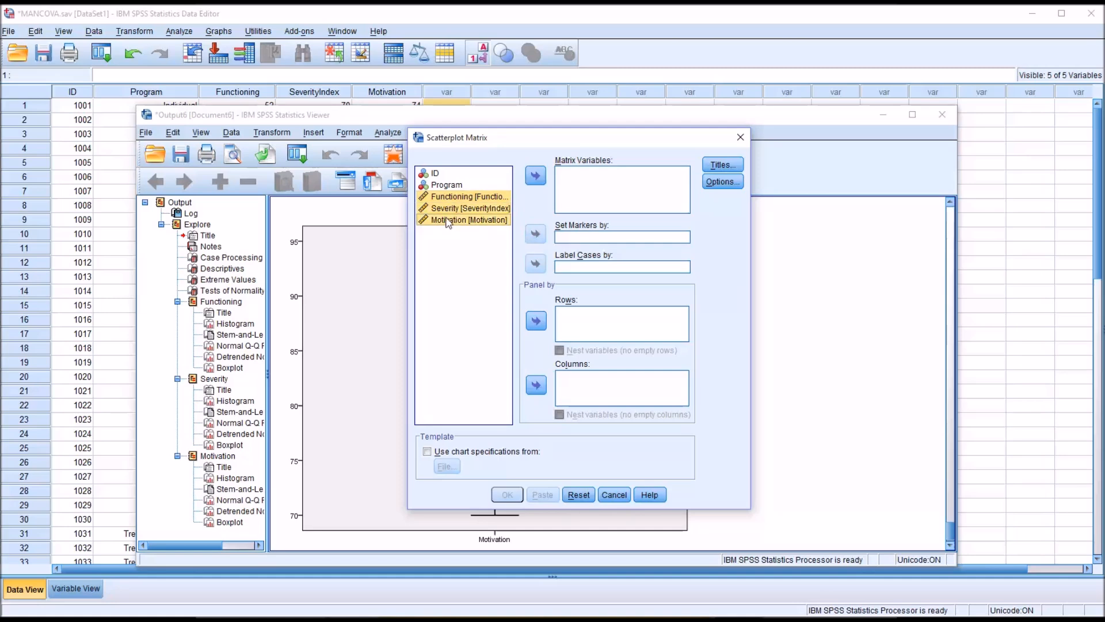
left_click(535, 175)
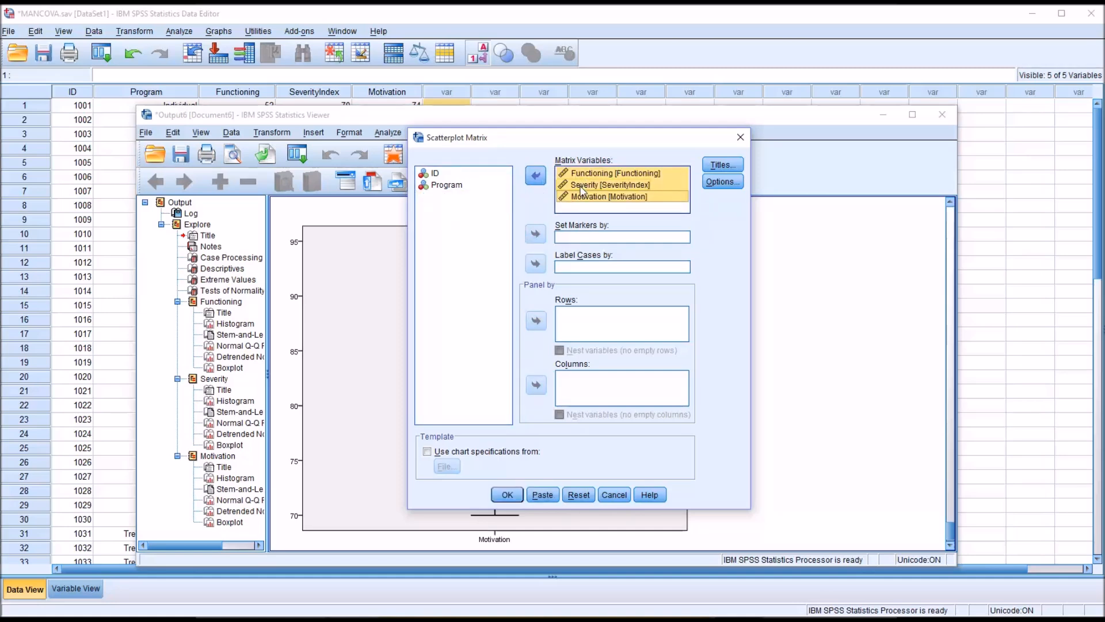
left_click(506, 494)
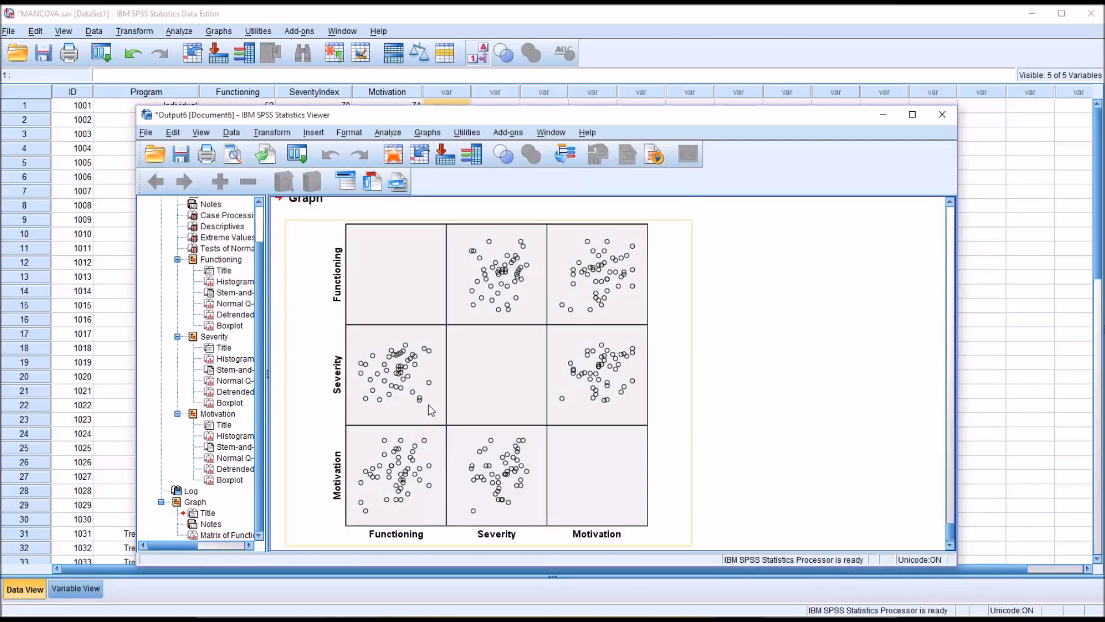
mouse_move(356, 424)
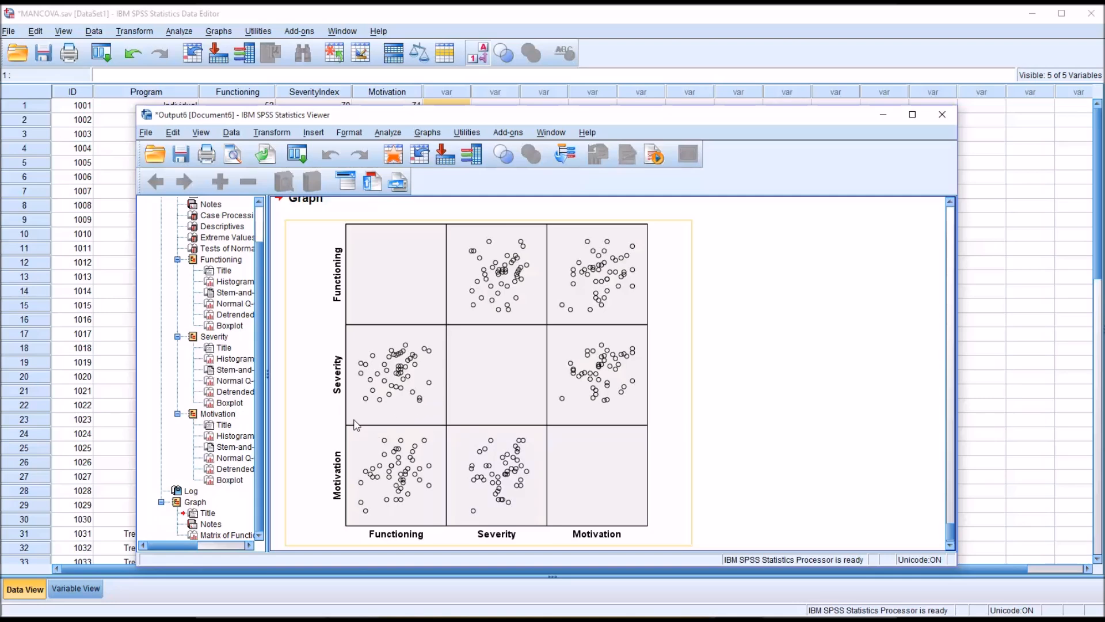
mouse_move(432, 357)
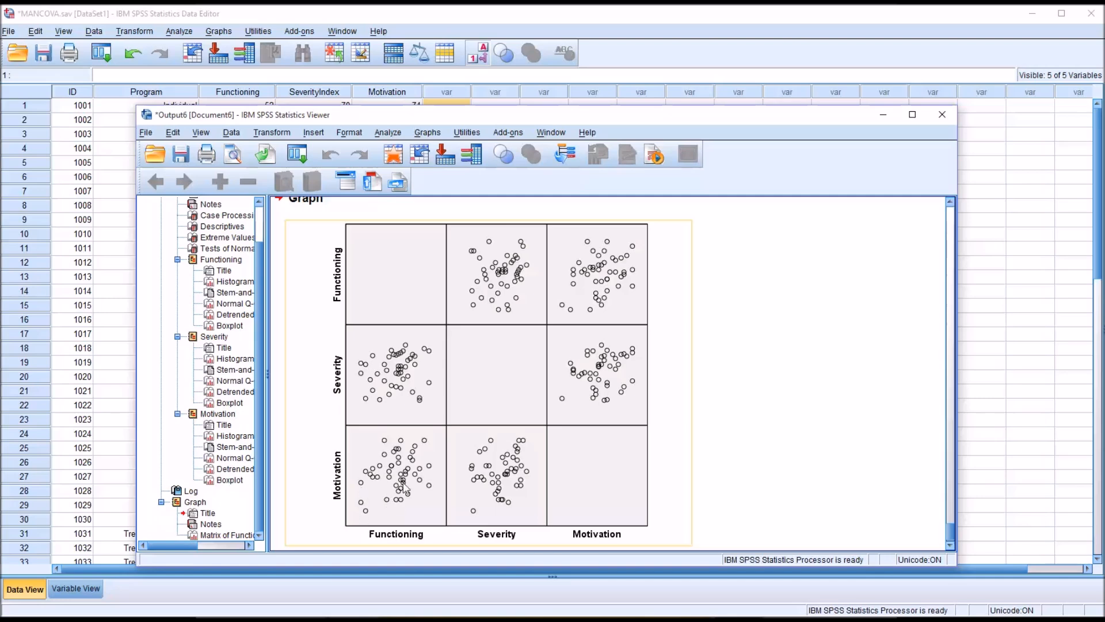
mouse_move(514, 479)
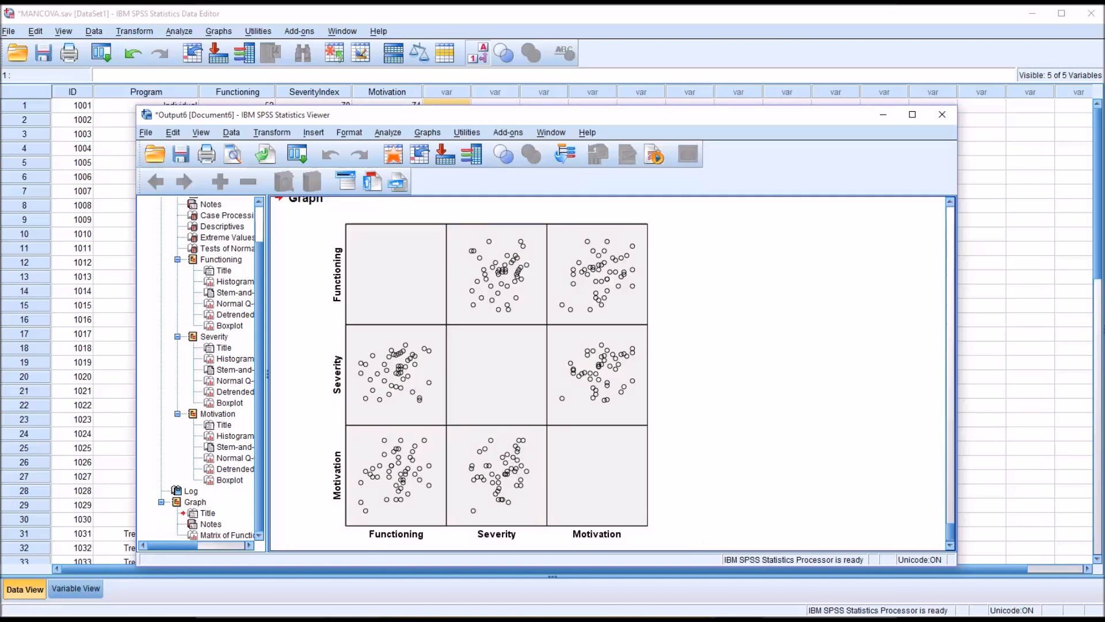
Confirm the Scatterplot Matrix dialog to draw the matrix in the Viewer.
left_click(505, 398)
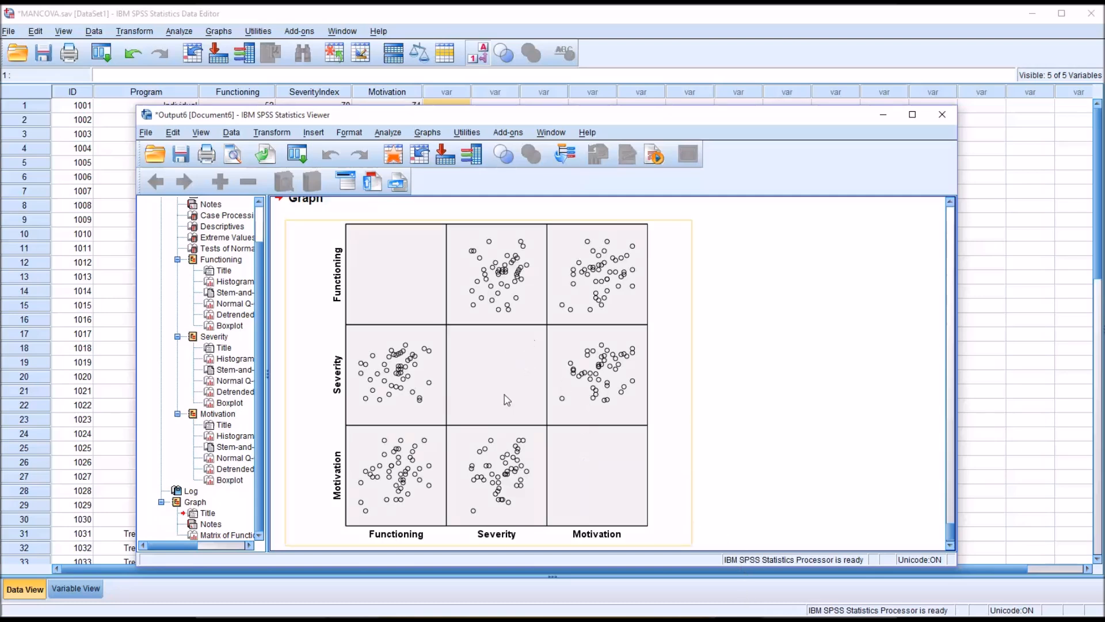
mouse_move(475, 408)
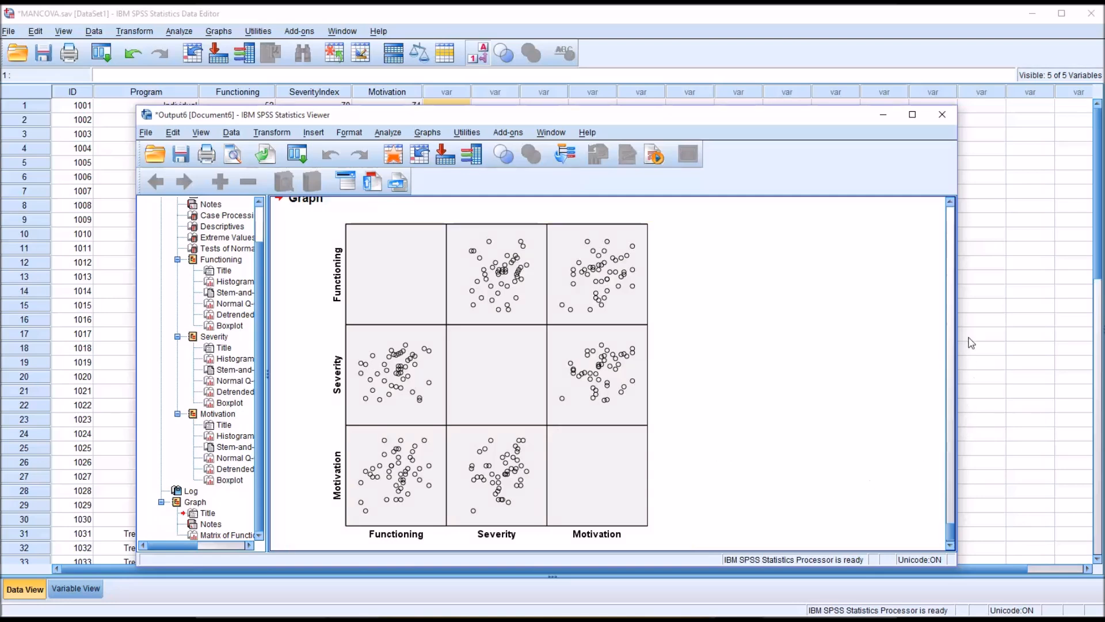
mouse_move(978, 351)
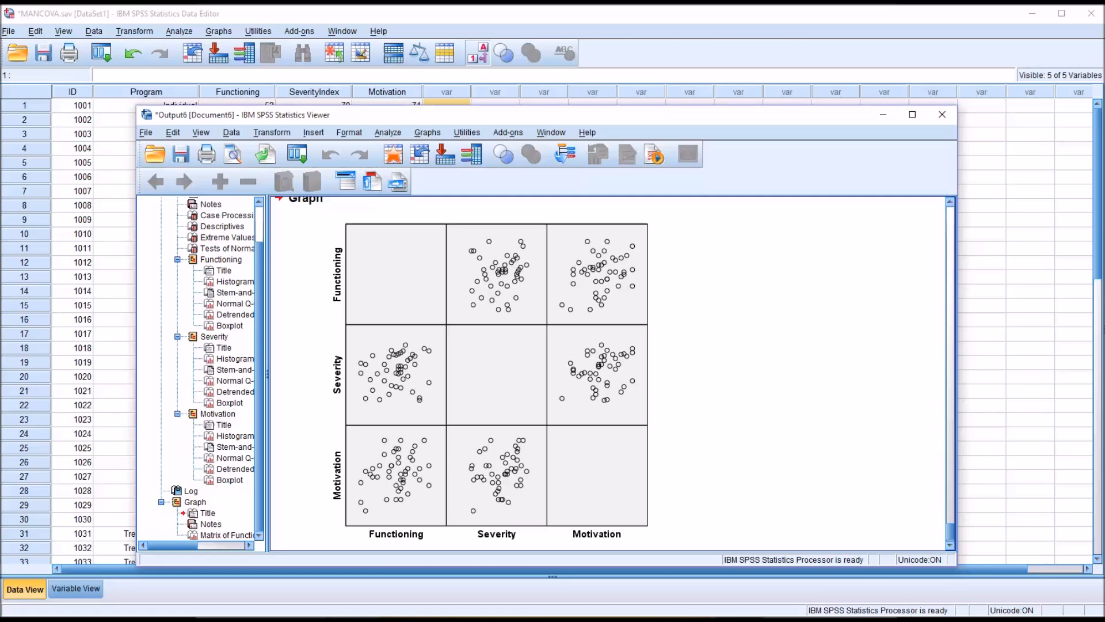
mouse_move(708, 550)
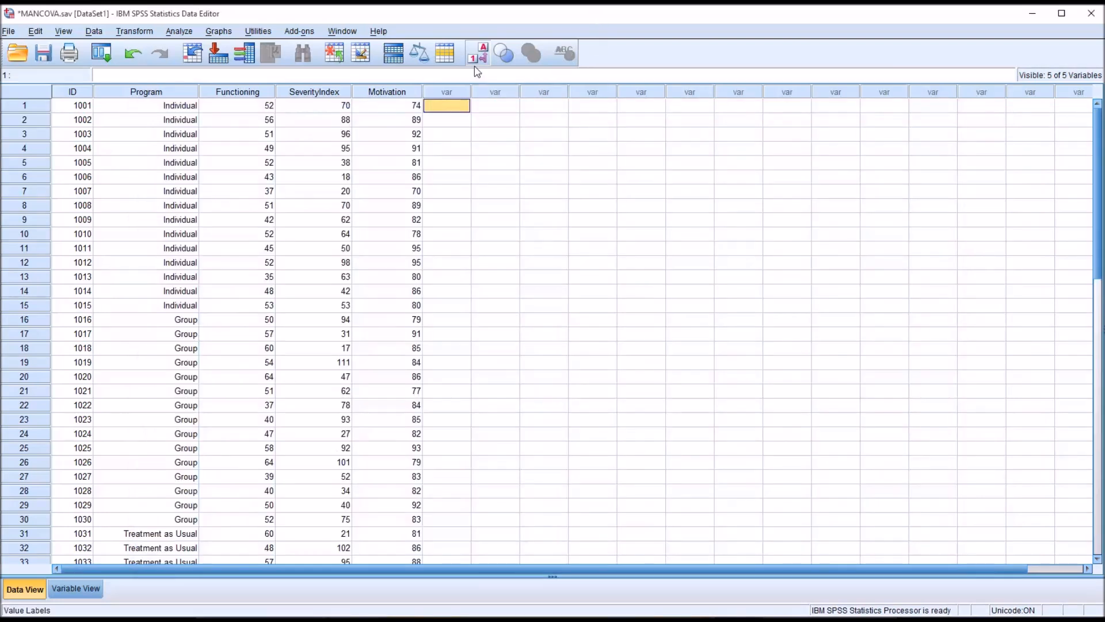
Start GLM Multivariate with Functioning and Severity as dependents and Motivation as covariate.
left_click(180, 31)
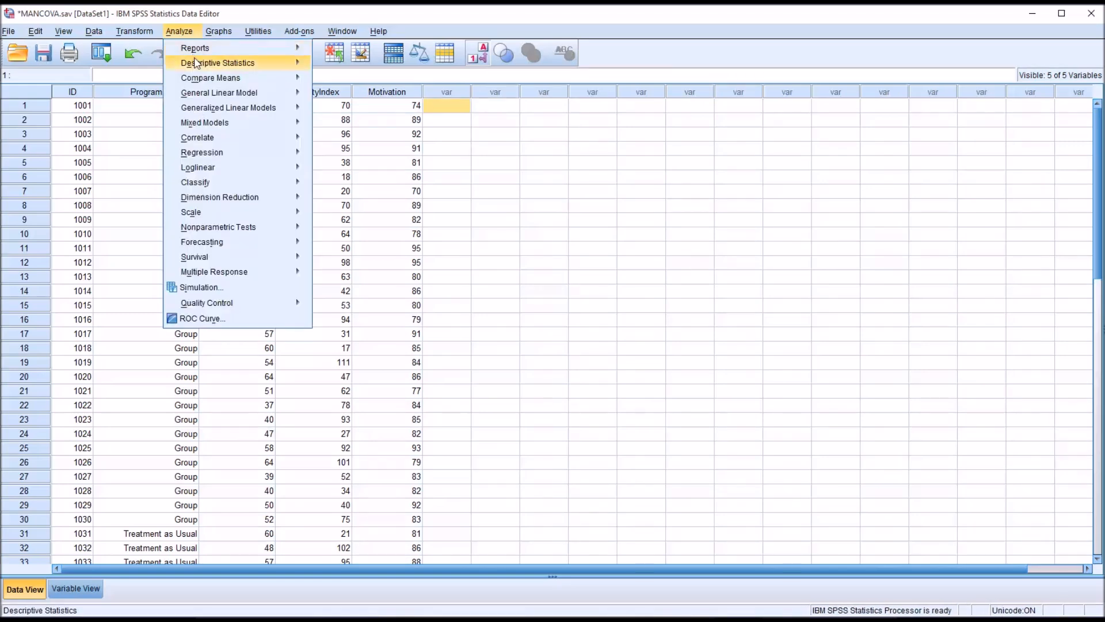
left_click(219, 92)
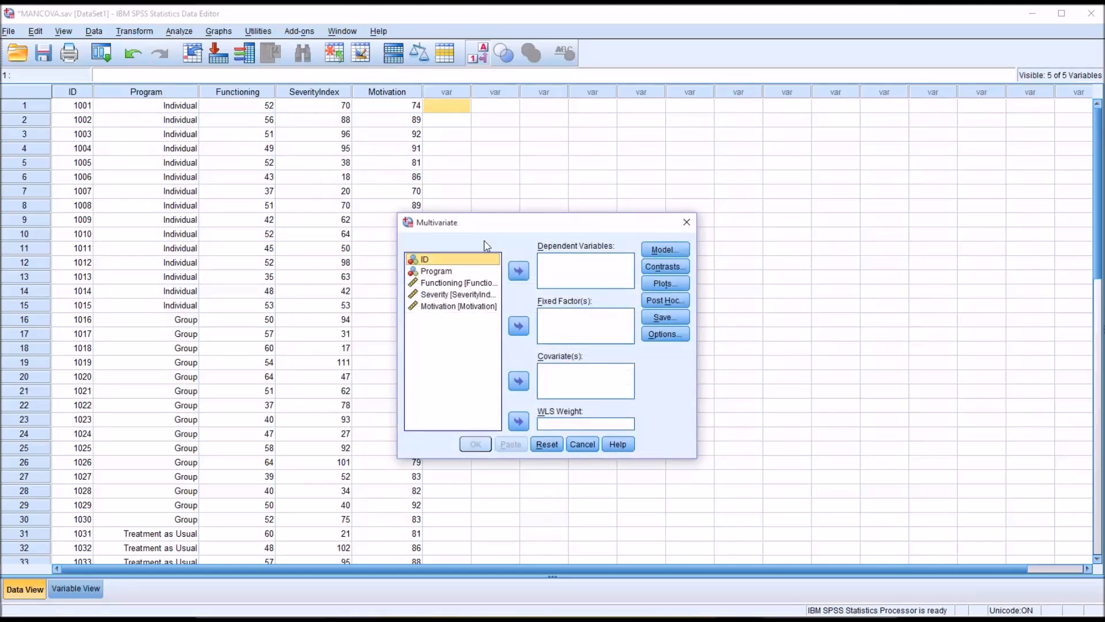
mouse_move(753, 525)
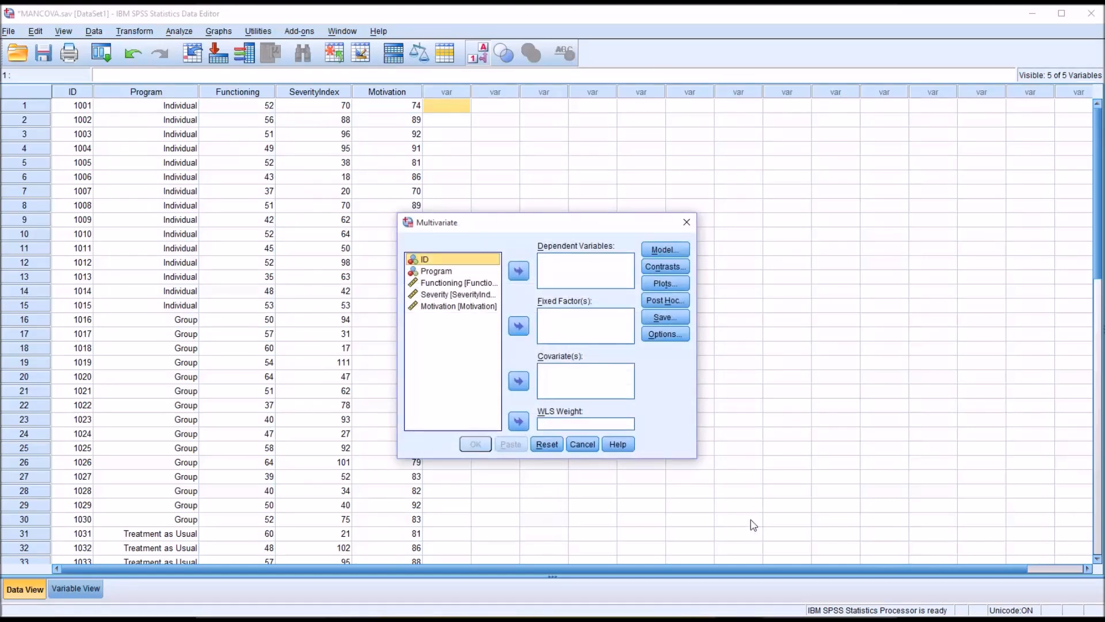
mouse_move(602, 422)
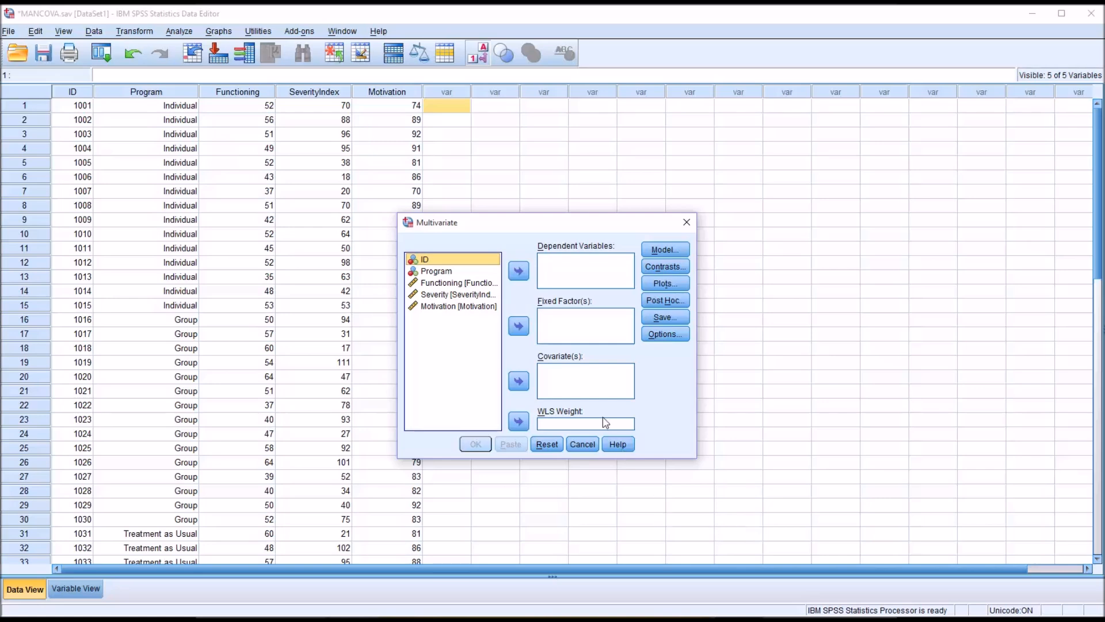
mouse_move(576, 337)
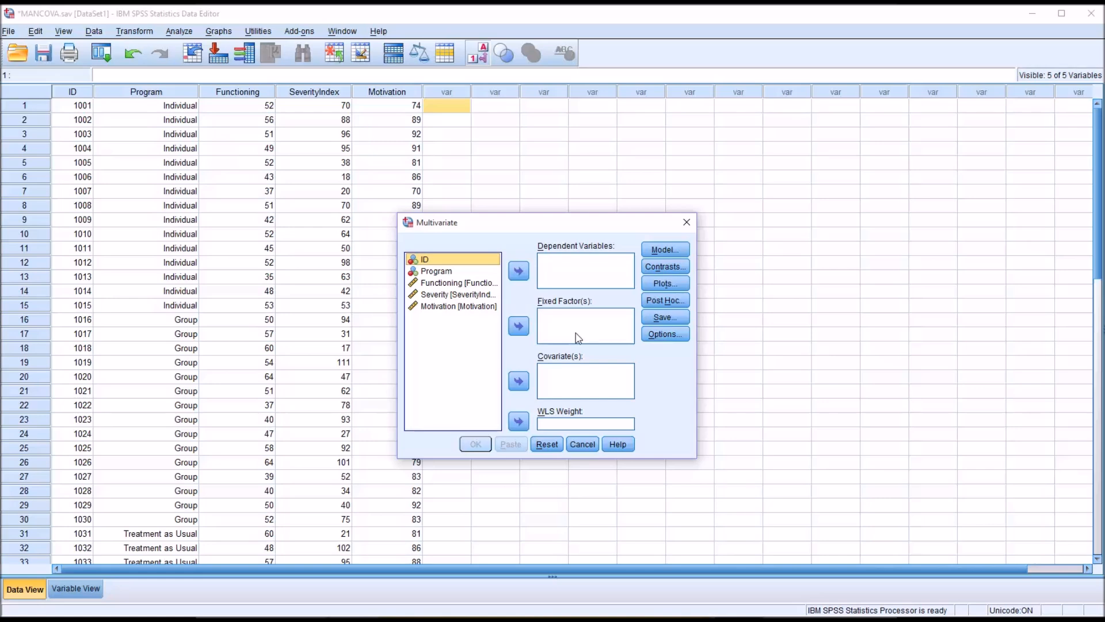
mouse_move(704, 545)
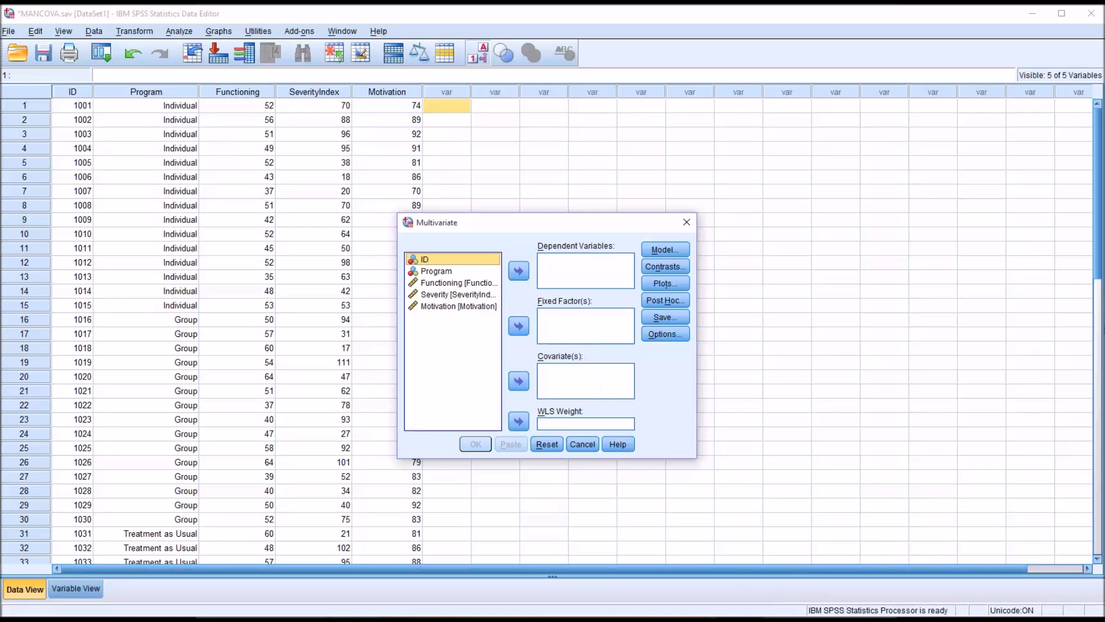
mouse_move(573, 421)
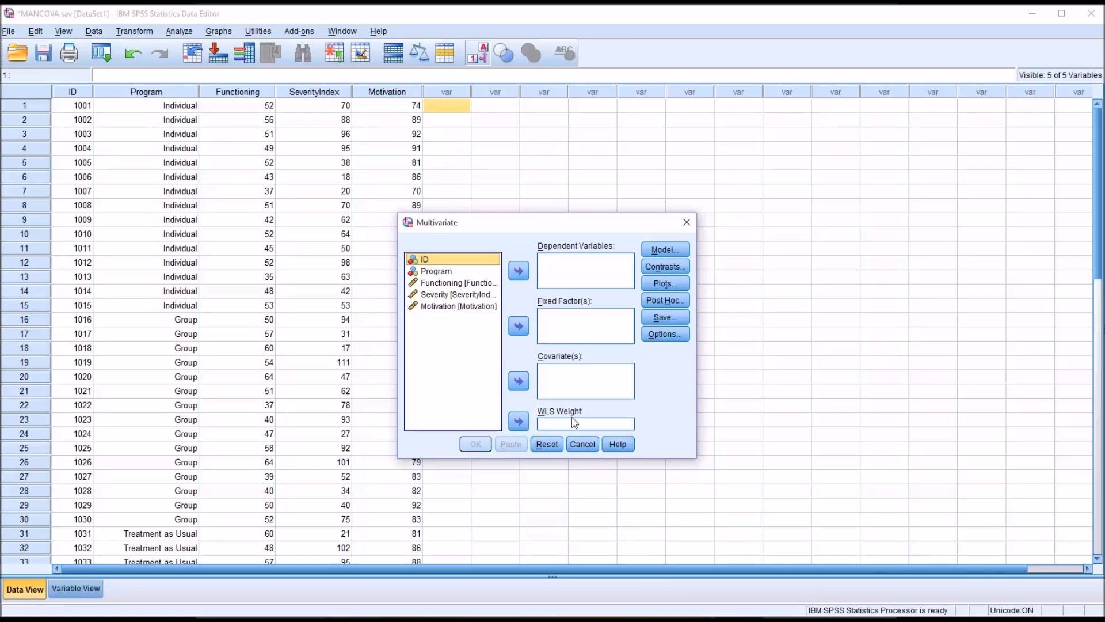
mouse_move(550, 281)
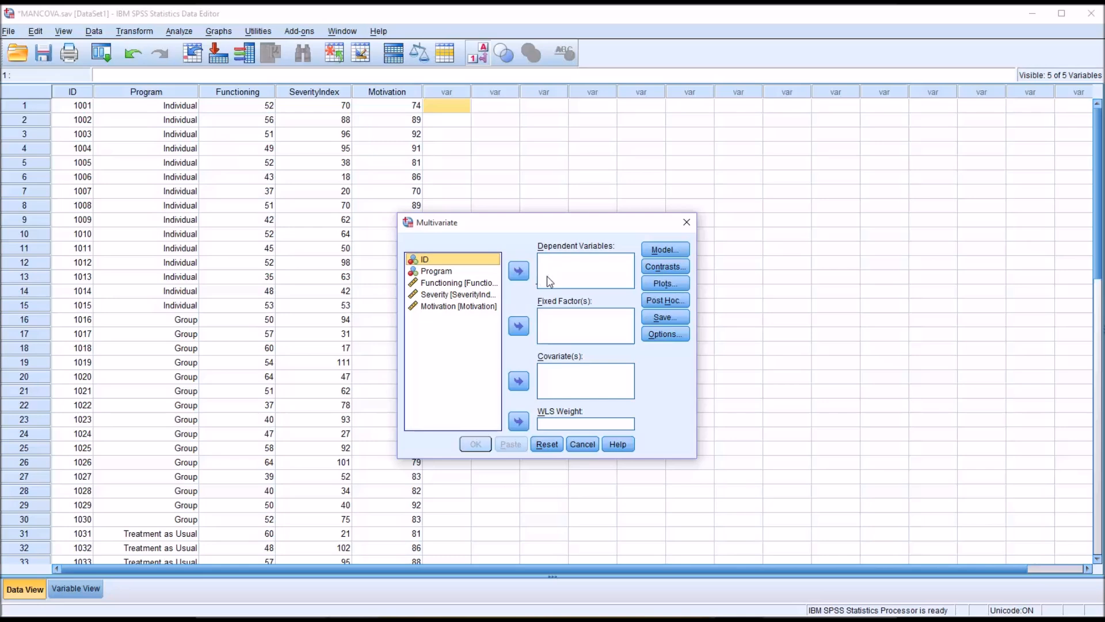
mouse_move(442, 283)
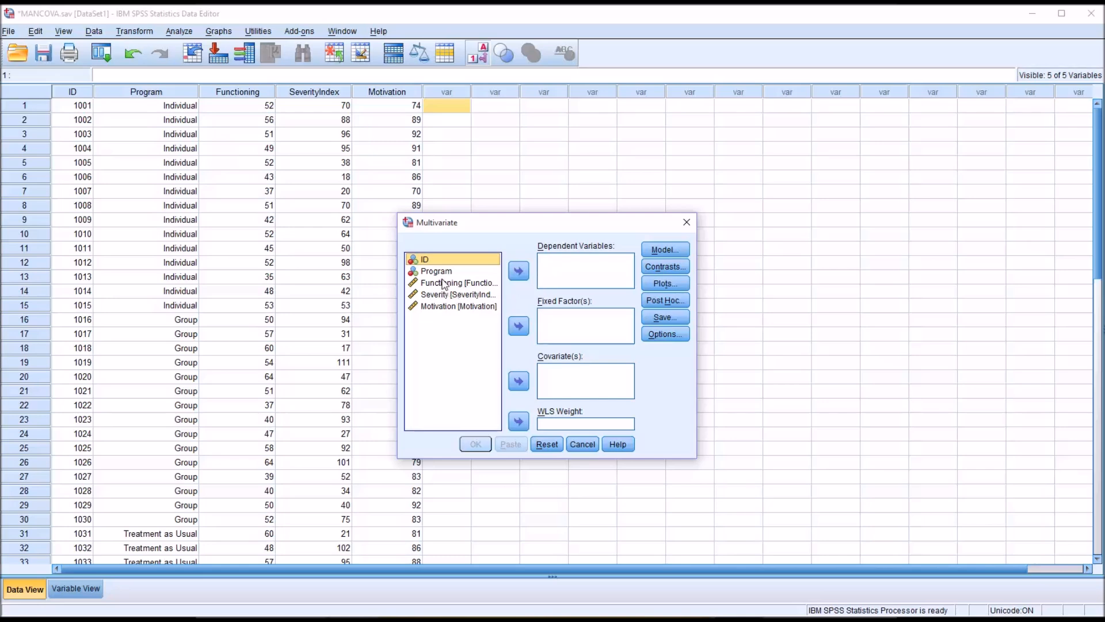
mouse_move(468, 279)
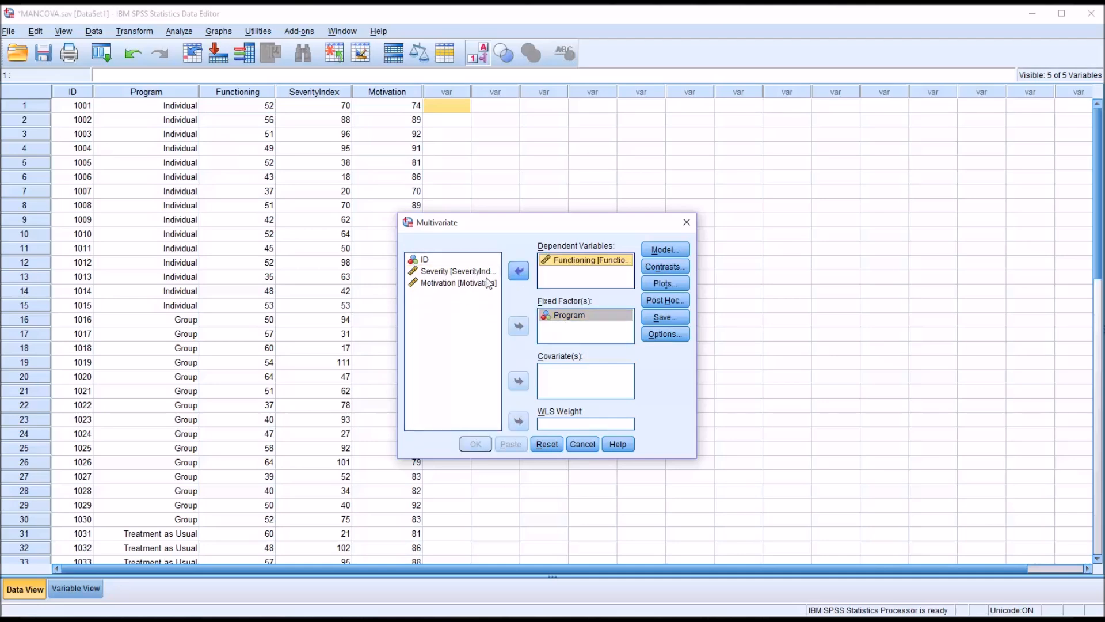
left_click(518, 269)
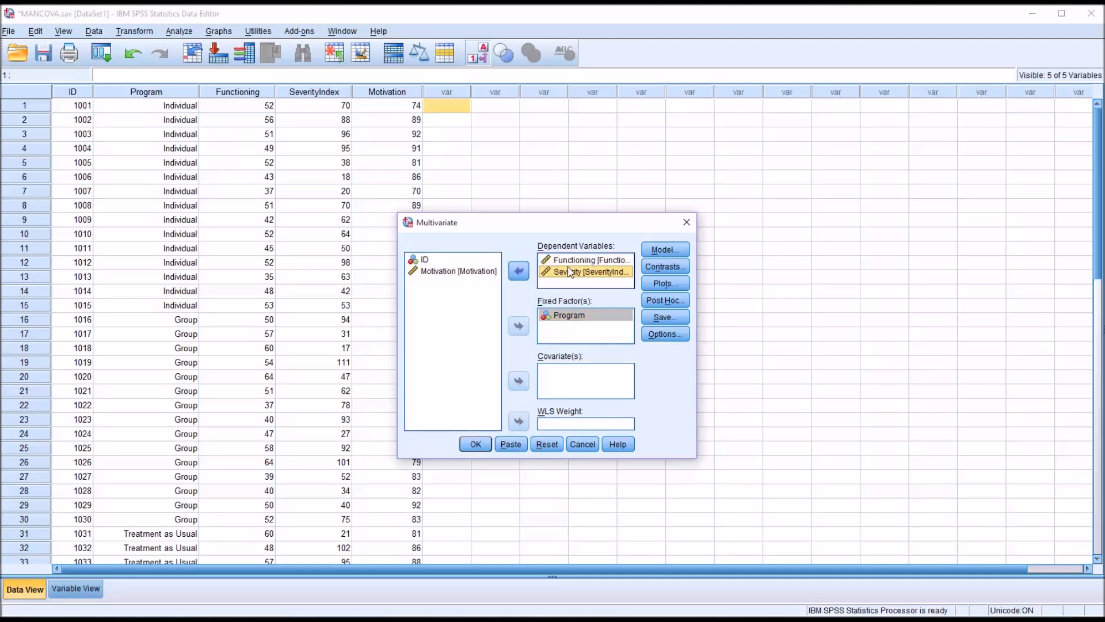
left_click(518, 382)
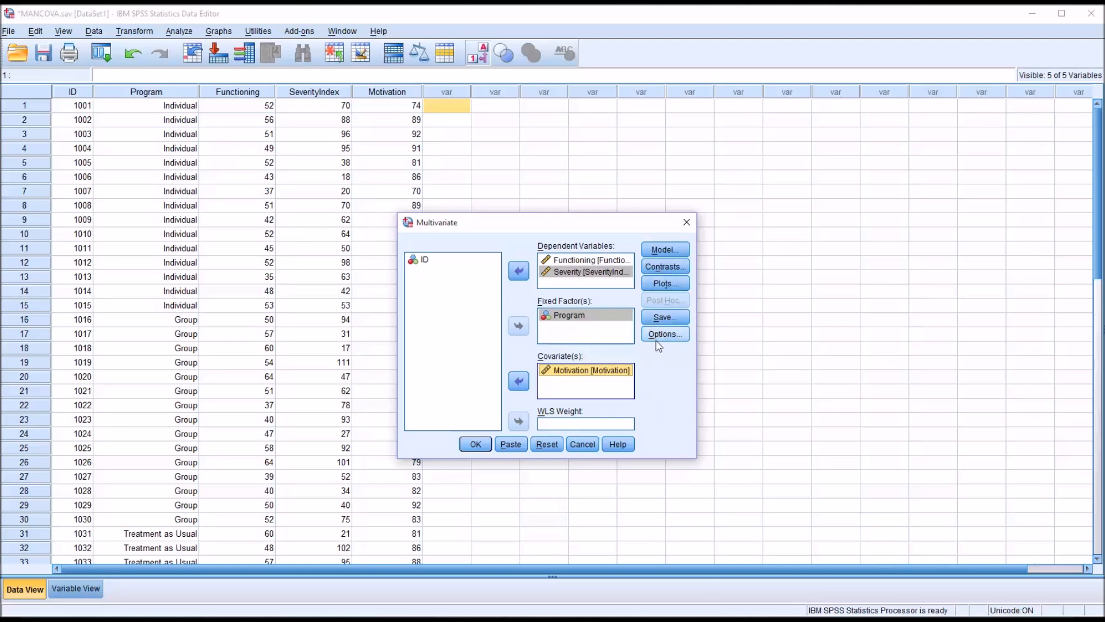
In Options, request Program marginal means, descriptives, effect-size estimates and homogeneity tests.
left_click(663, 334)
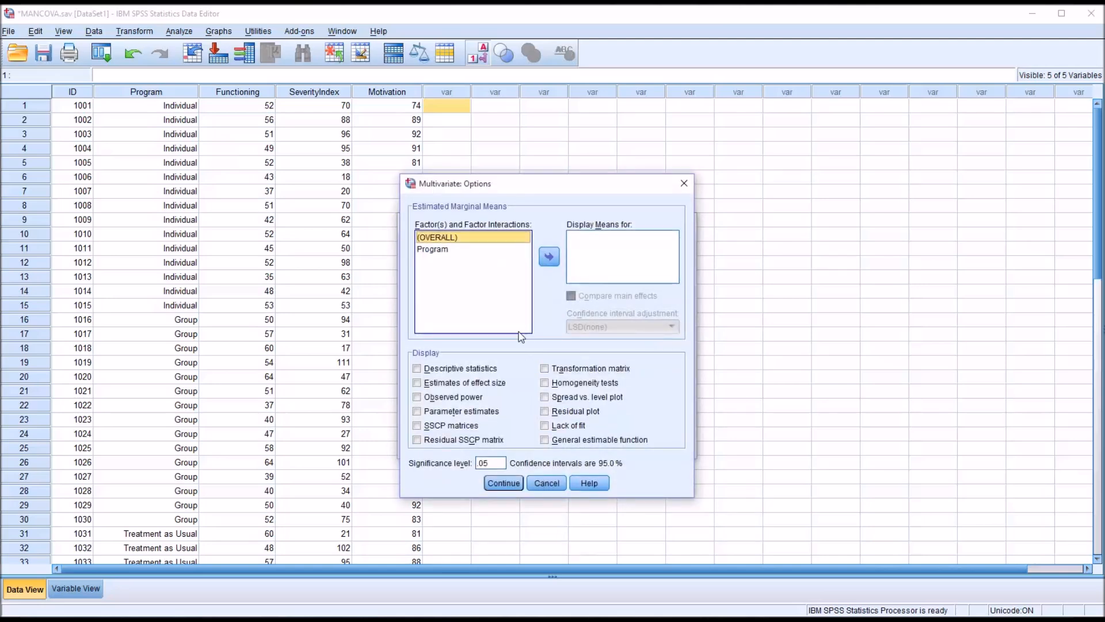
mouse_move(458, 255)
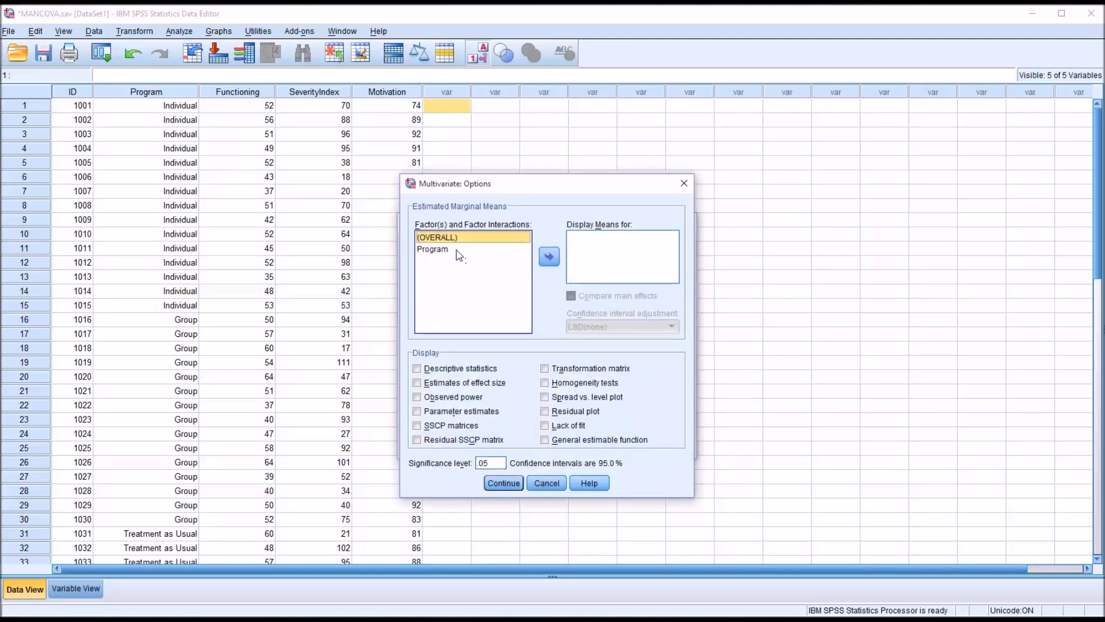
left_click(433, 249)
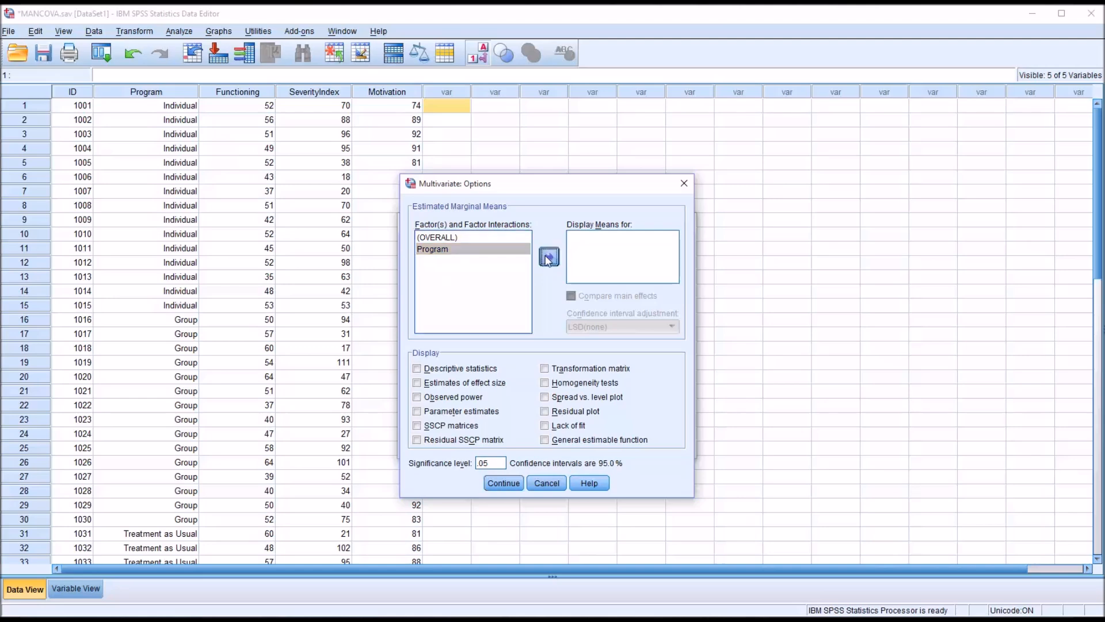
left_click(549, 256)
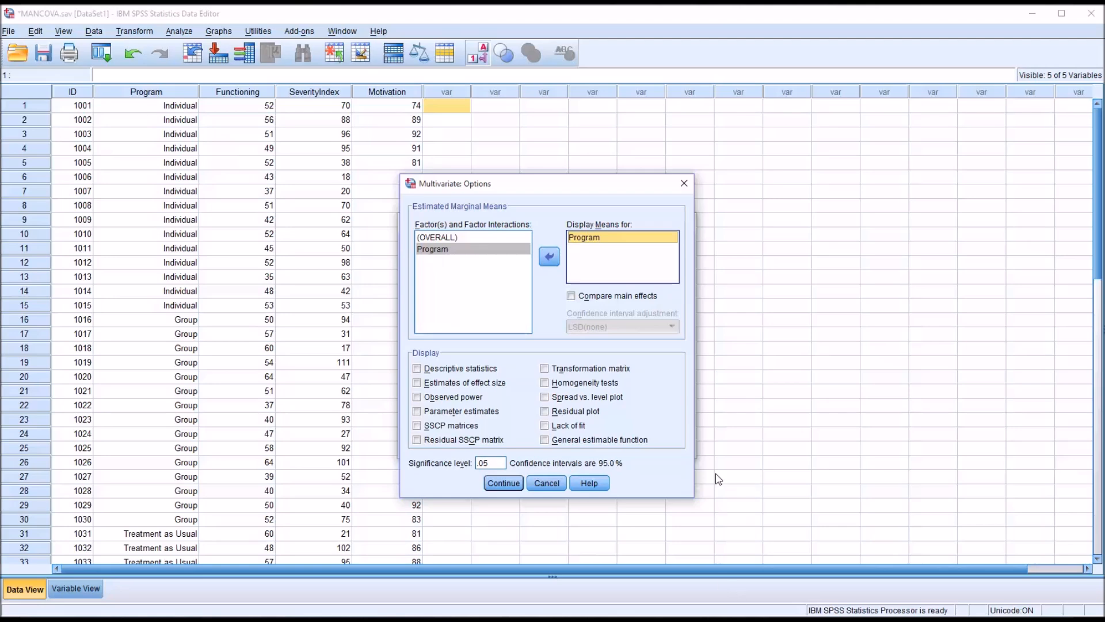
left_click(545, 383)
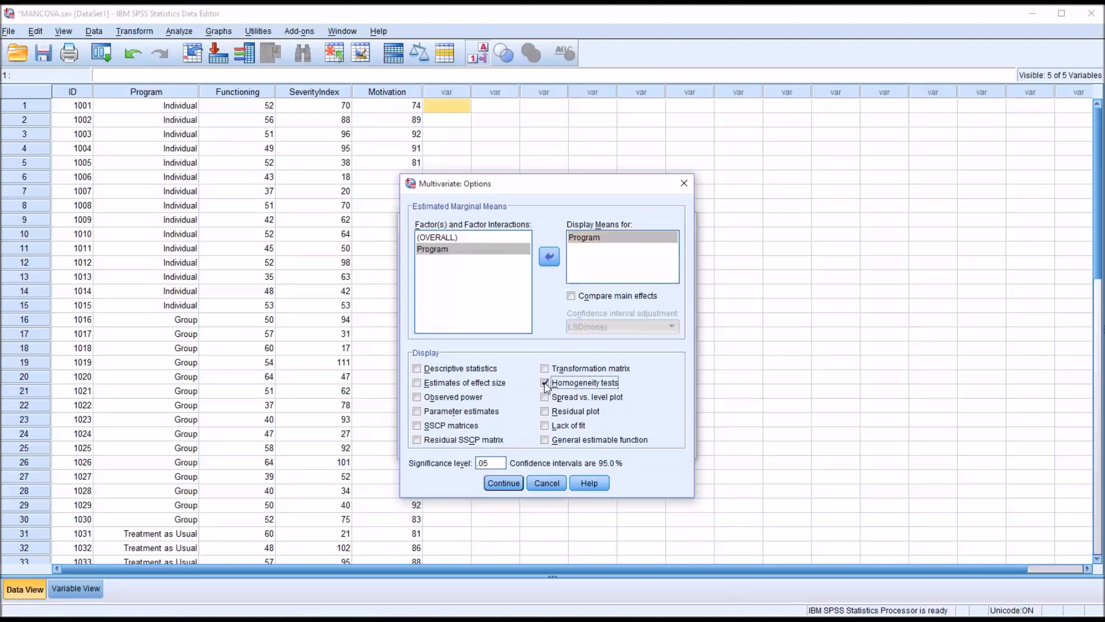
left_click(417, 368)
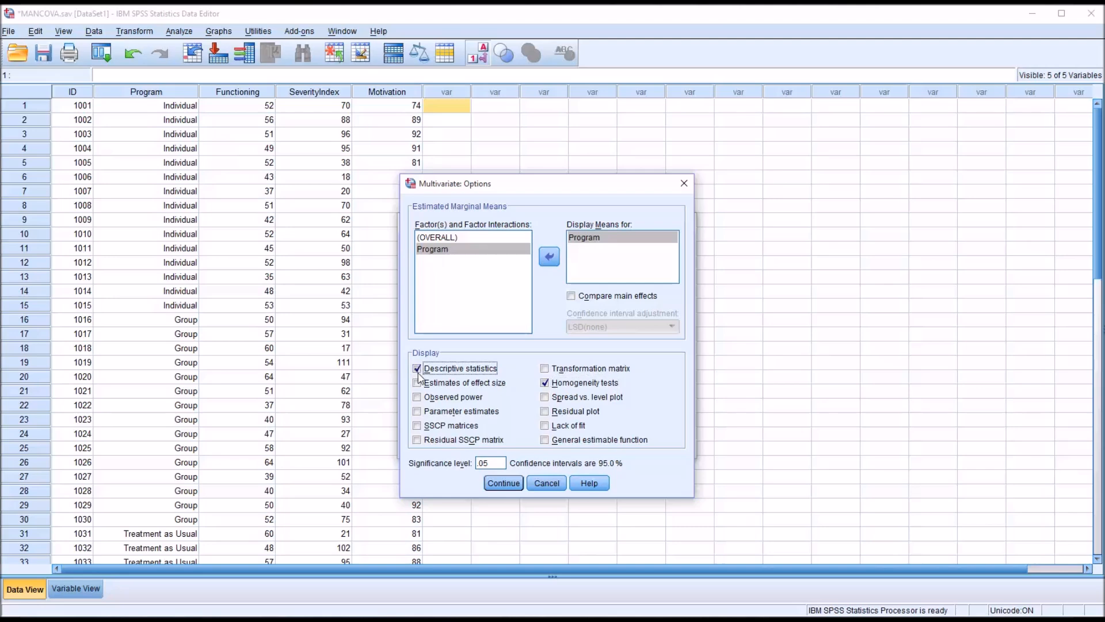
left_click(417, 382)
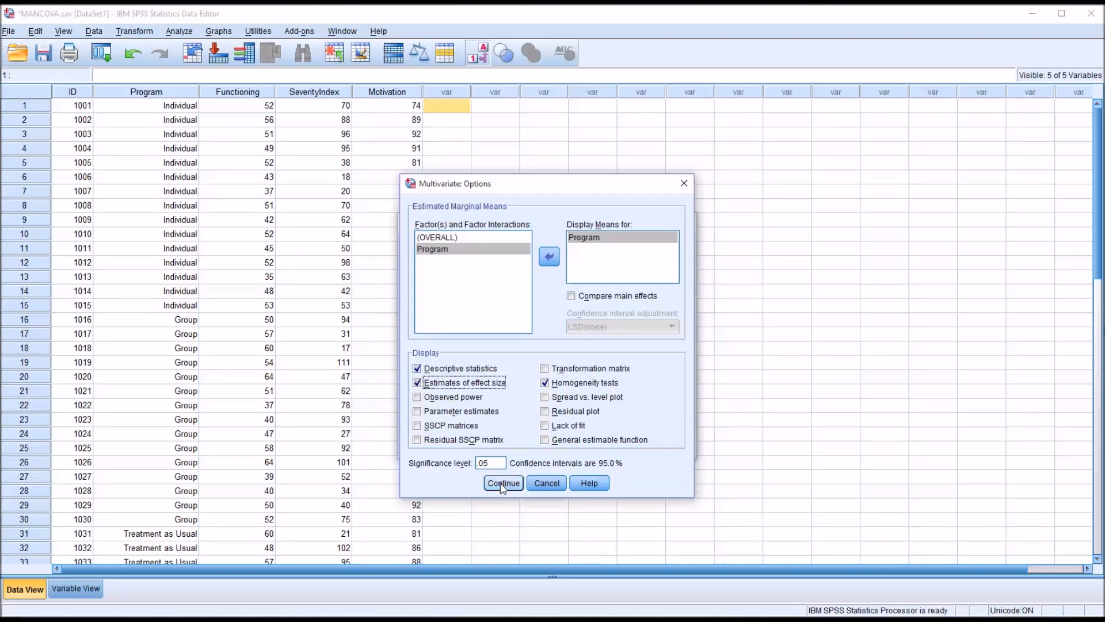
left_click(503, 482)
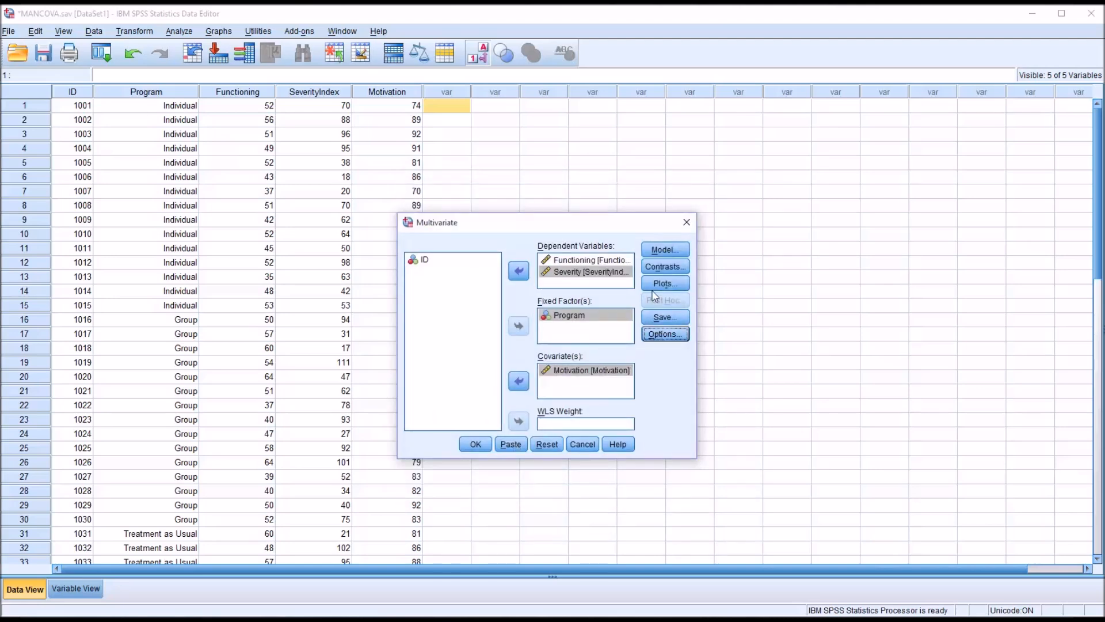
Add a profile plot of Program in the Plots settings.
left_click(663, 283)
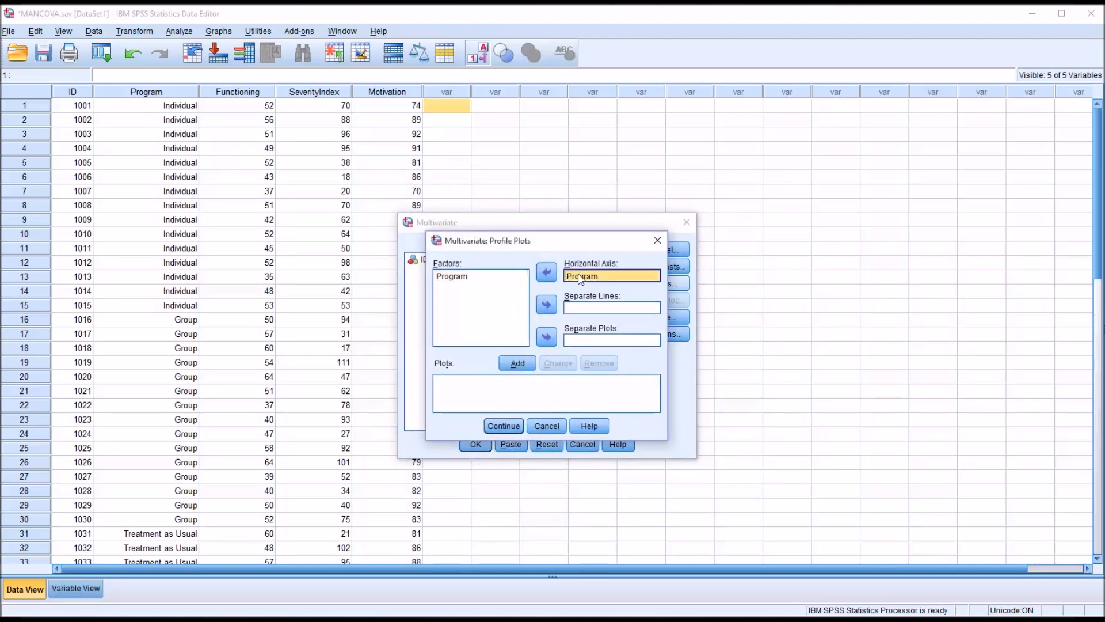
left_click(517, 362)
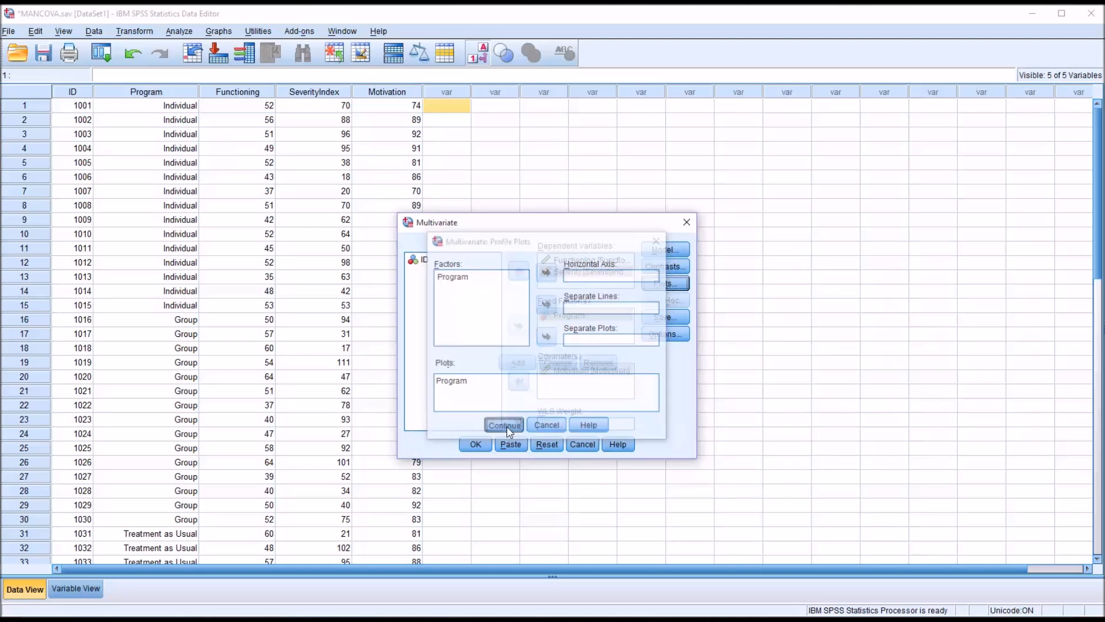
left_click(504, 425)
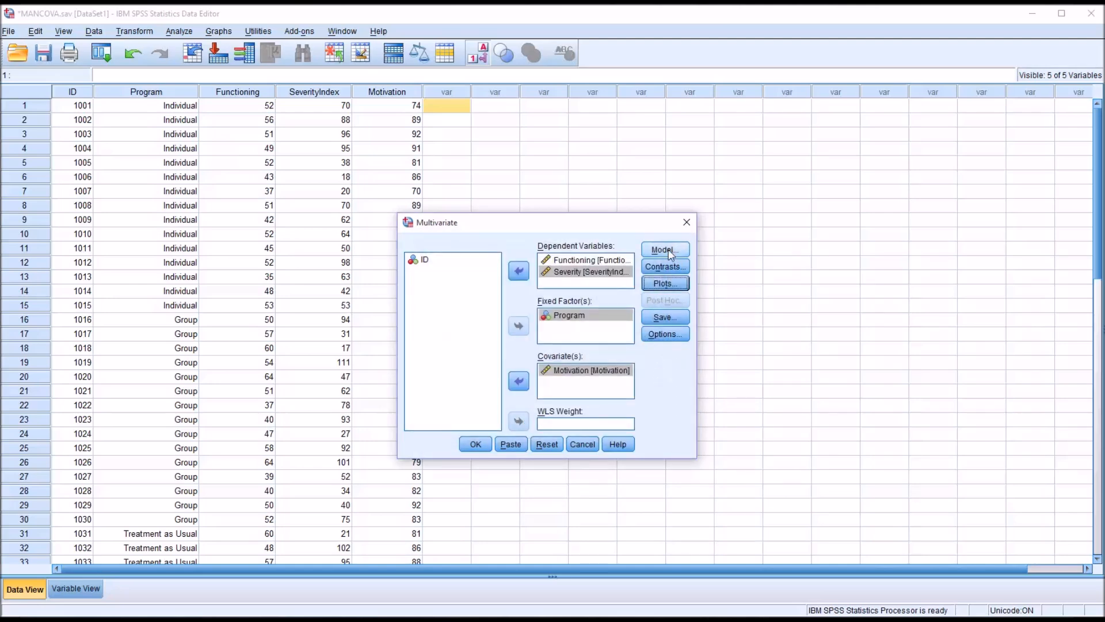
Make the model custom with Program, Motivation and the Motivation*Program interaction.
left_click(663, 250)
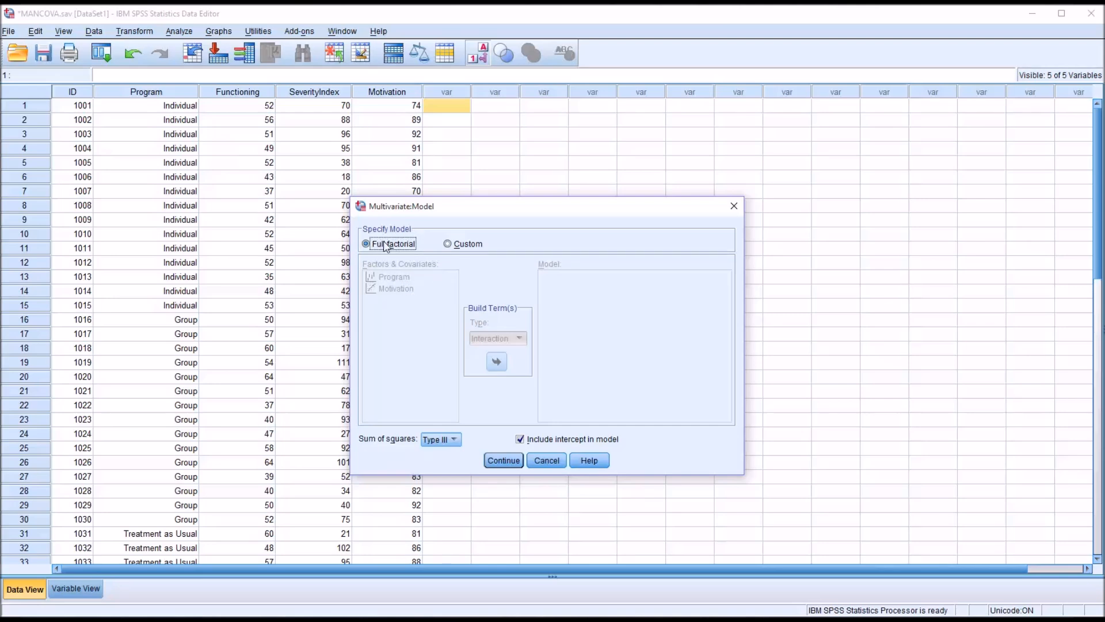
left_click(448, 243)
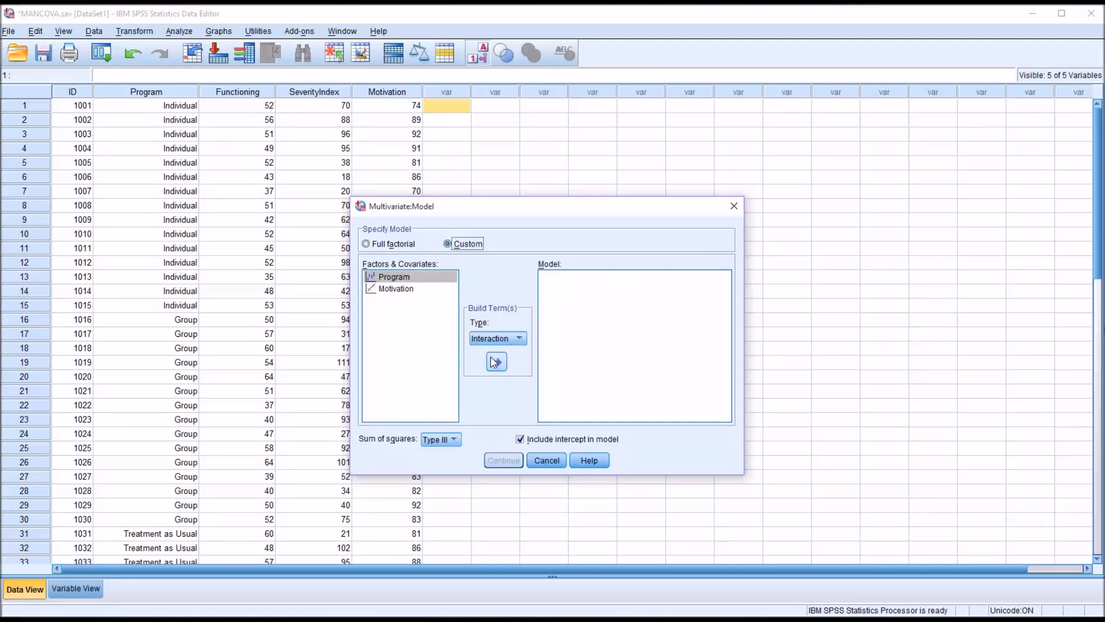
left_click(495, 361)
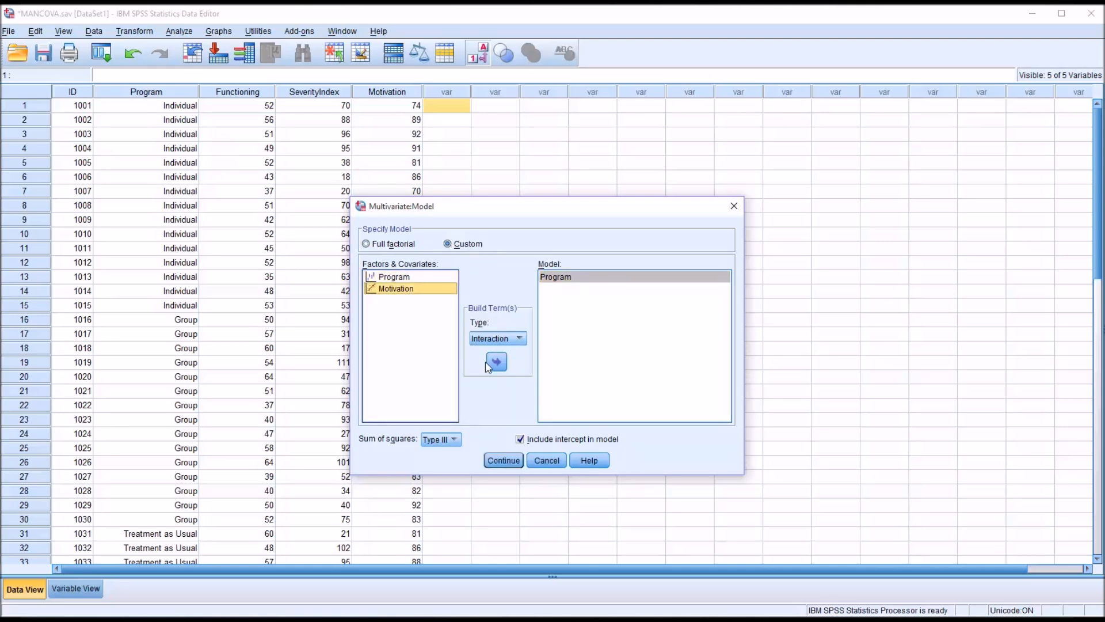
left_click(495, 361)
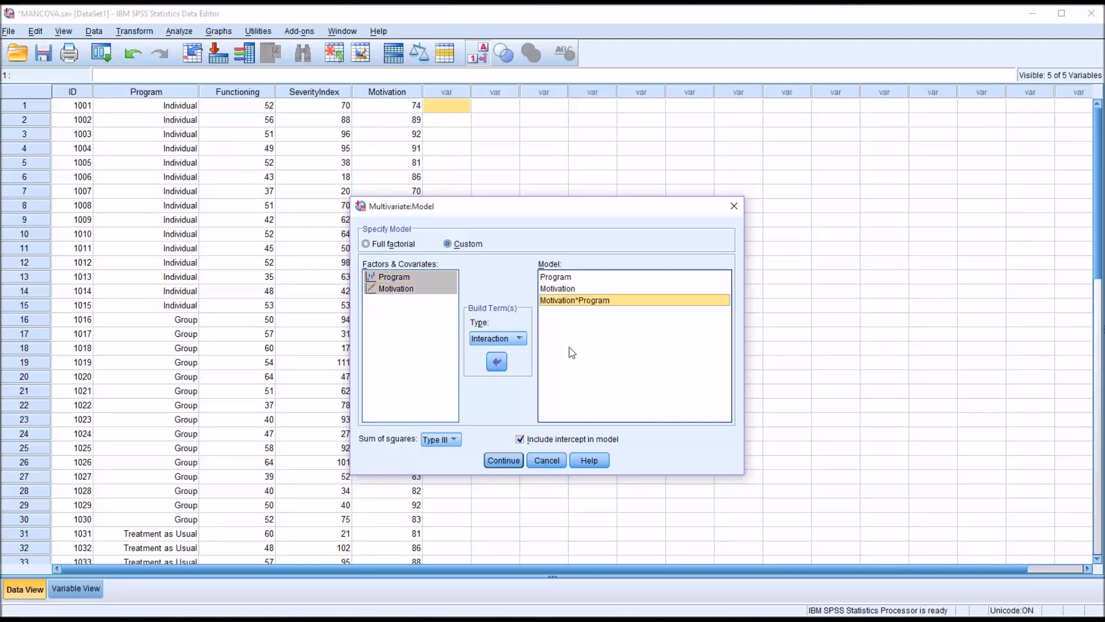
mouse_move(595, 313)
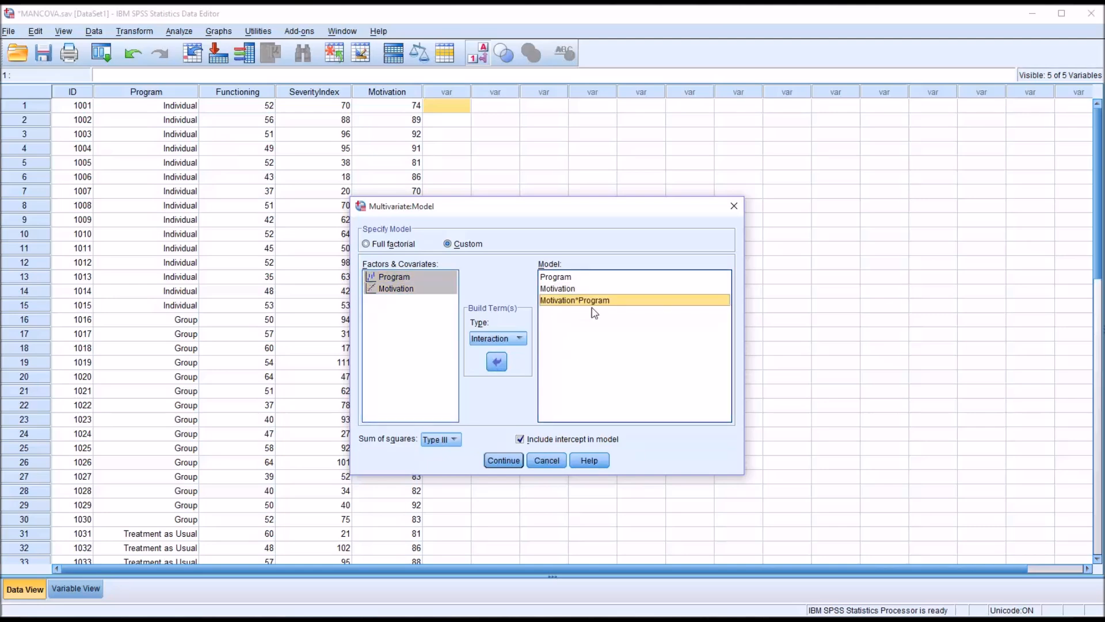
left_click(503, 459)
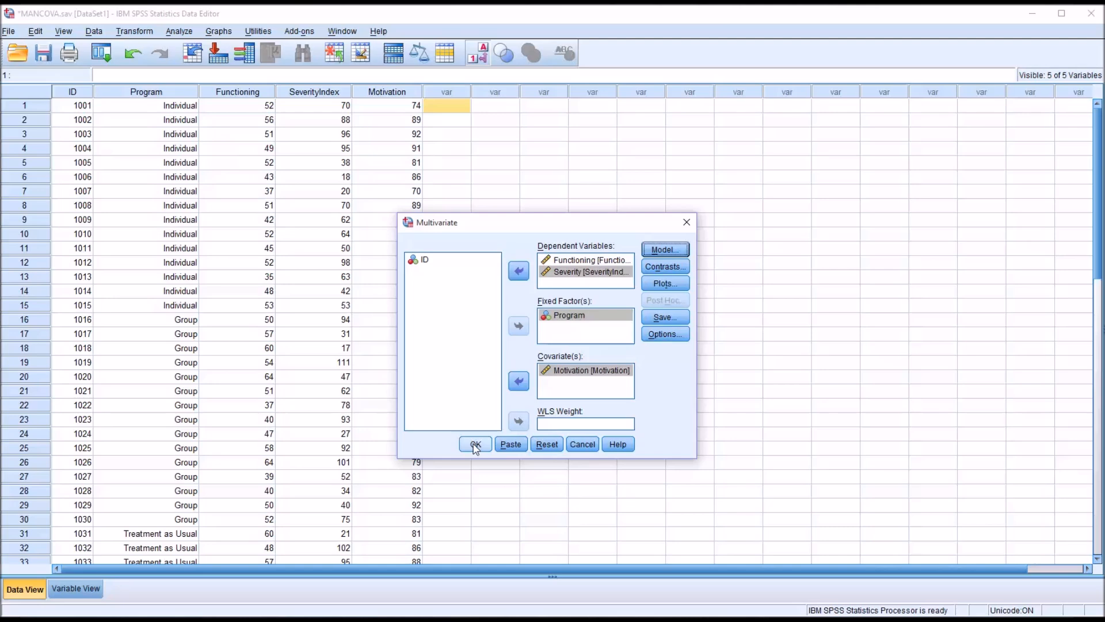
left_click(476, 444)
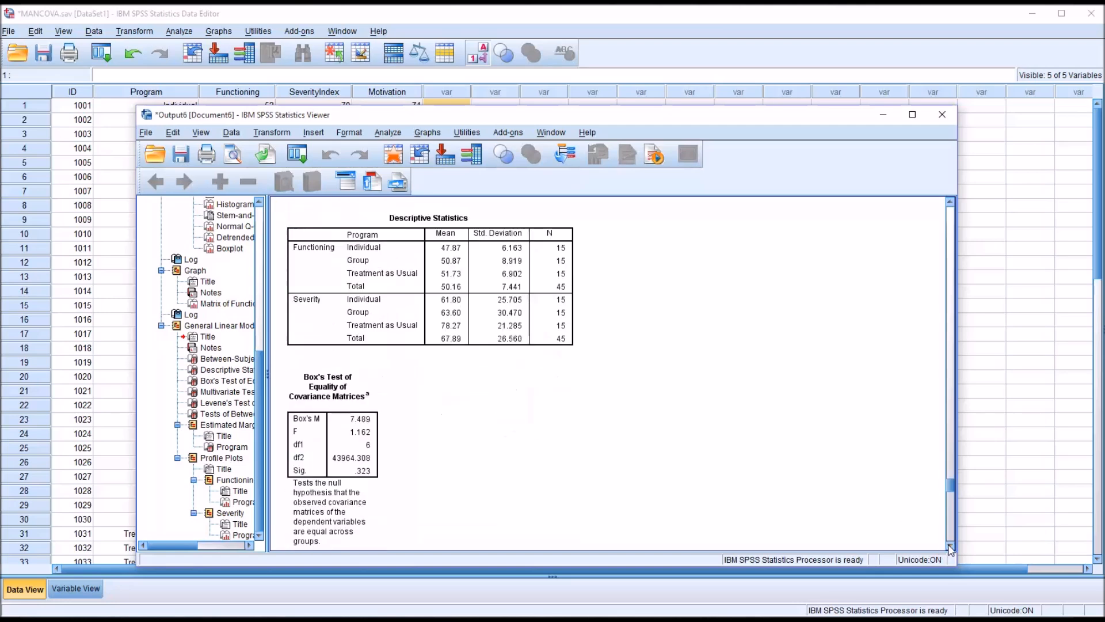
scroll("down", 3)
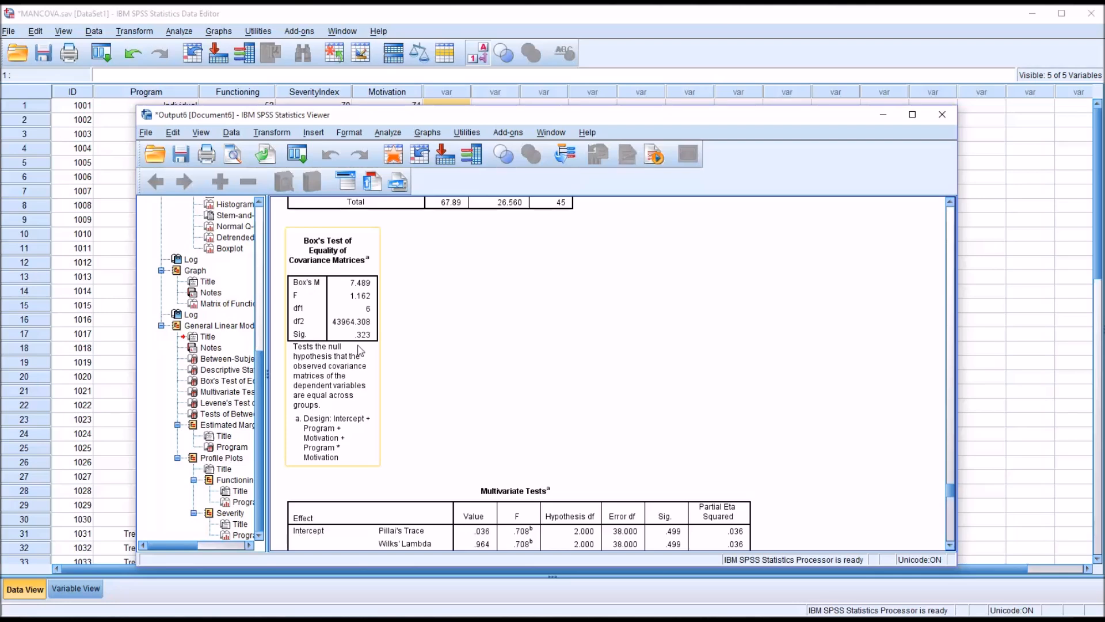
mouse_move(357, 351)
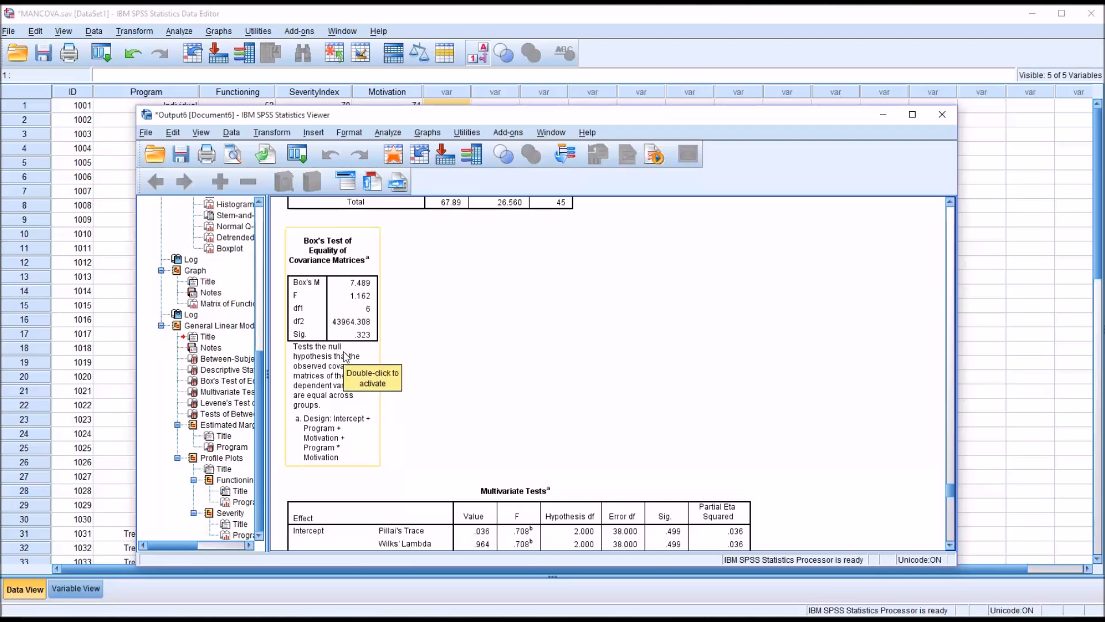
mouse_move(365, 361)
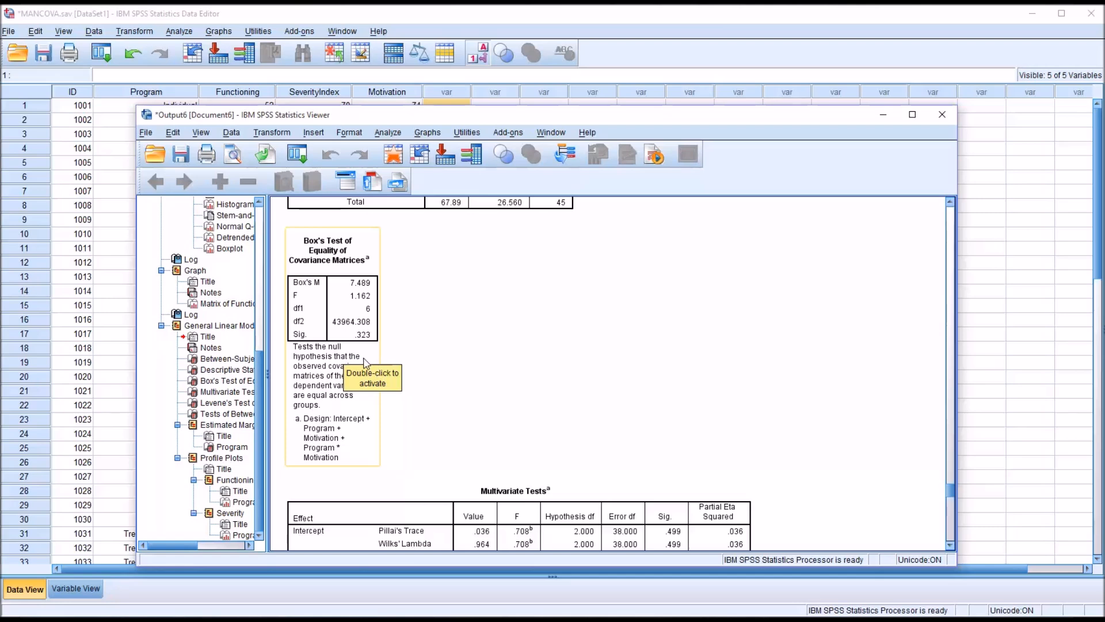
mouse_move(624, 461)
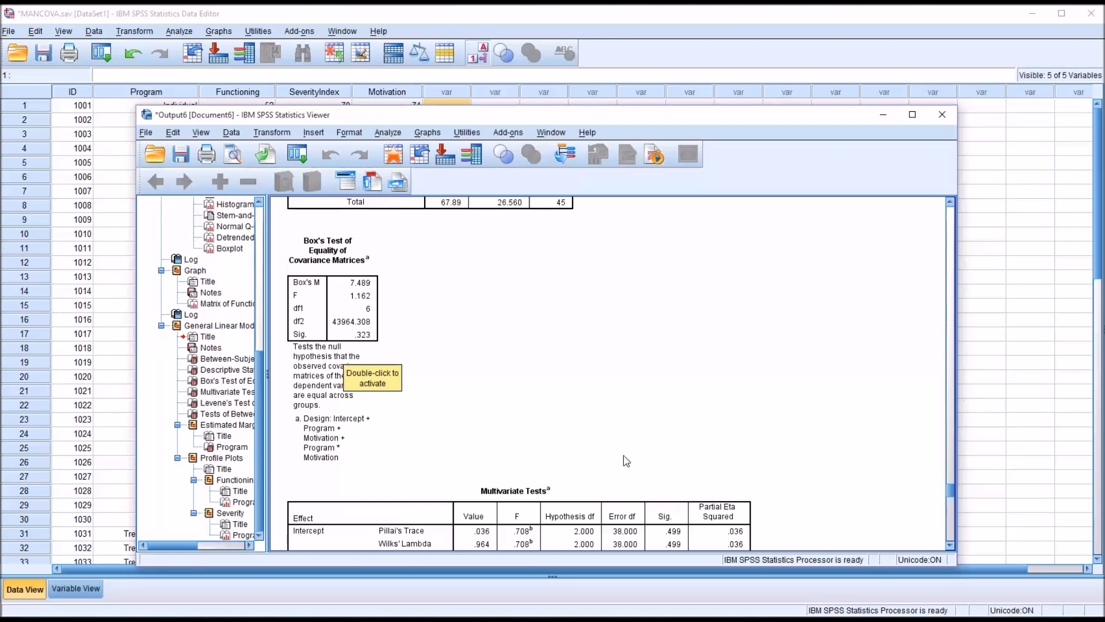
scroll("down", 3)
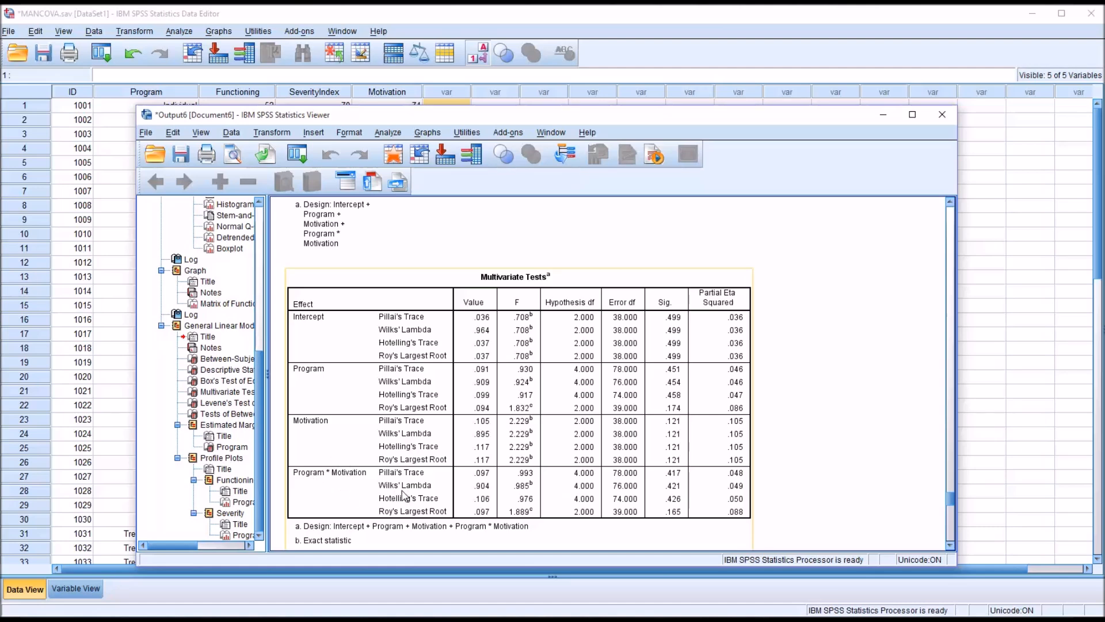
mouse_move(467, 492)
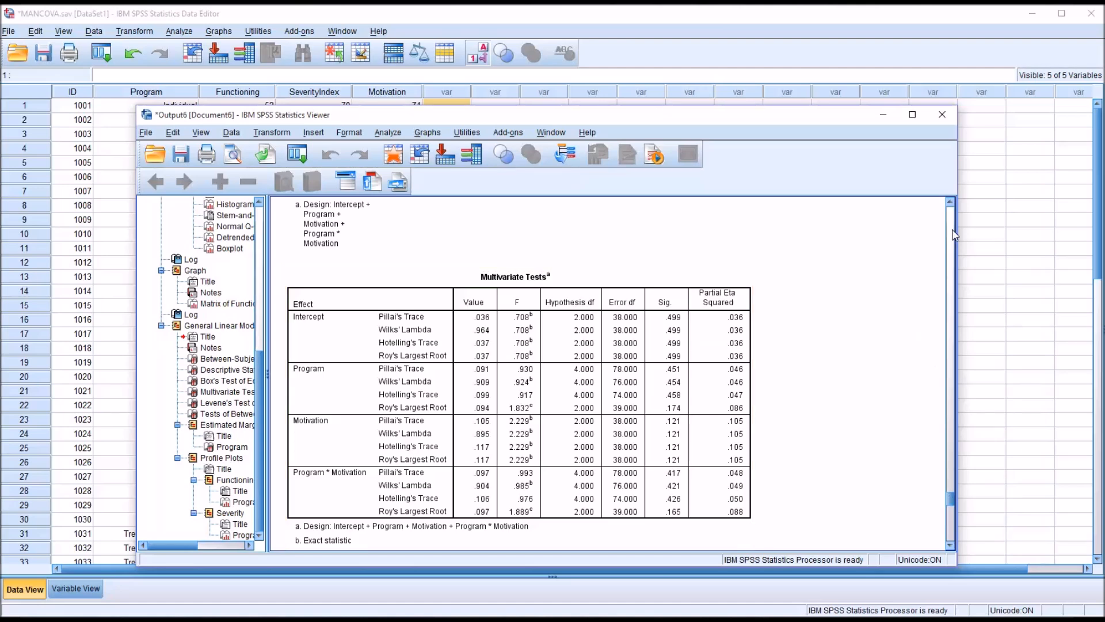
scroll("up", 3)
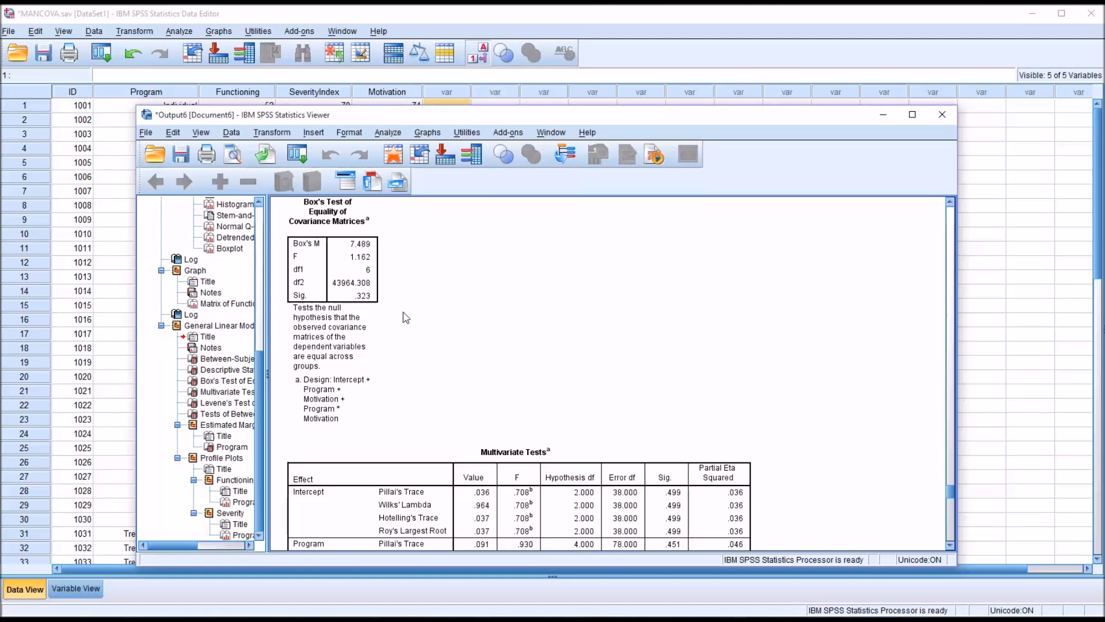
scroll("down", 3)
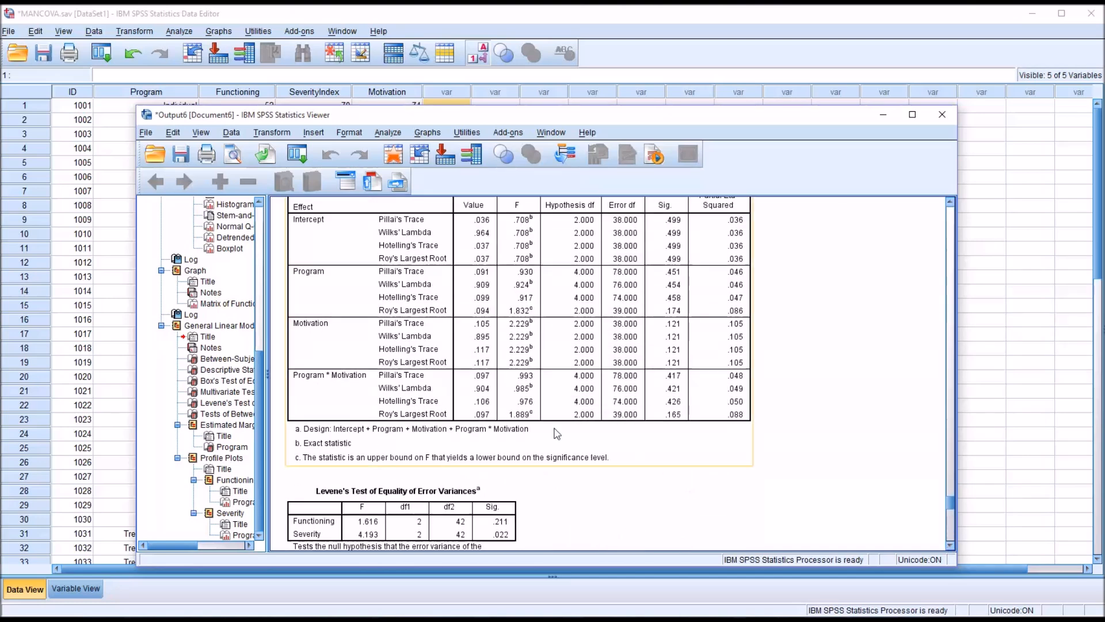
mouse_move(395, 400)
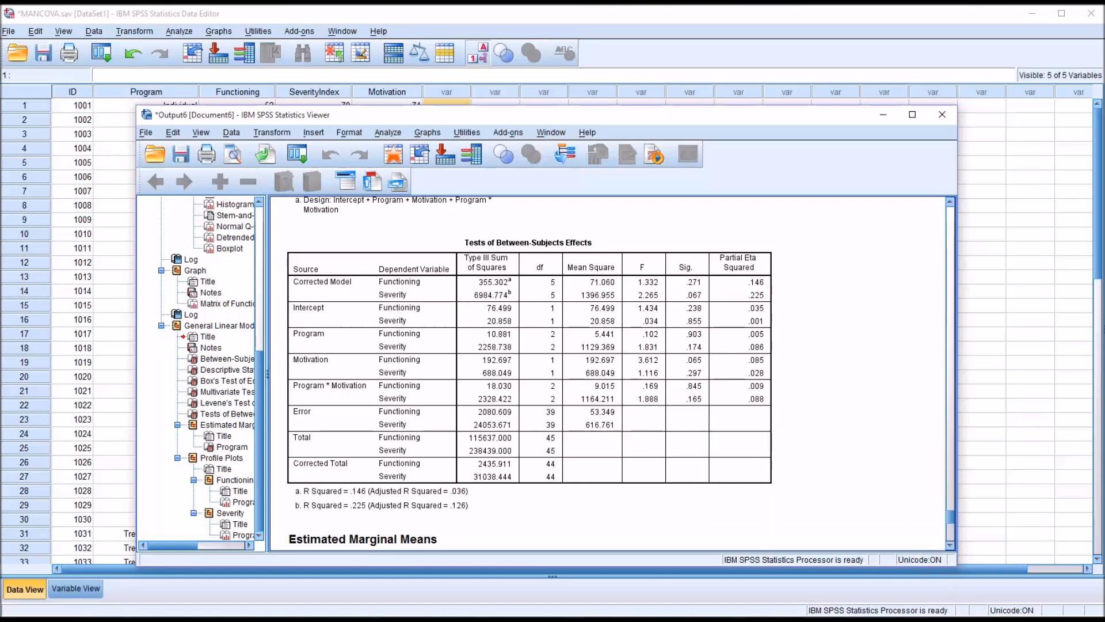
Scroll past Levene's test and between-subjects effects to the Functioning profile plot.
scroll("down", 3)
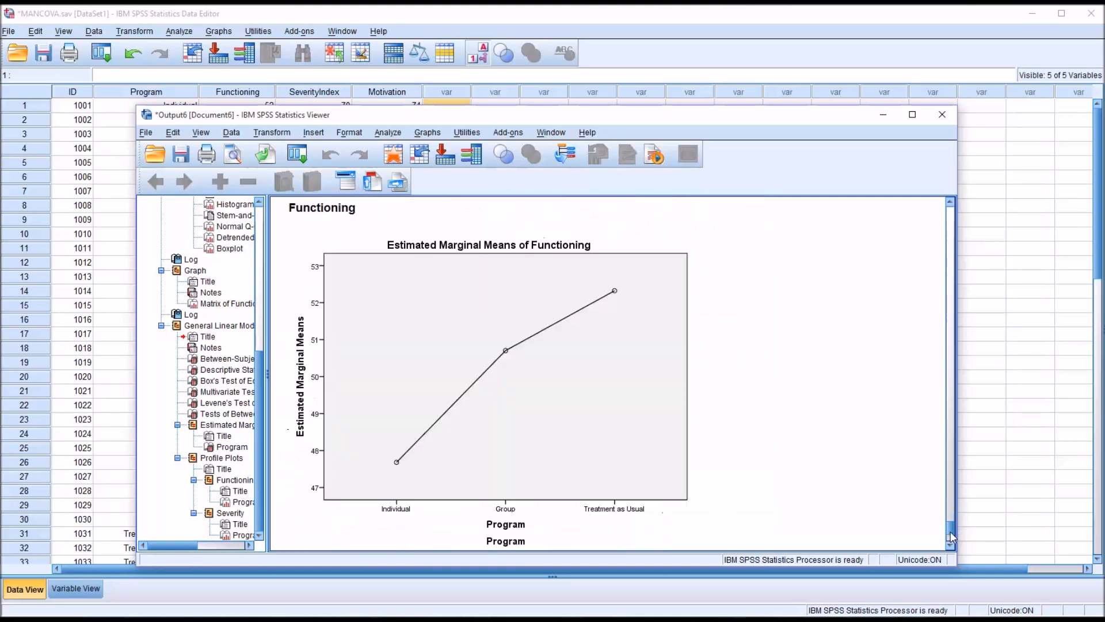
scroll("down", 3)
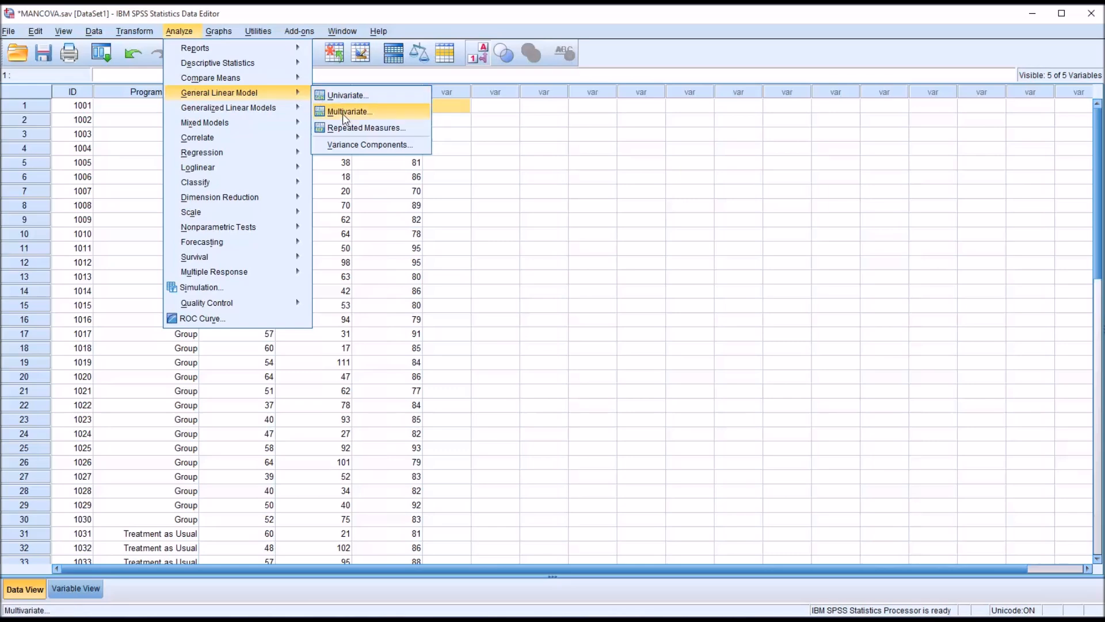
Reopen Multivariate, switch the model back to full factorial and rerun it.
left_click(347, 112)
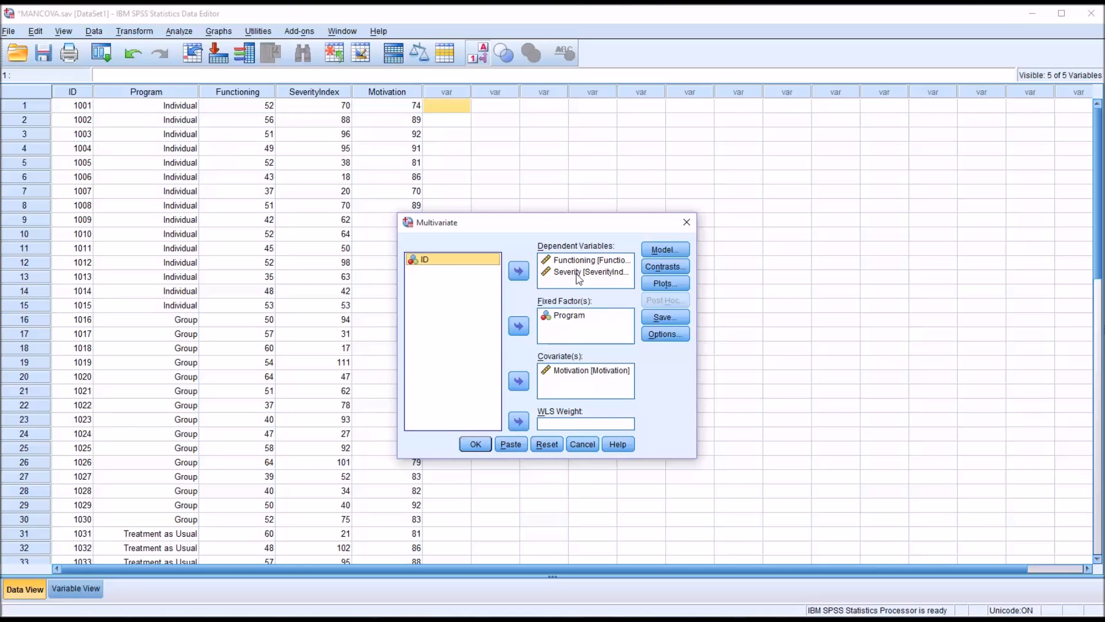
mouse_move(511, 349)
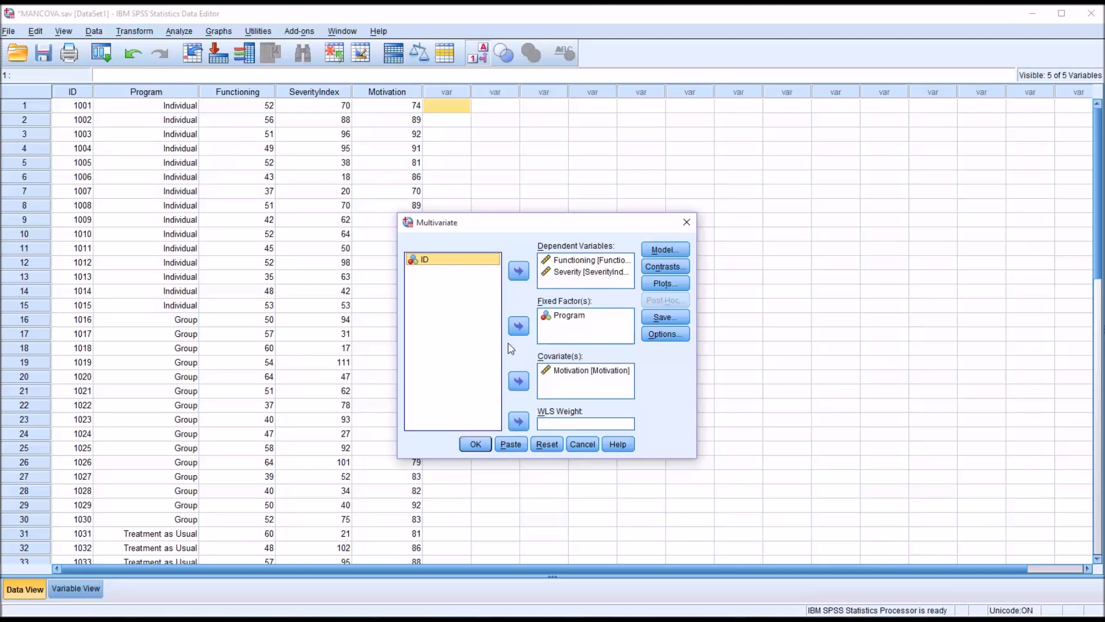
left_click(663, 249)
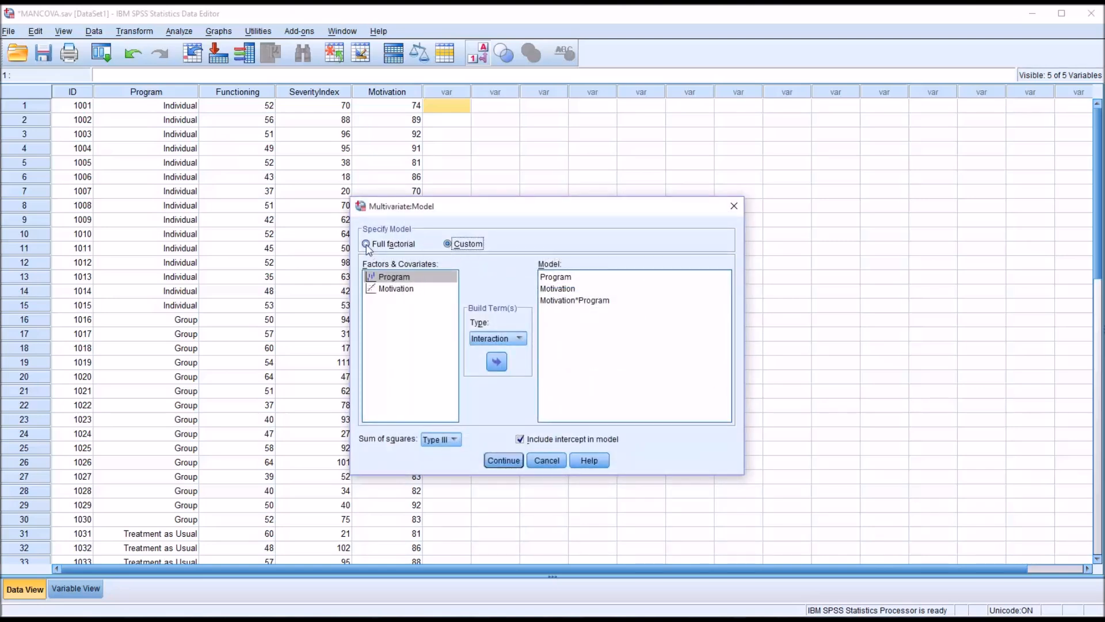
left_click(366, 243)
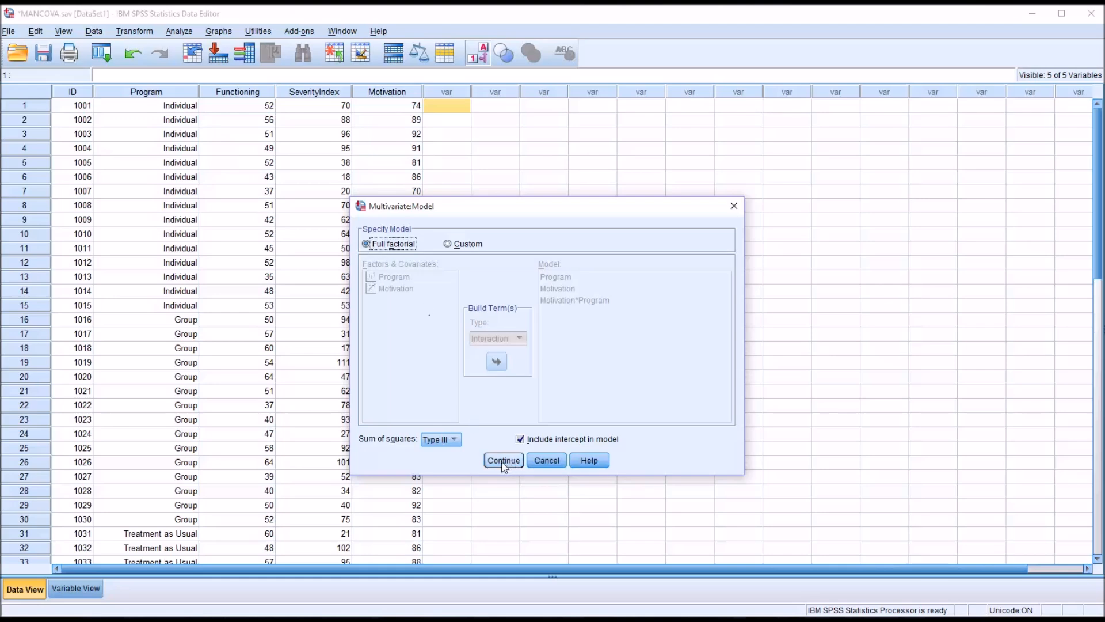
left_click(503, 460)
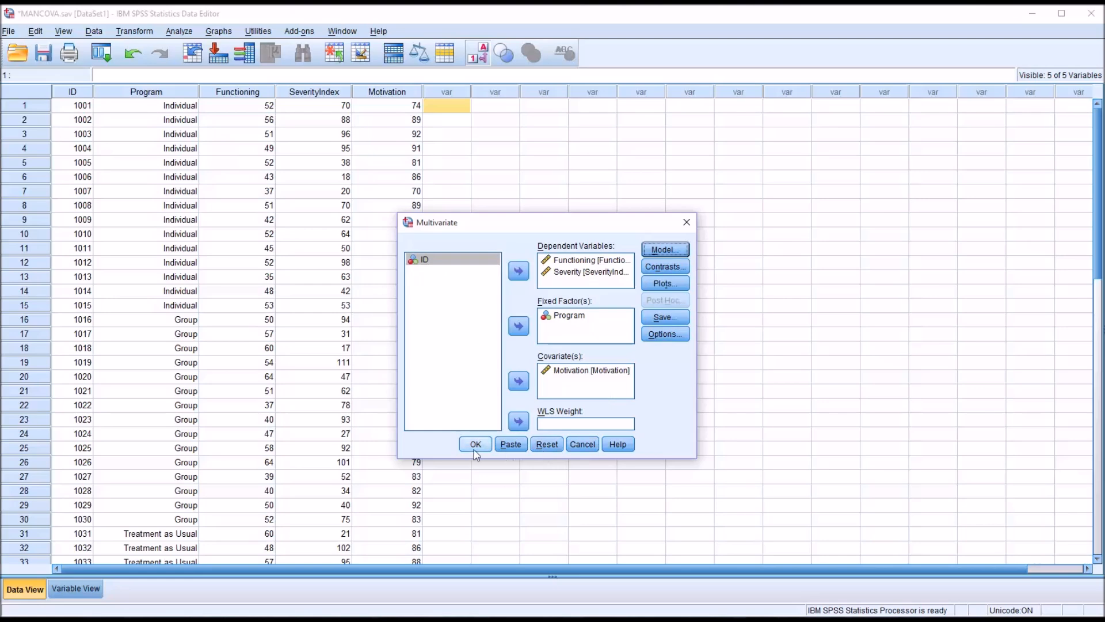
left_click(474, 444)
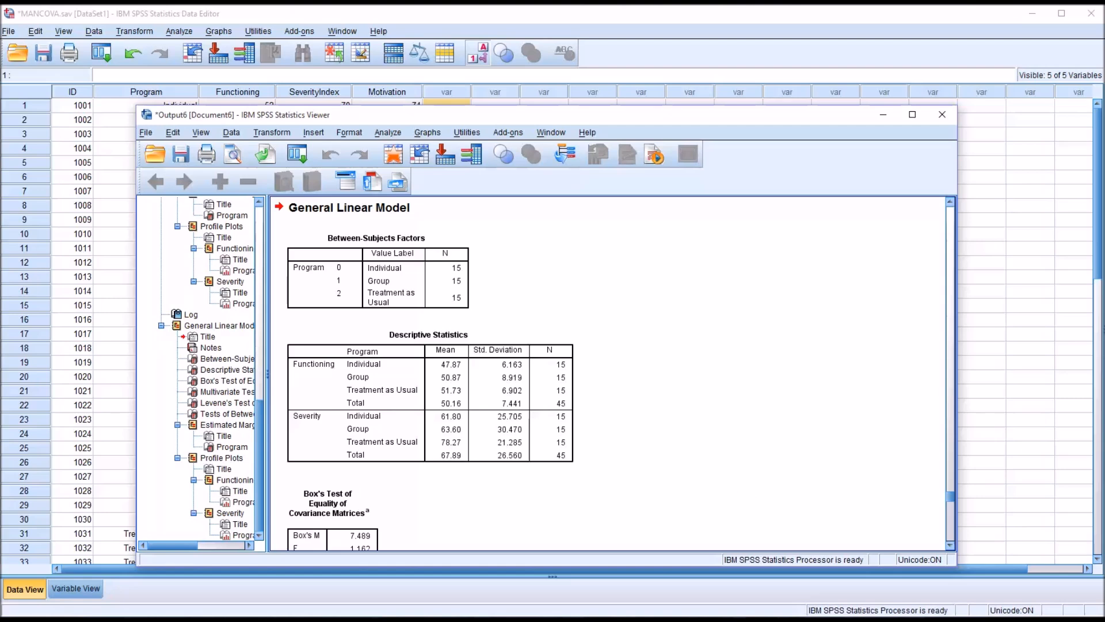
Review the rerun Descriptive Statistics table and scroll down to Box's test.
left_click(429, 345)
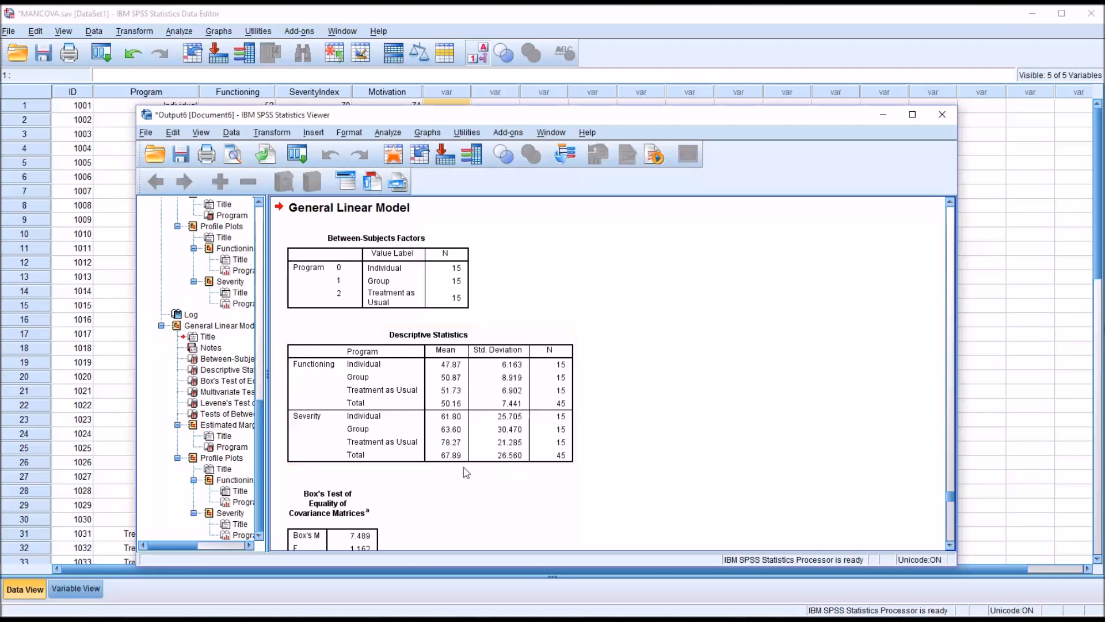
left_click(437, 419)
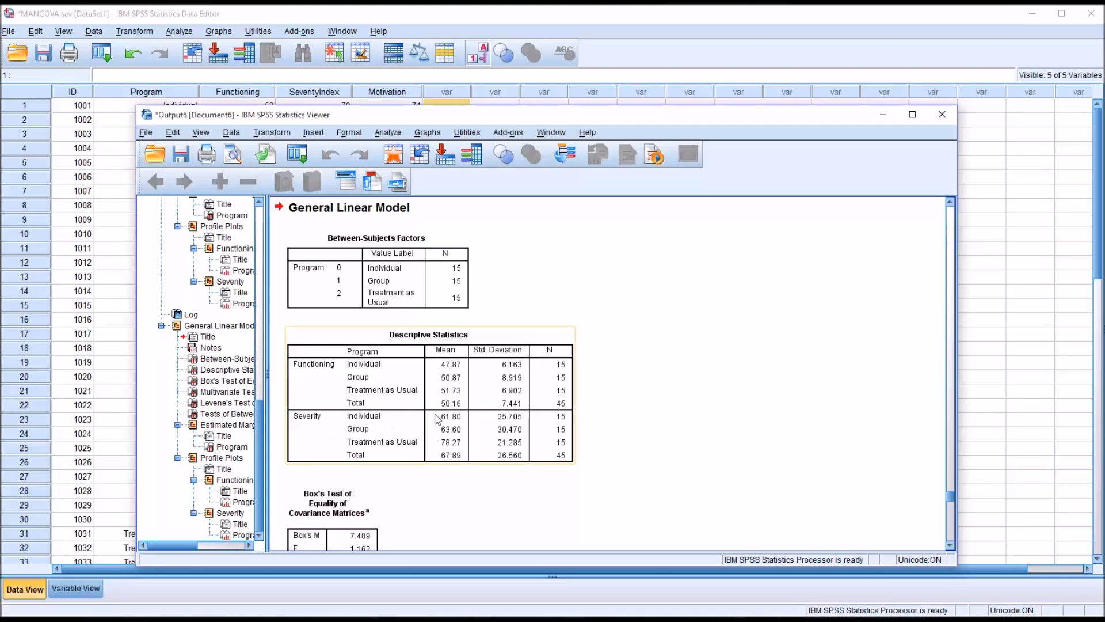
mouse_move(472, 372)
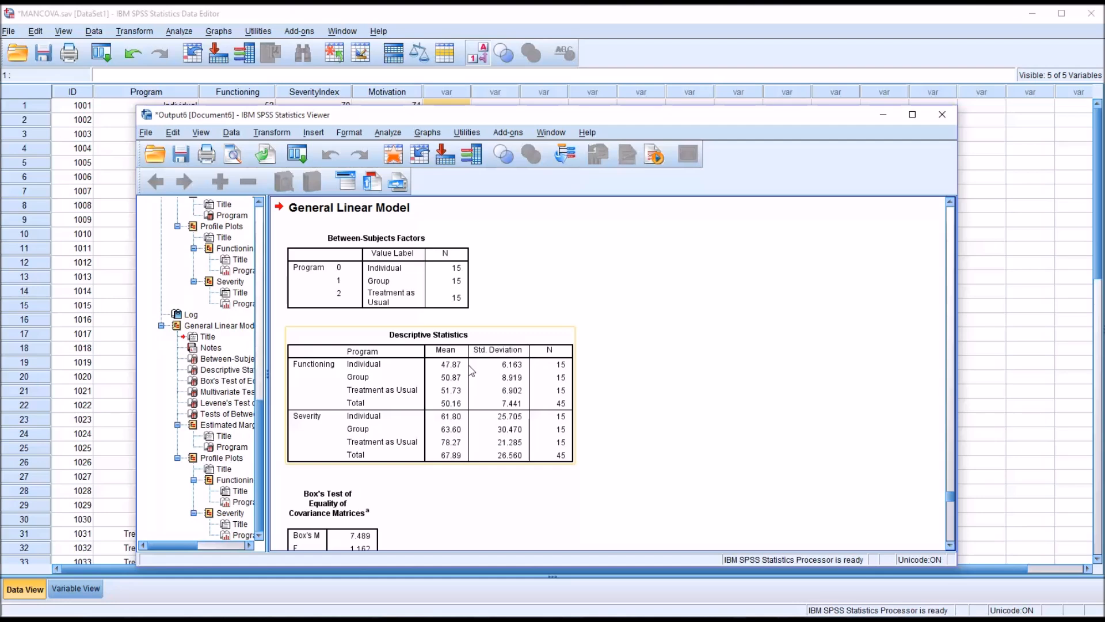
mouse_move(469, 390)
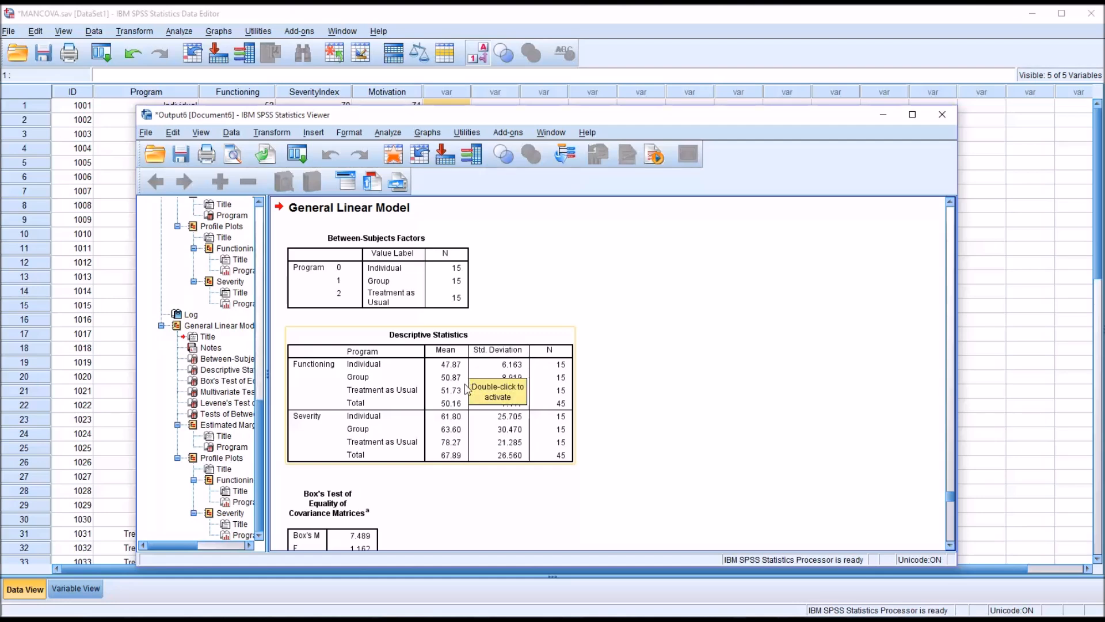
scroll("down", 3)
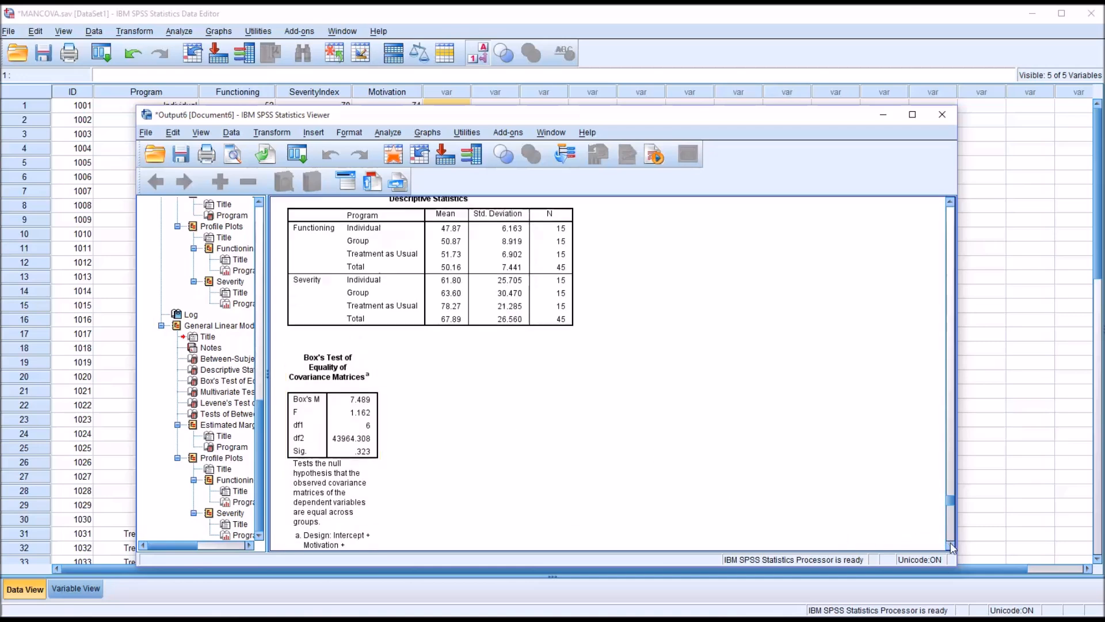
scroll("down", 3)
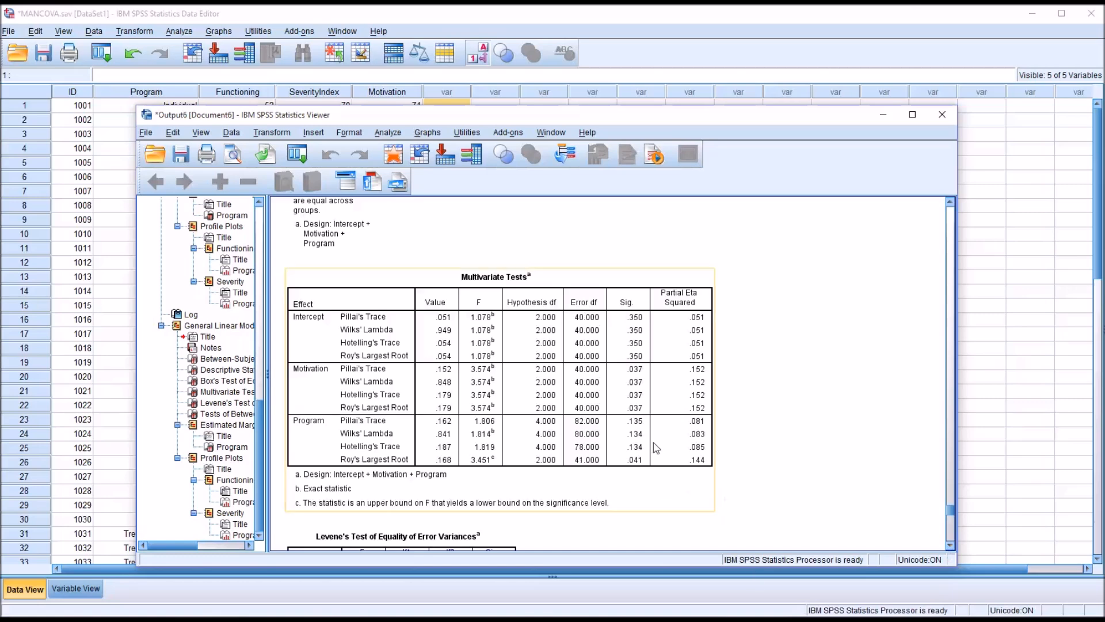
mouse_move(338, 432)
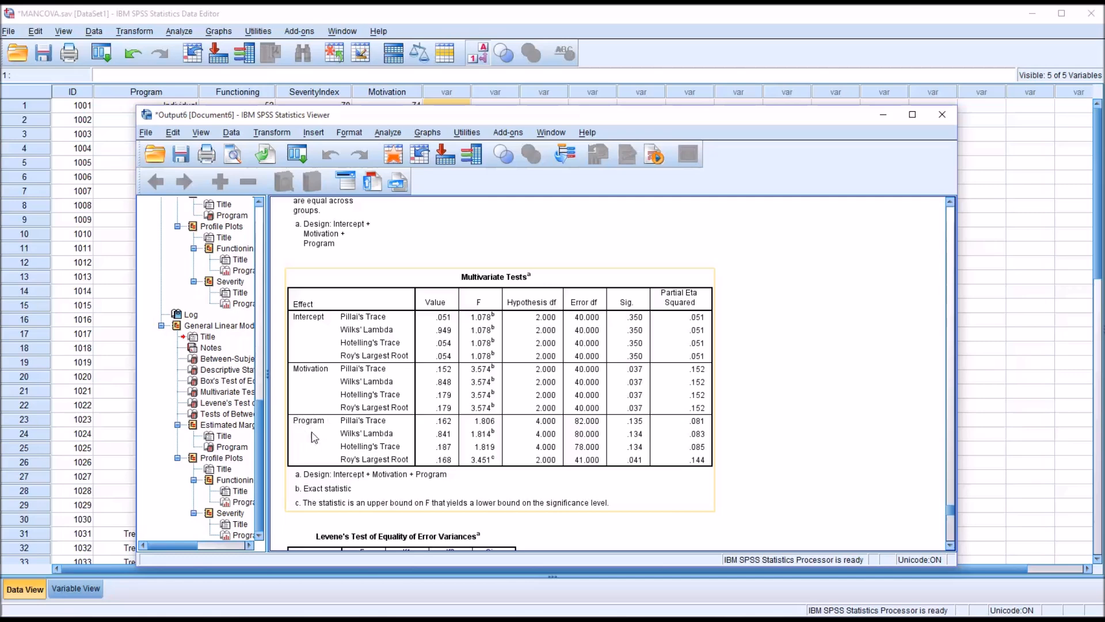
mouse_move(335, 434)
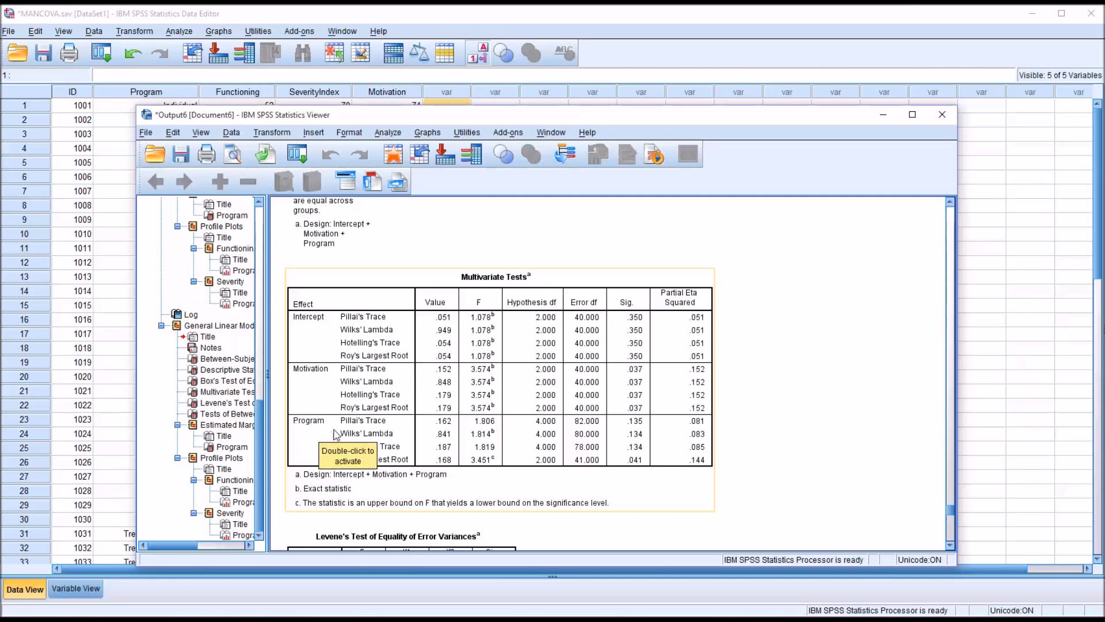
mouse_move(393, 387)
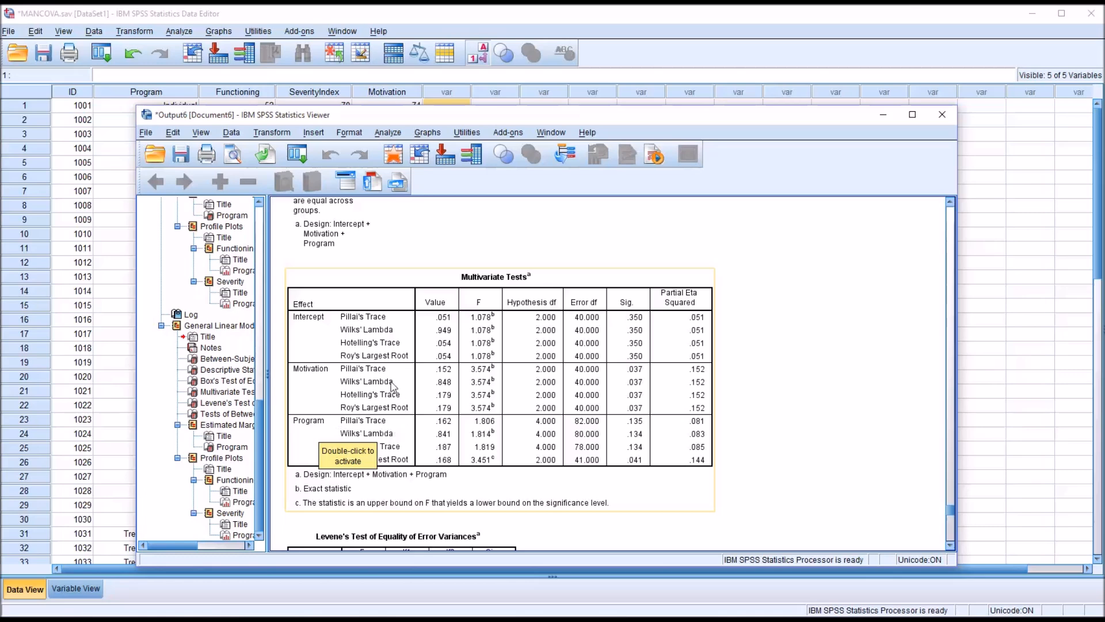
mouse_move(318, 363)
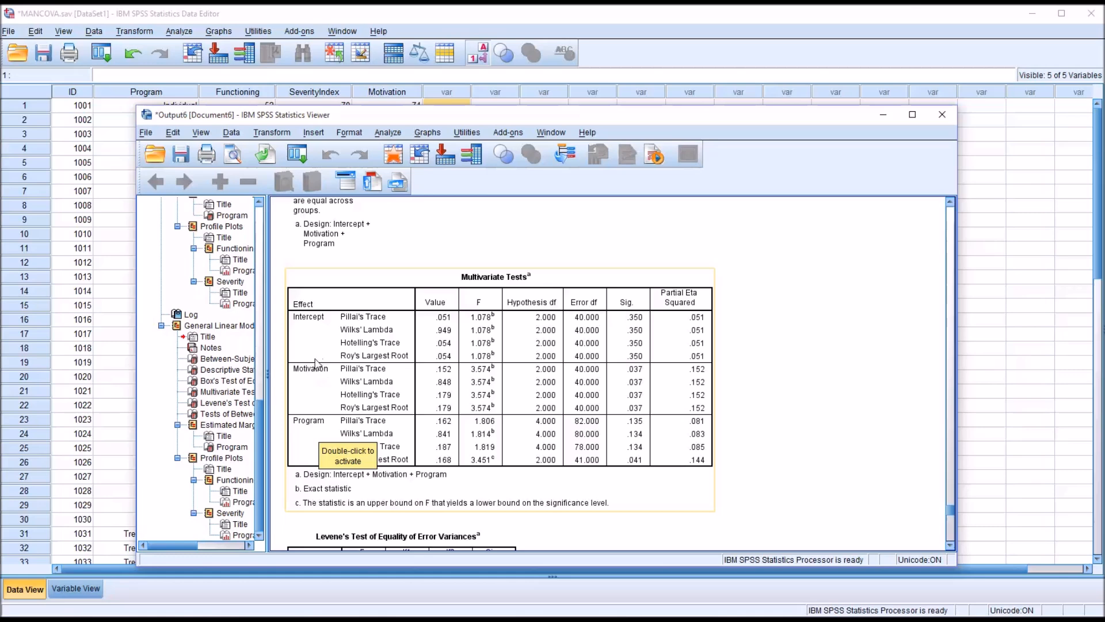
mouse_move(723, 492)
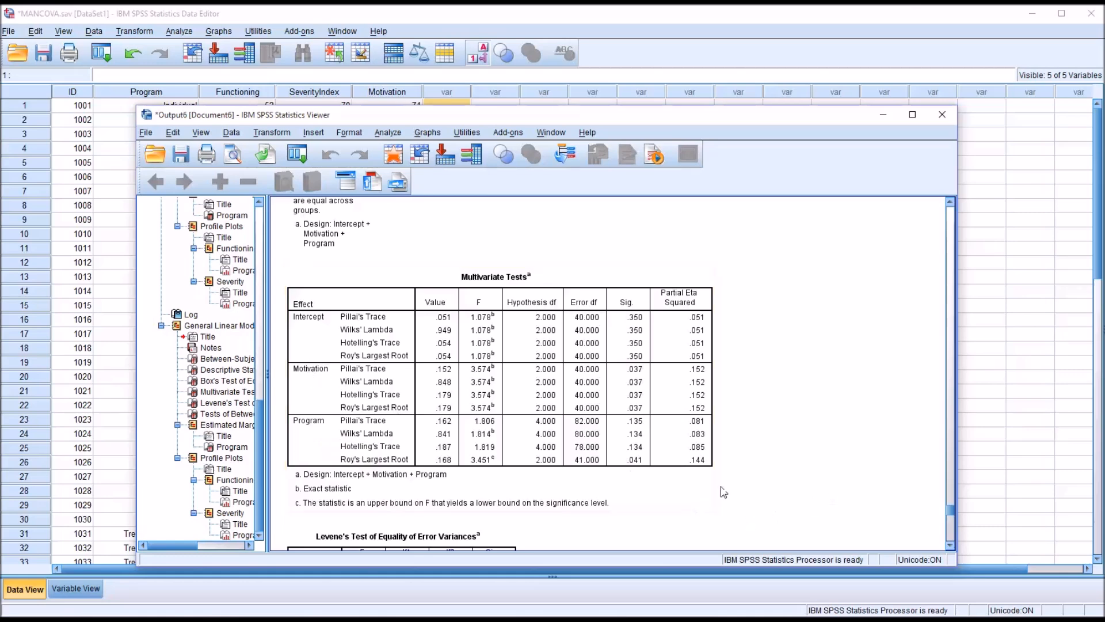
Review the Box's Test of Equality of Covariance Matrices table in the Viewer output.
left_click(363, 442)
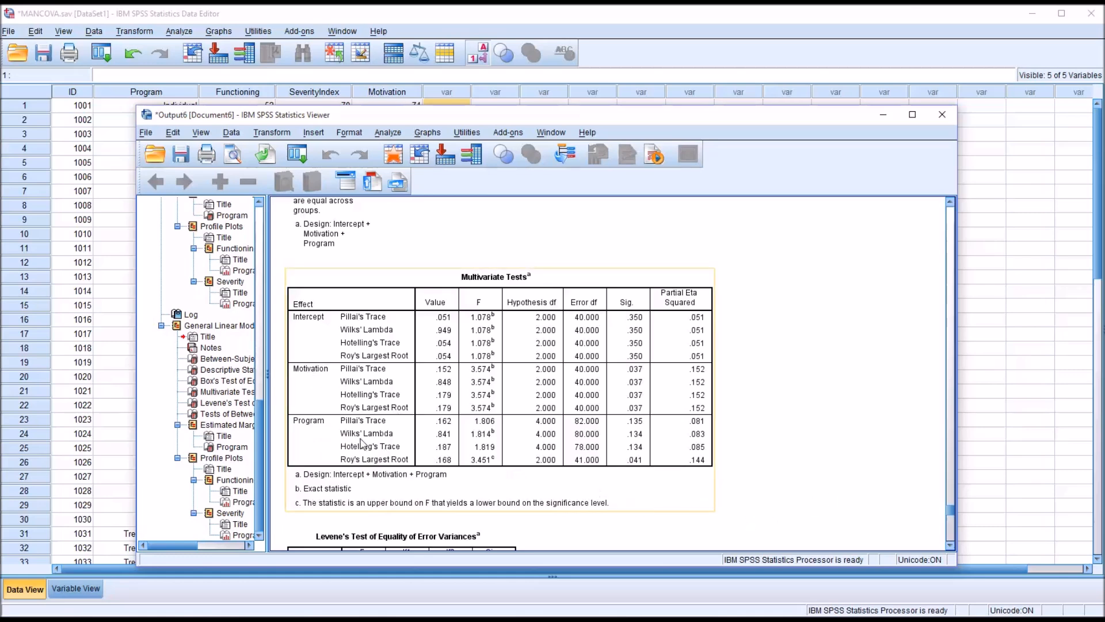
mouse_move(860, 412)
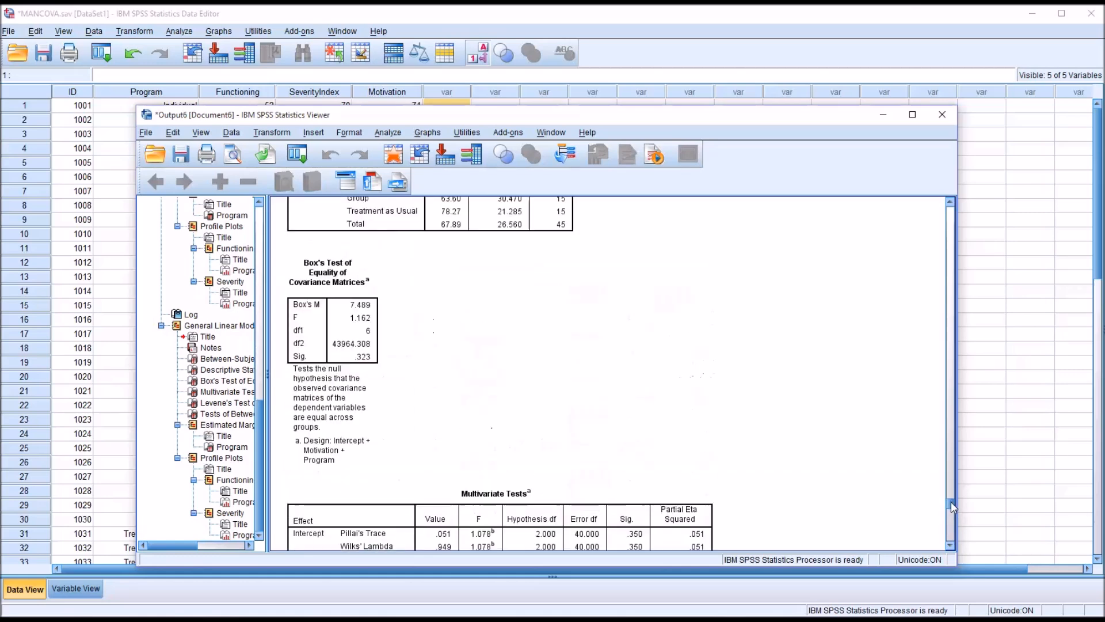
left_click(335, 367)
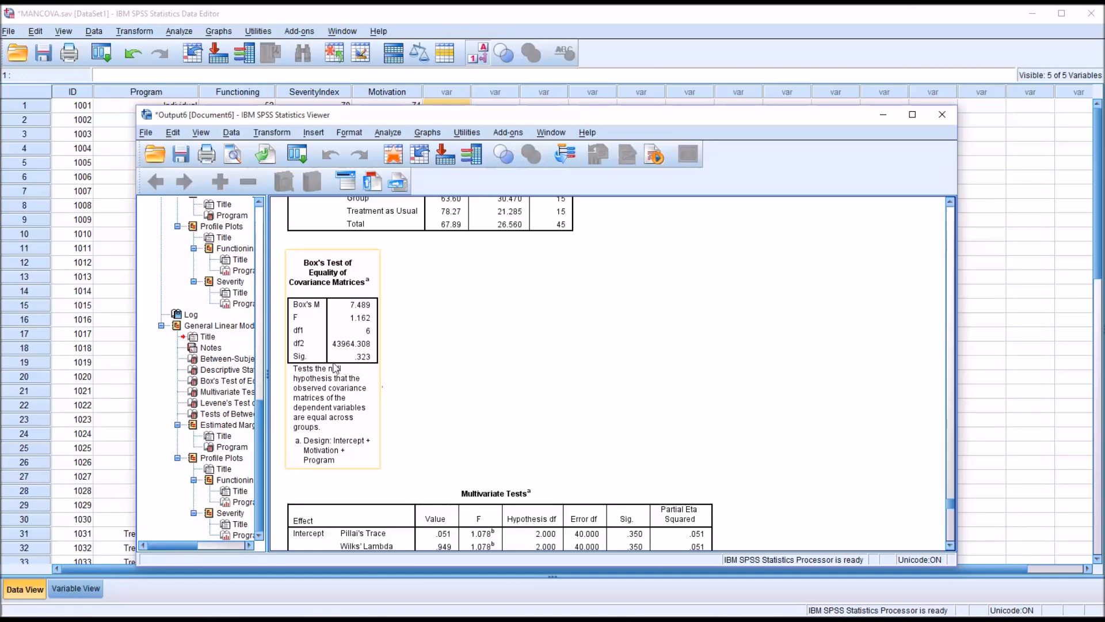
scroll("down", 3)
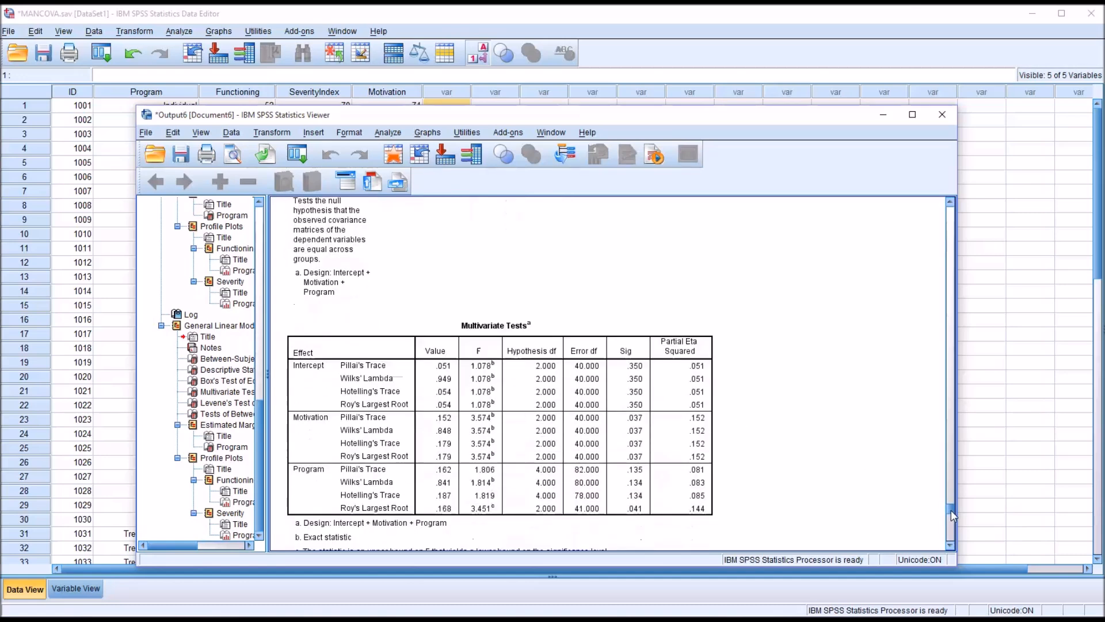
scroll("down", 3)
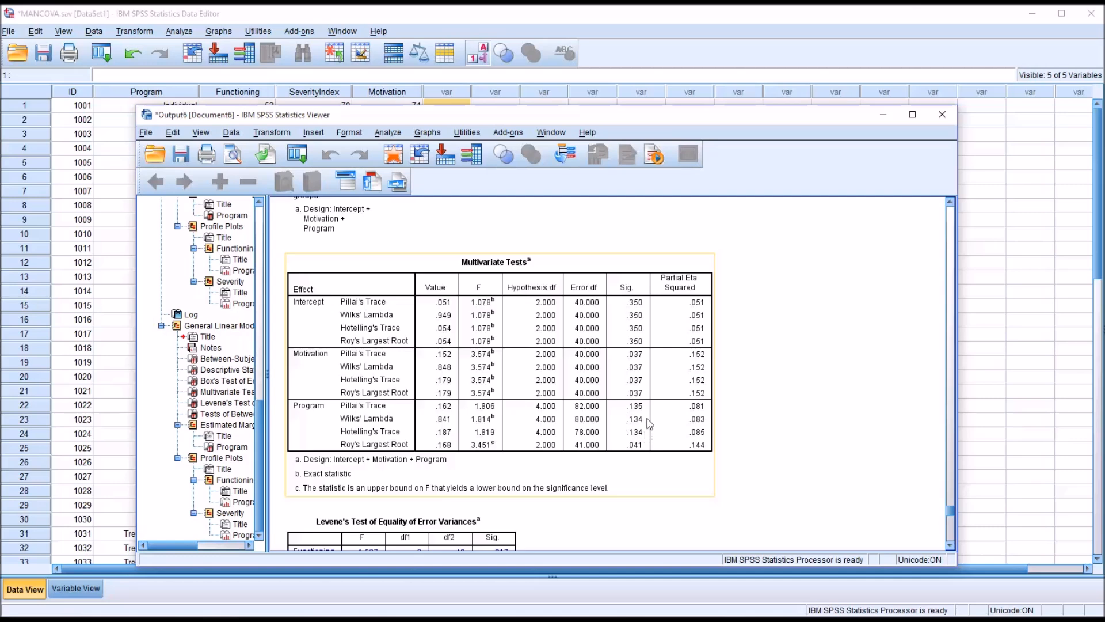
mouse_move(649, 416)
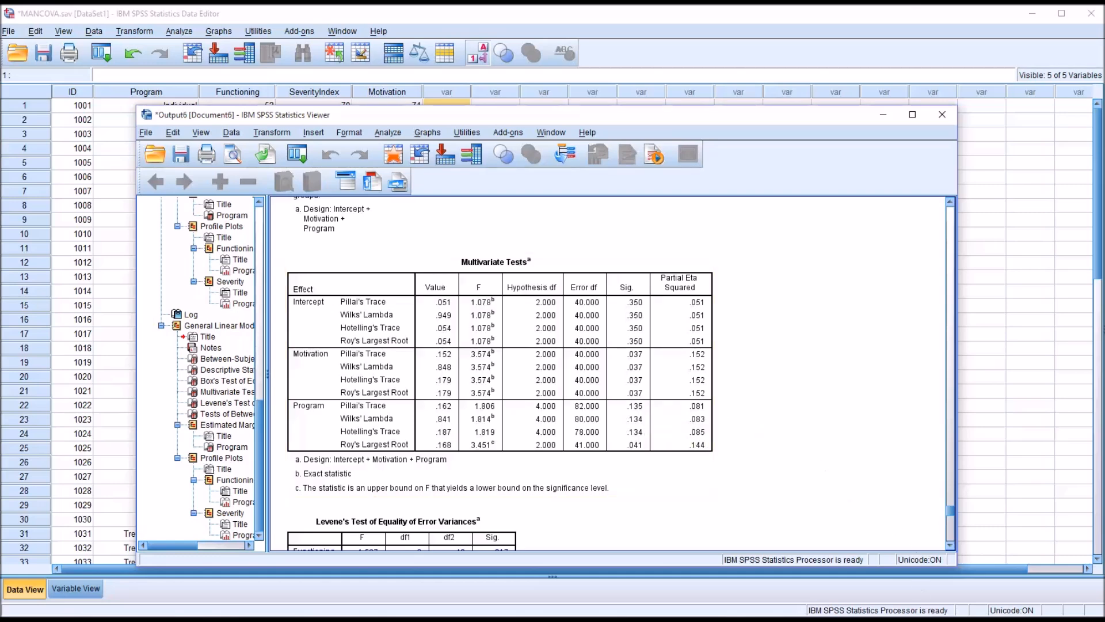
Move down to the Multivariate Tests table for the full factorial model.
left_click(494, 353)
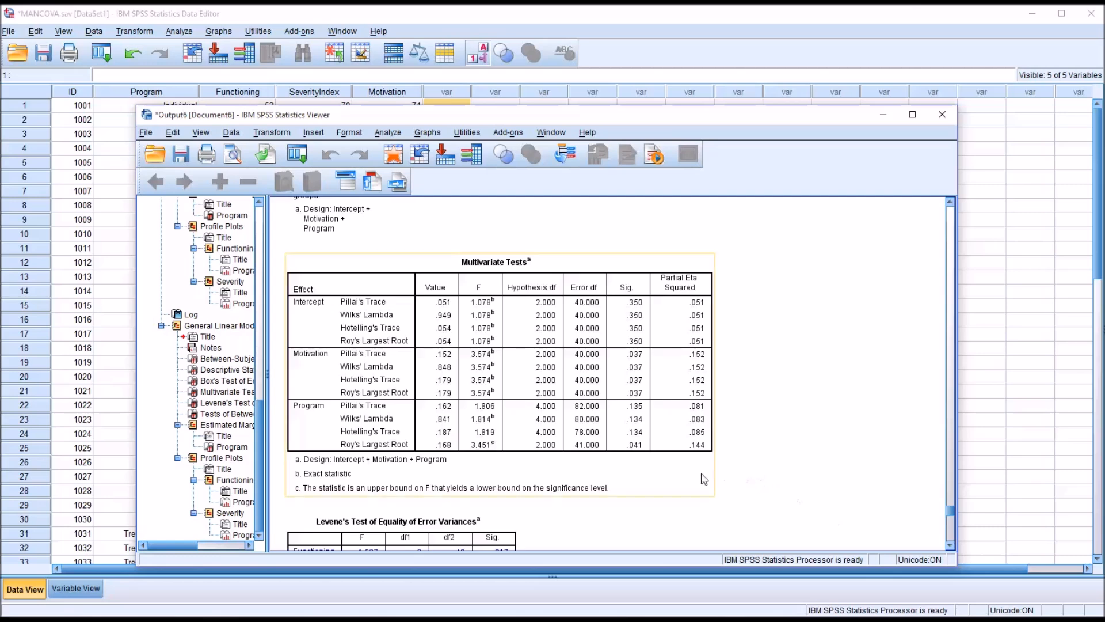
mouse_move(648, 438)
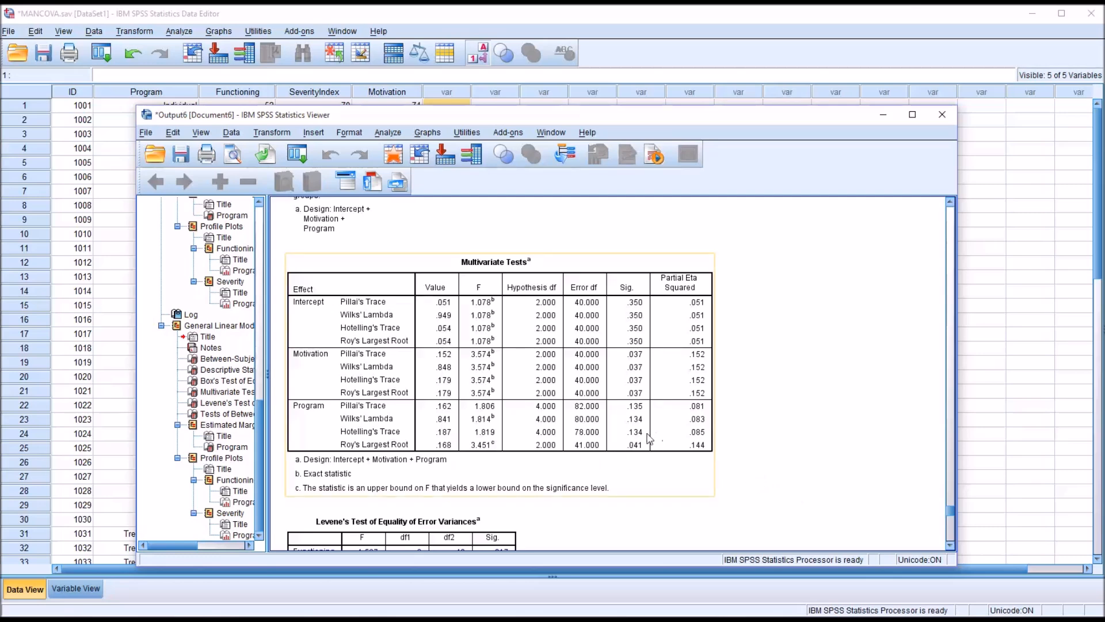
mouse_move(627, 415)
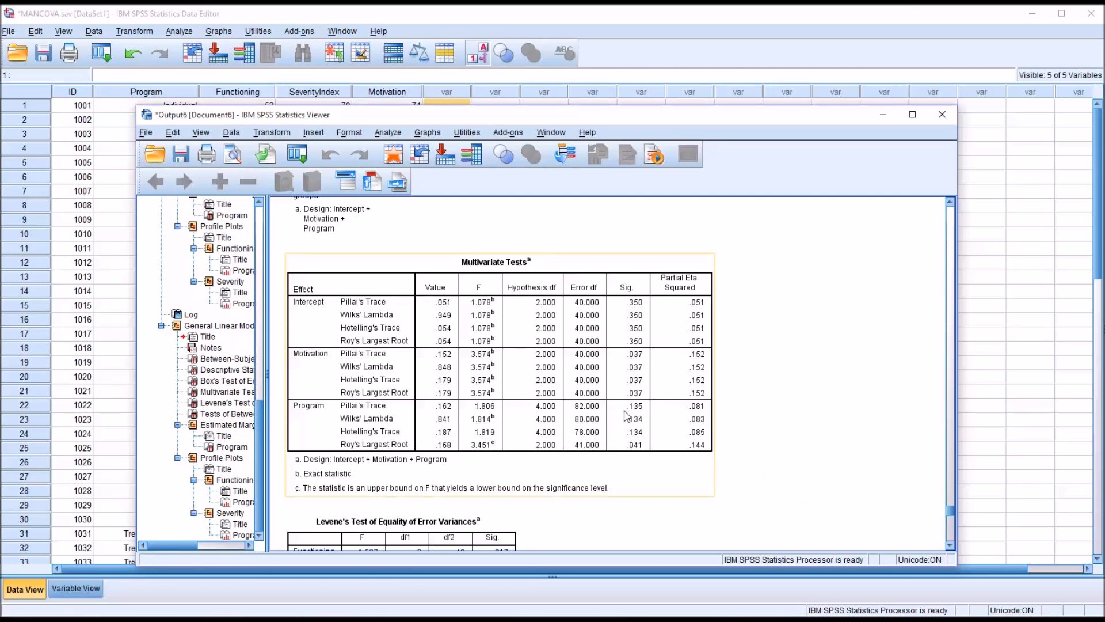
mouse_move(650, 431)
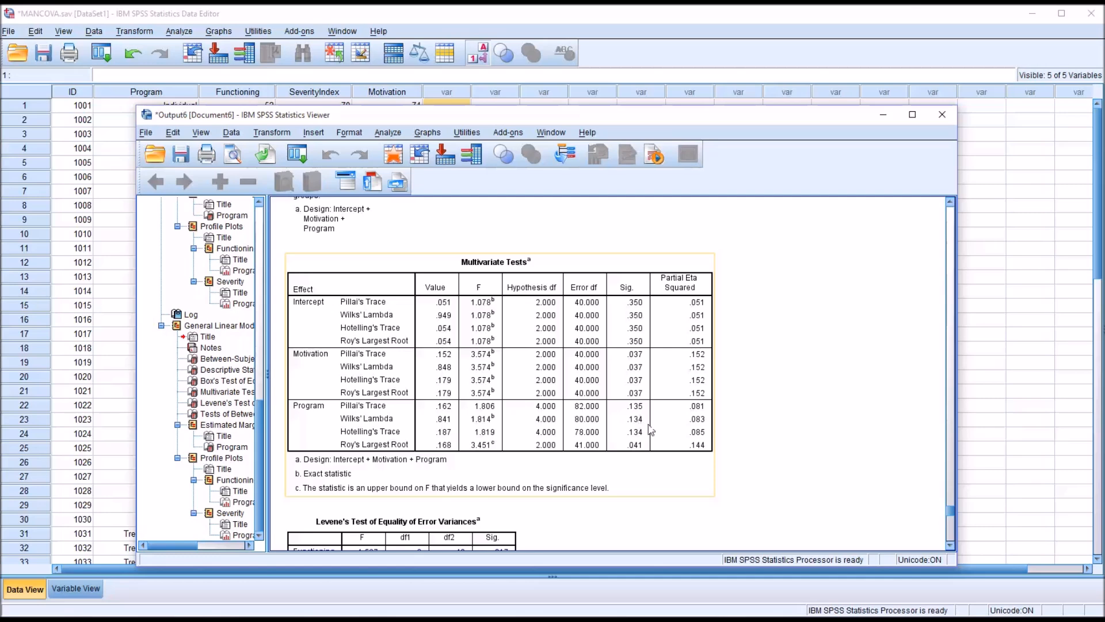
scroll("down", 3)
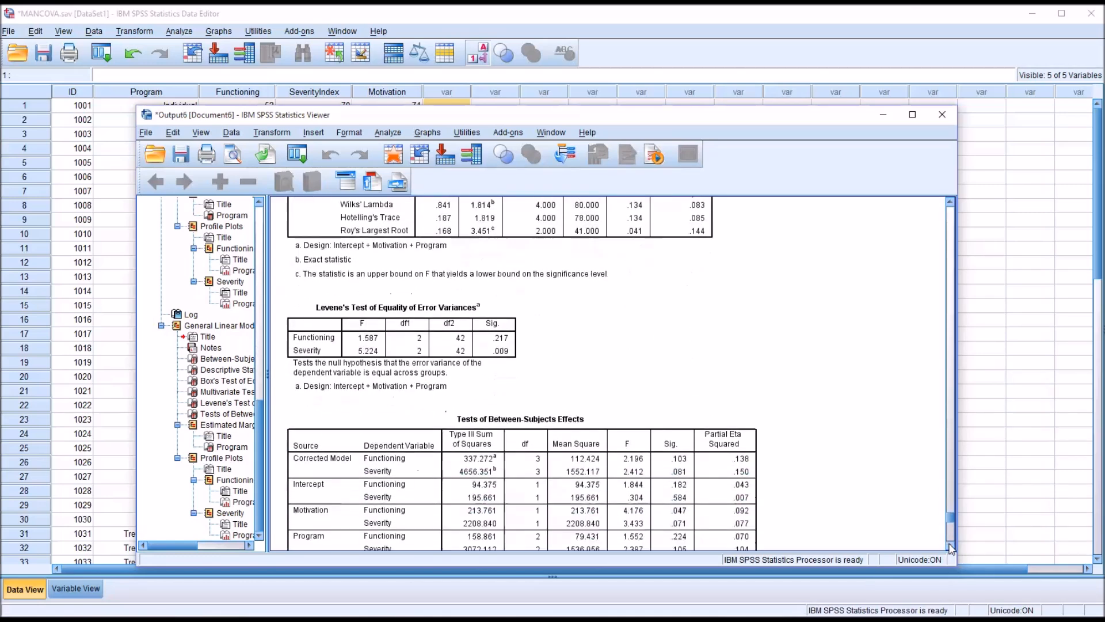
Review Levene's Test and the Between-Subjects Effects table for Functioning and Severity.
scroll("down", 3)
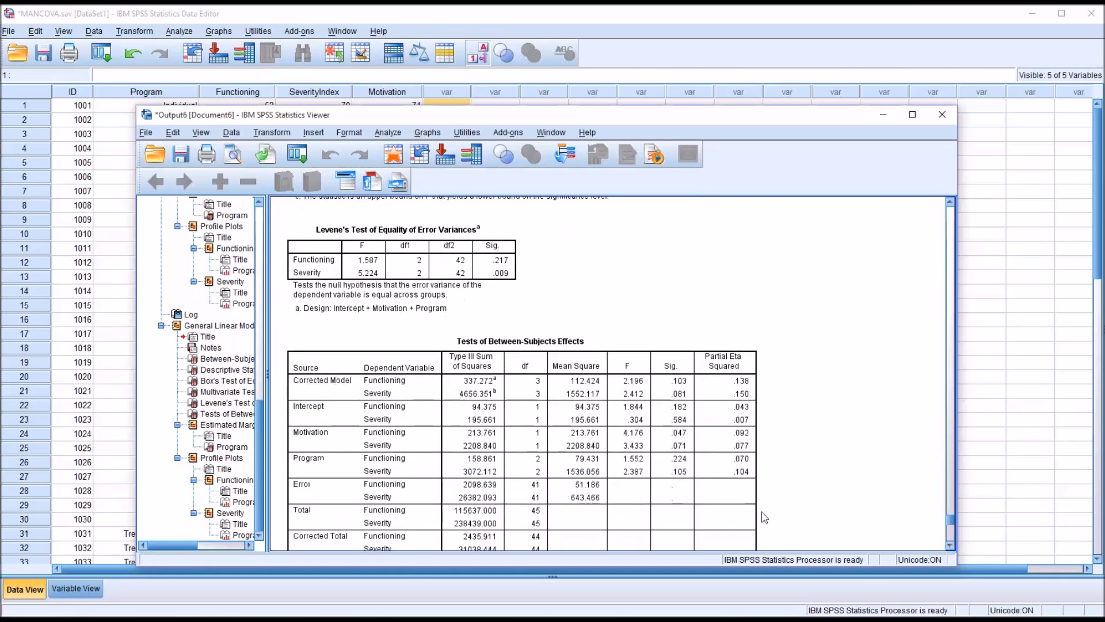
left_click(454, 276)
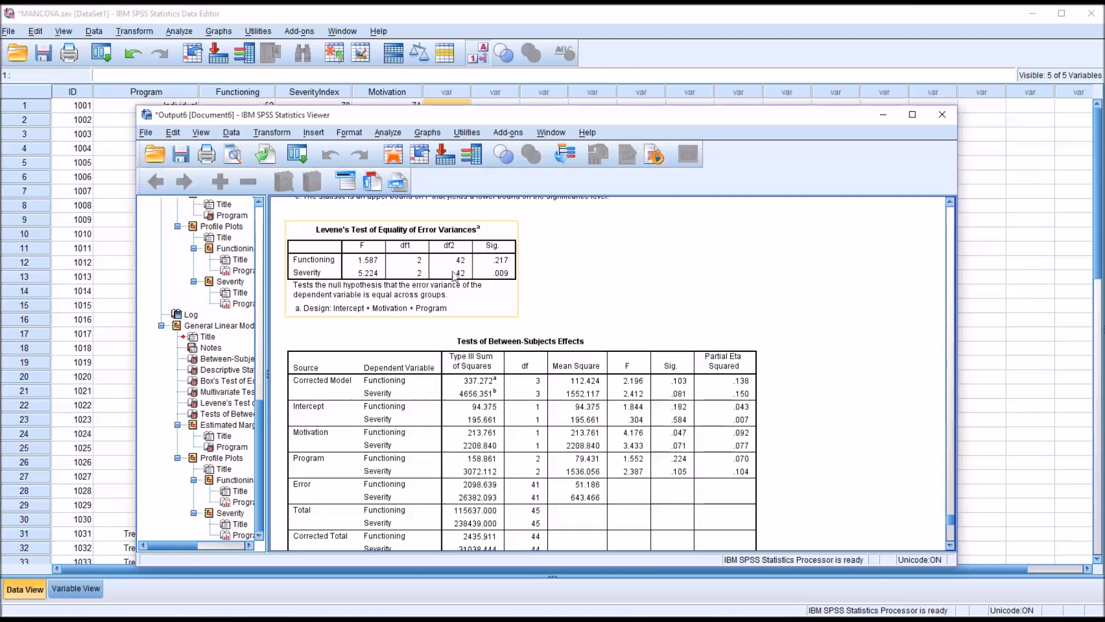
mouse_move(492, 274)
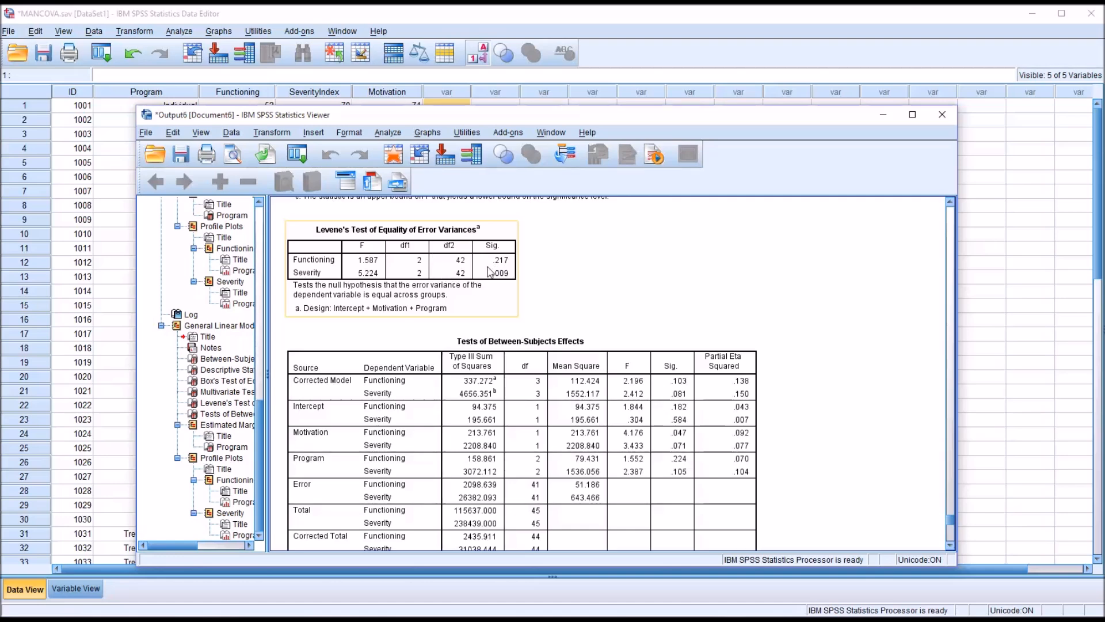
mouse_move(382, 289)
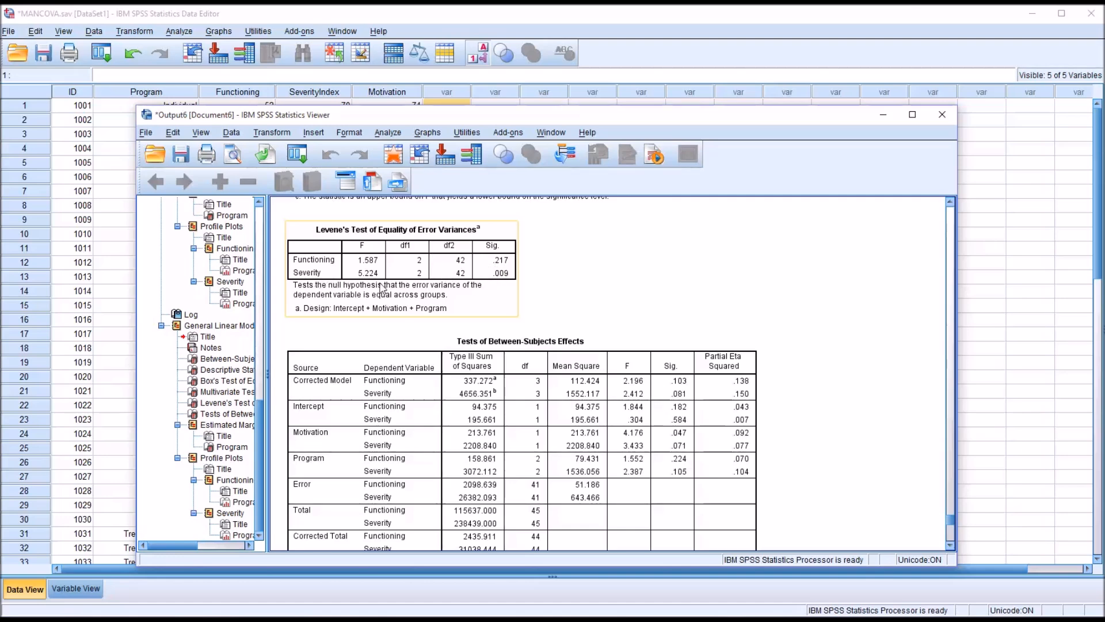
mouse_move(504, 291)
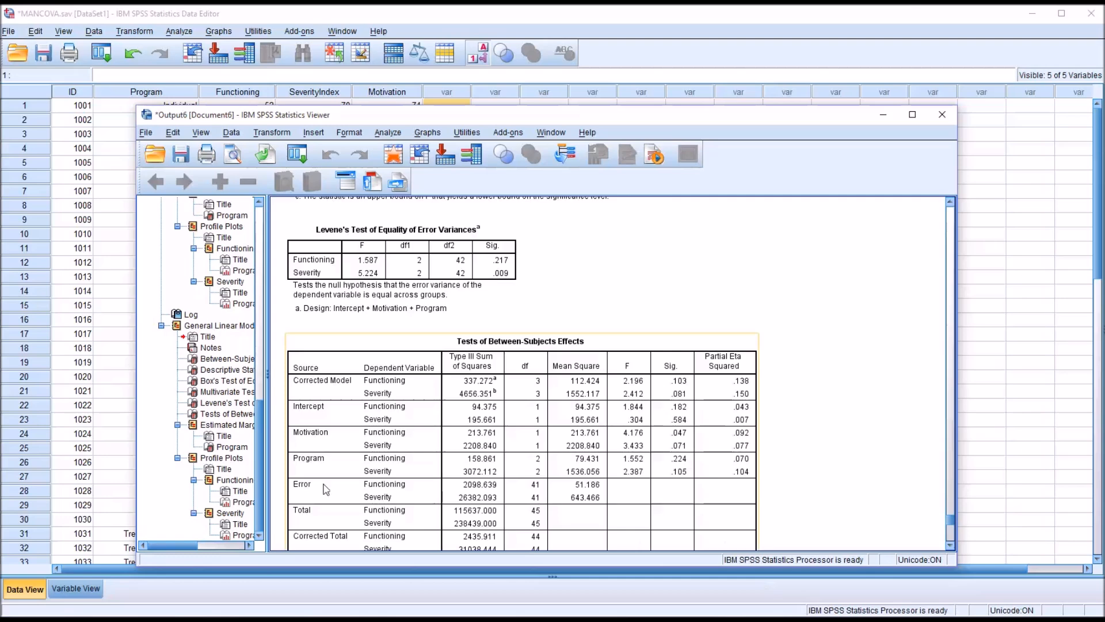
mouse_move(381, 465)
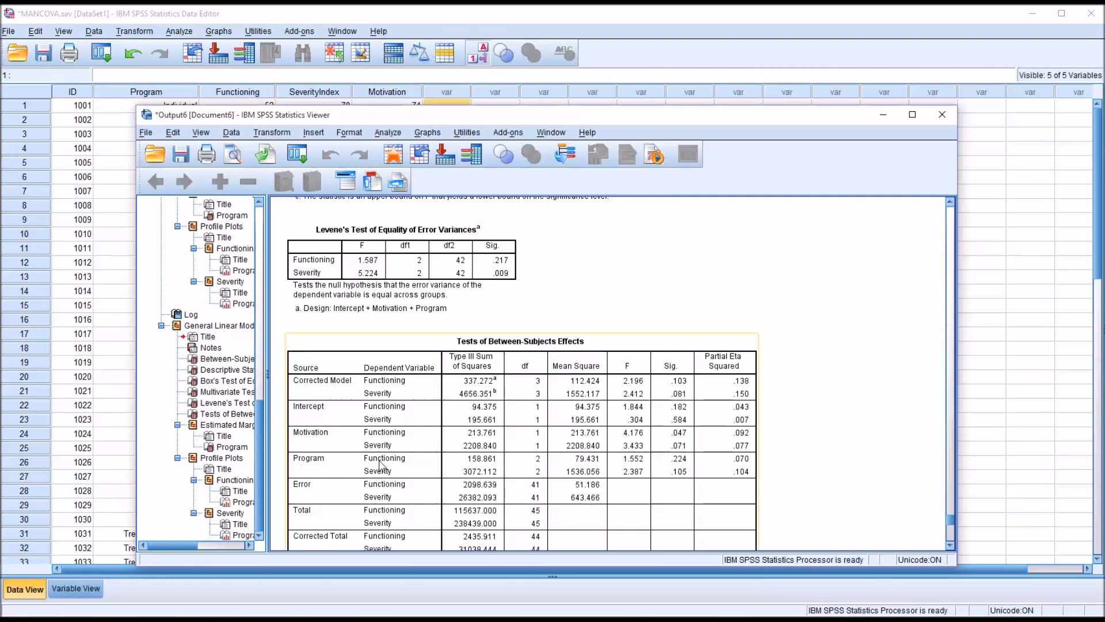
mouse_move(663, 481)
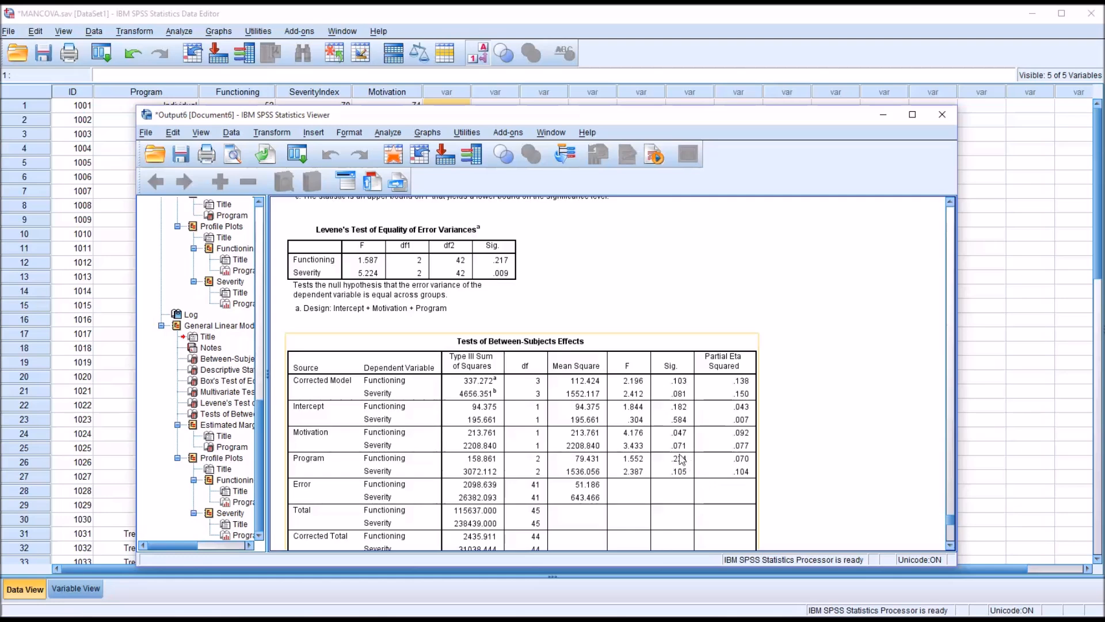
scroll("up", 3)
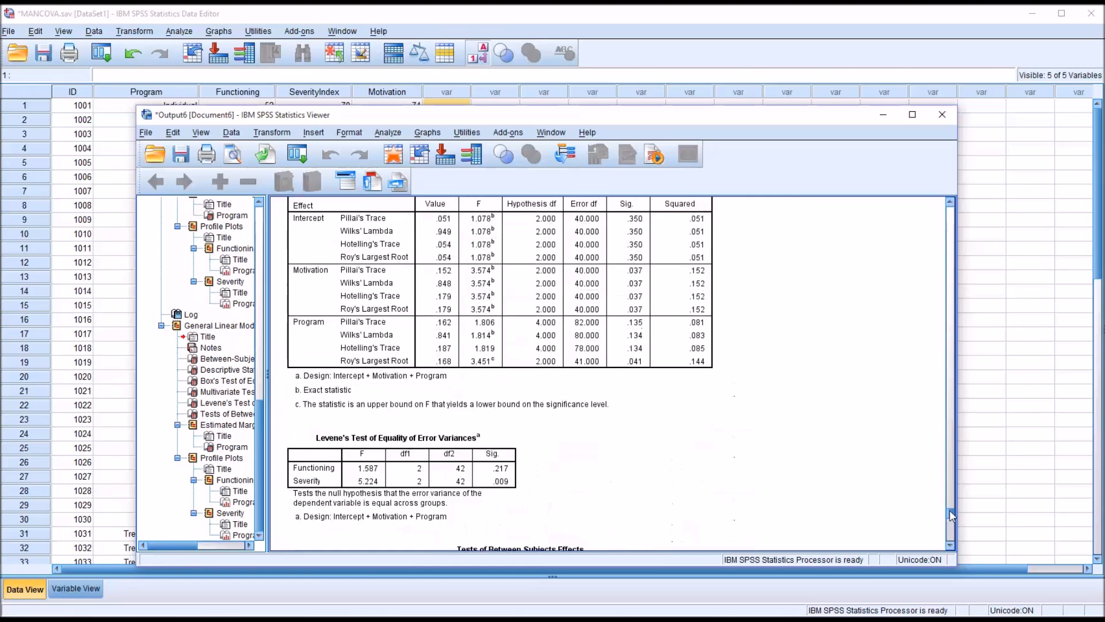
scroll("down", 3)
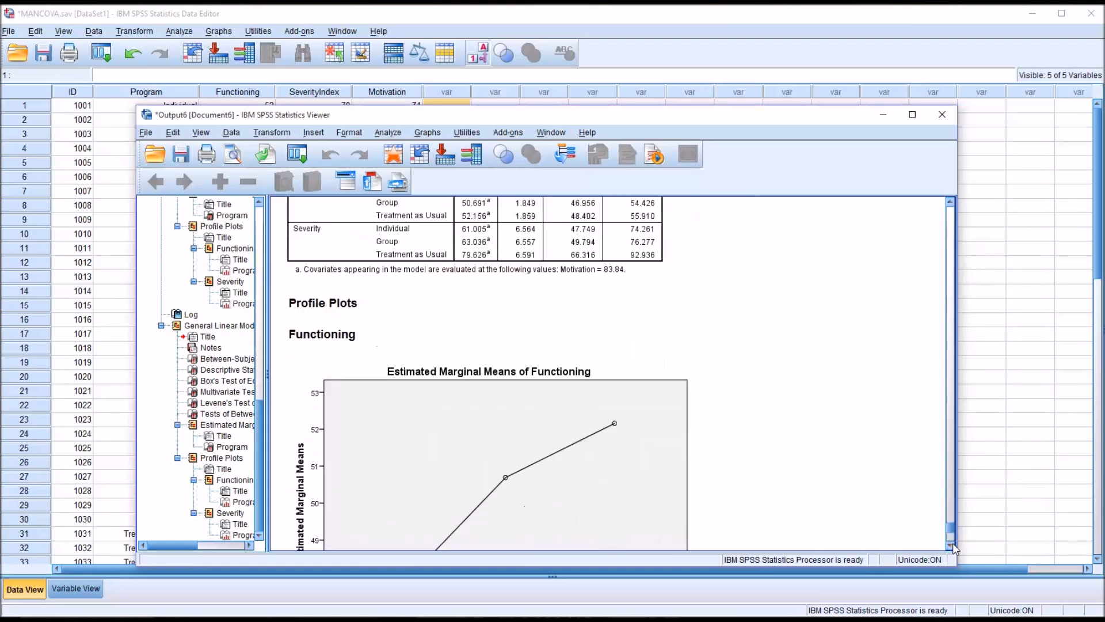
Scroll to the Functioning estimated marginal means profile plot across the three programs.
scroll("down", 3)
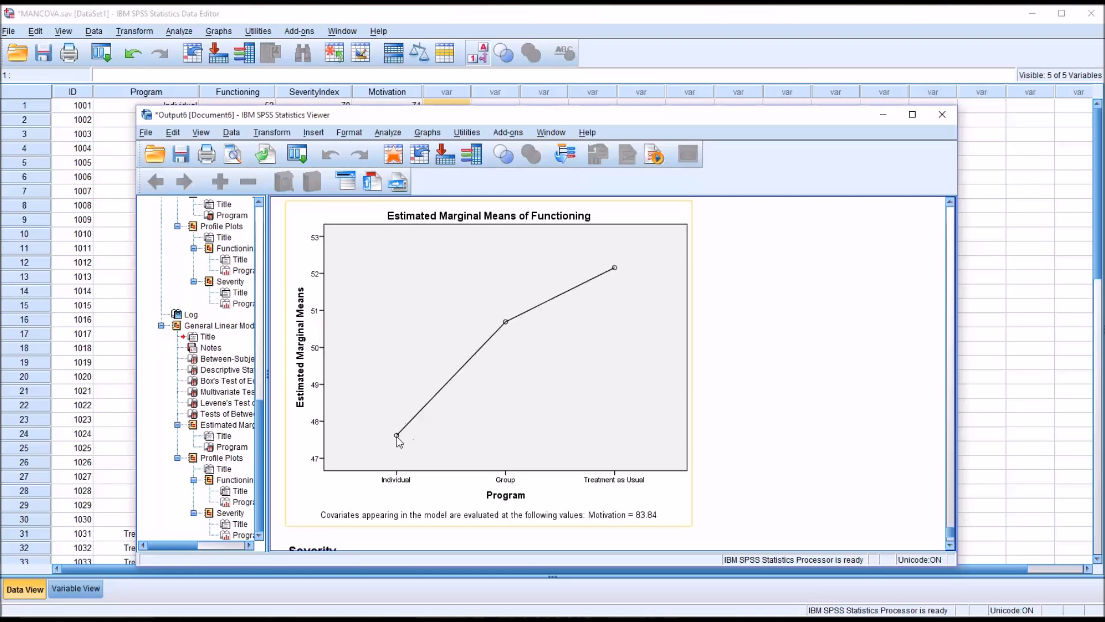
mouse_move(502, 335)
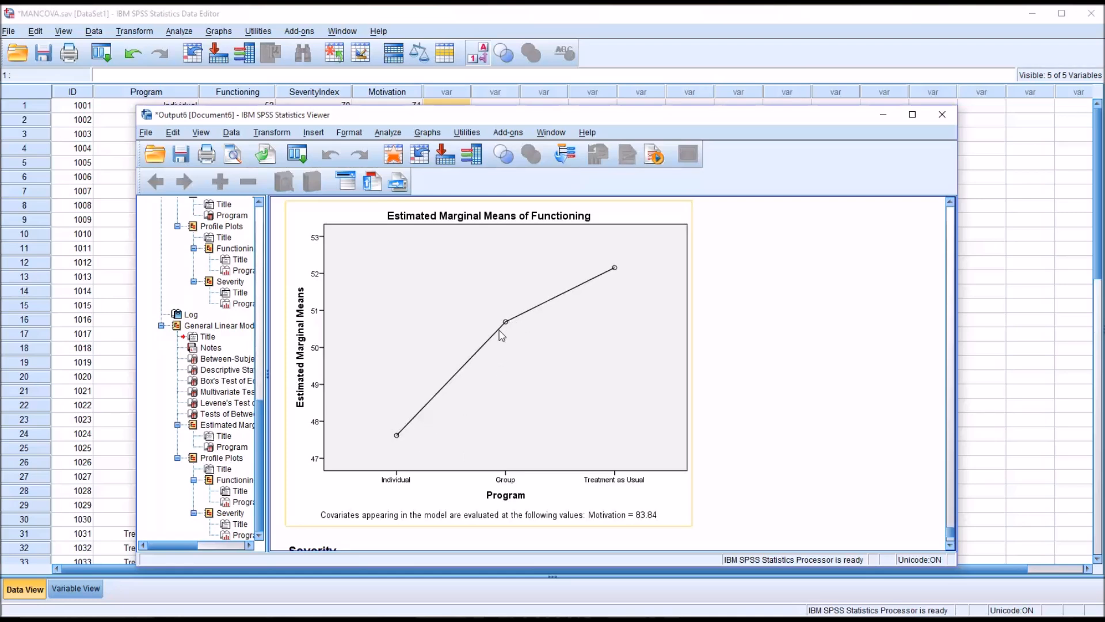
mouse_move(610, 295)
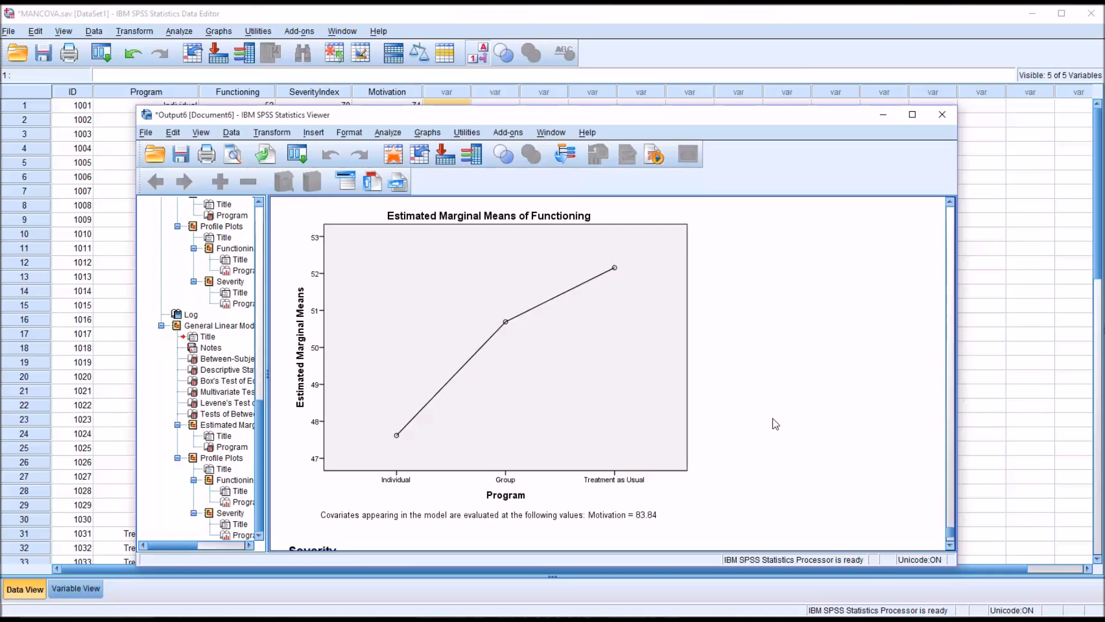
scroll("down", 3)
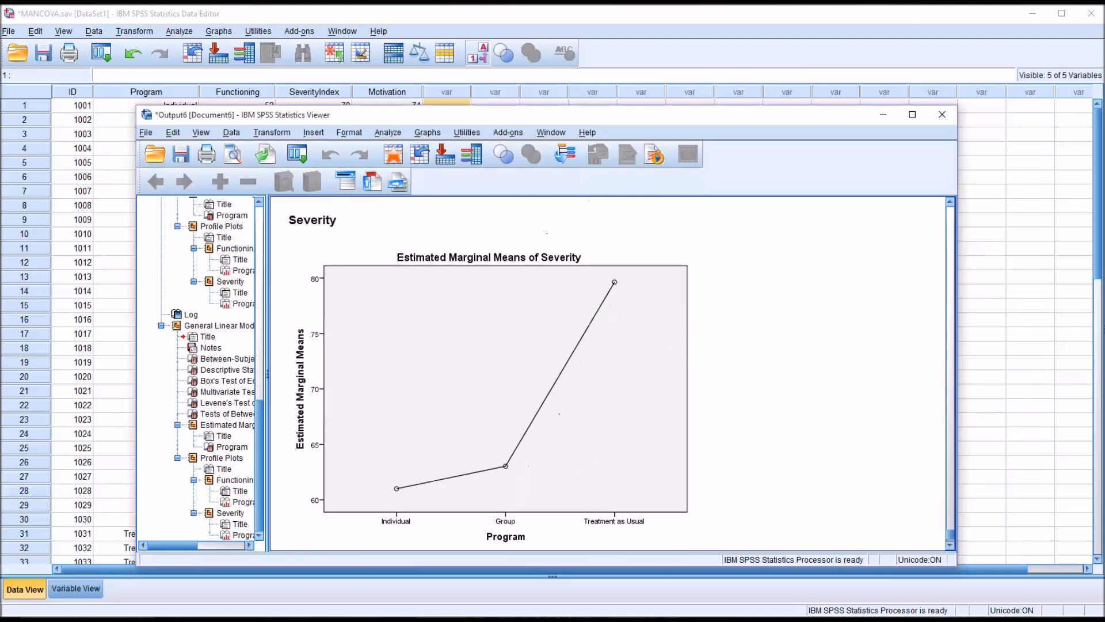
Examine the Severity marginal means profile plot and its Motivation covariate note.
left_click(412, 470)
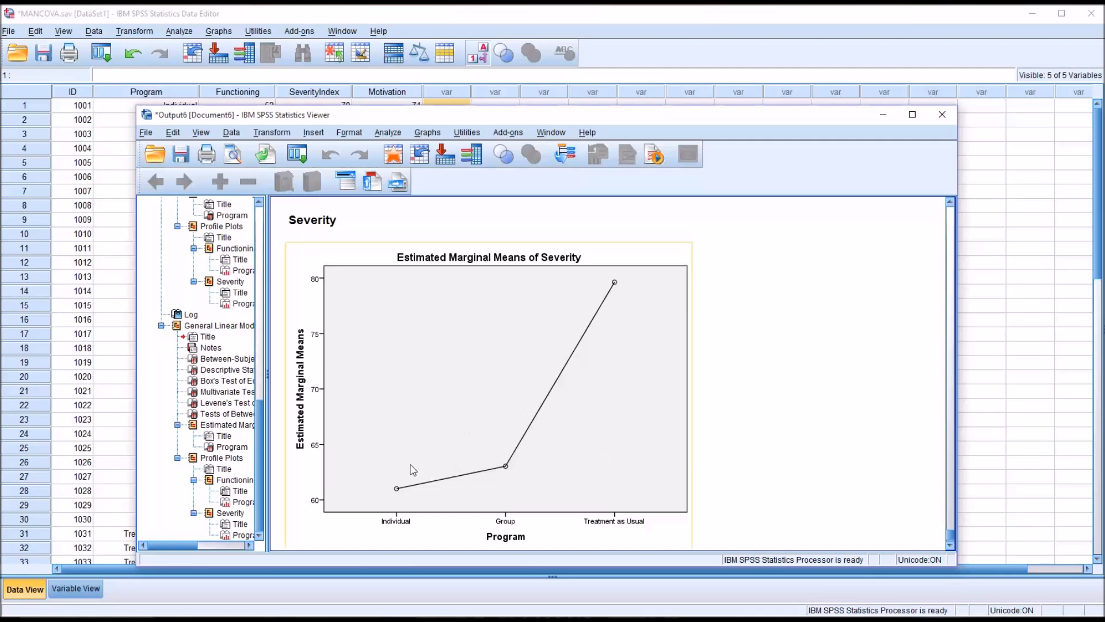
mouse_move(510, 476)
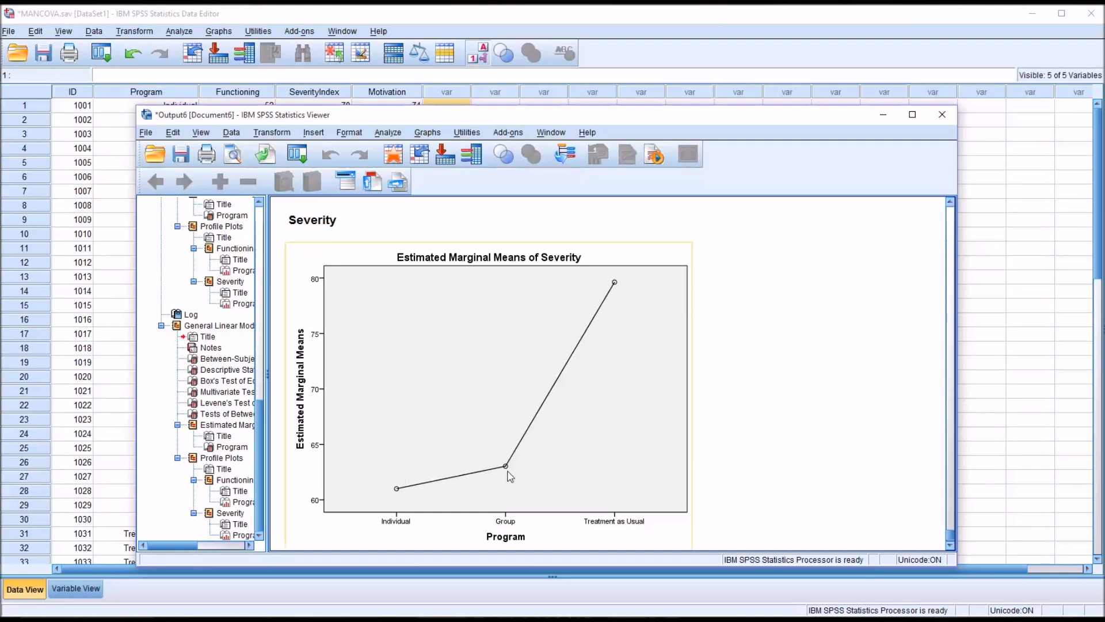
mouse_move(601, 383)
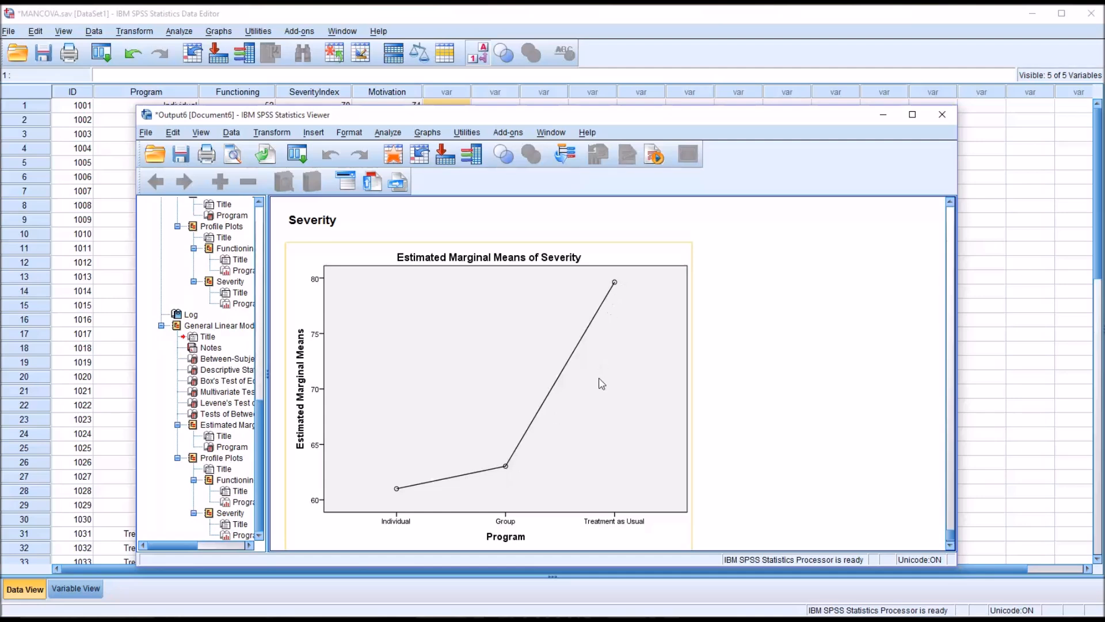
mouse_move(862, 452)
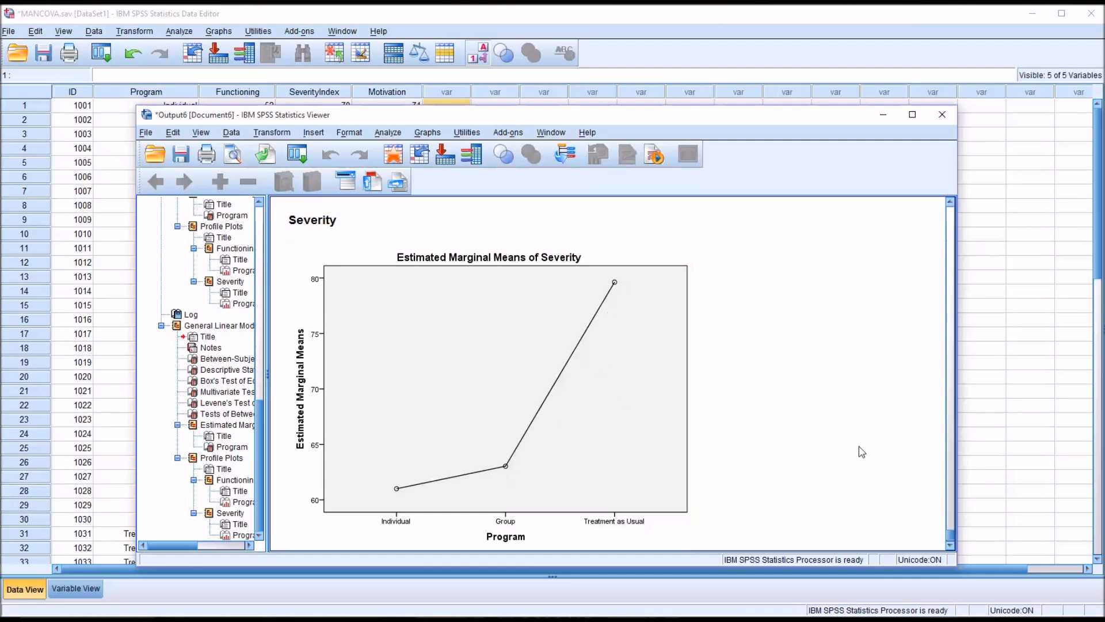
mouse_move(909, 529)
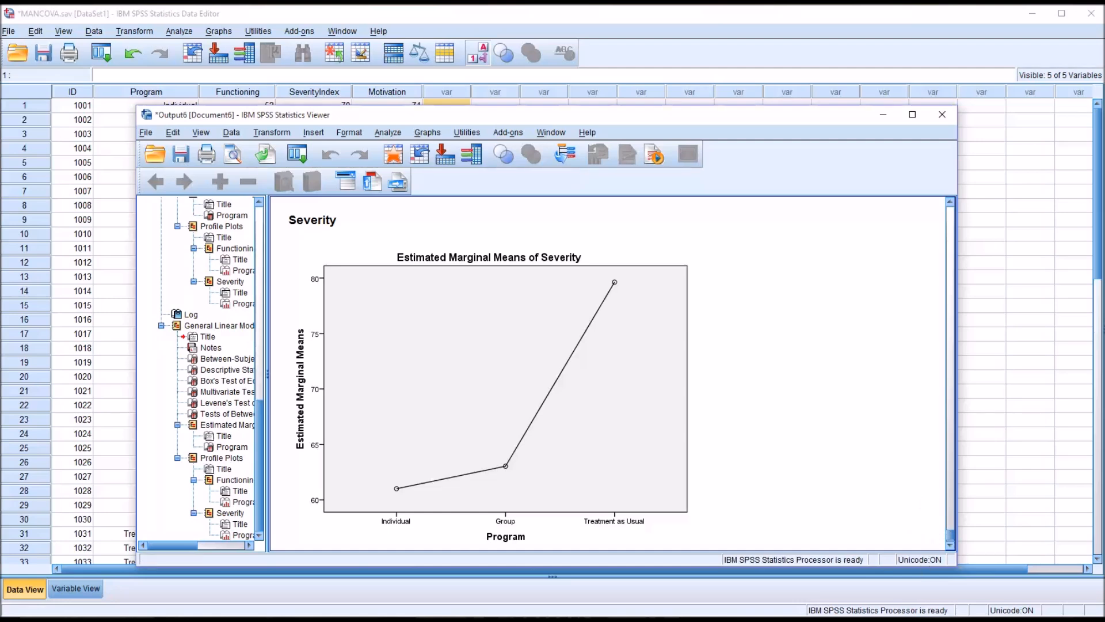
scroll("down", 3)
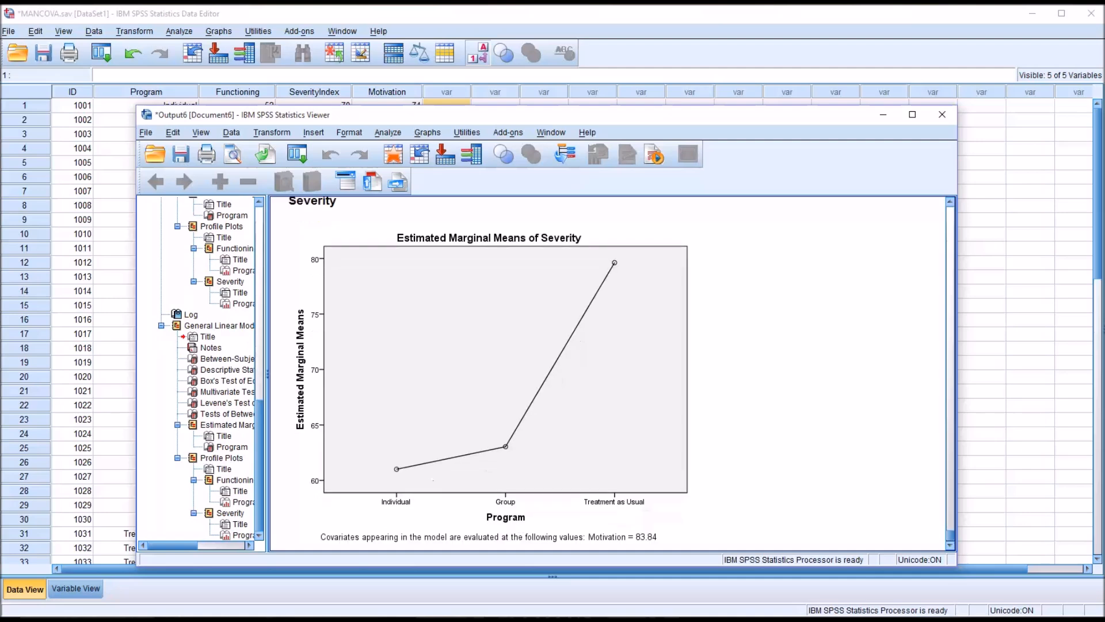